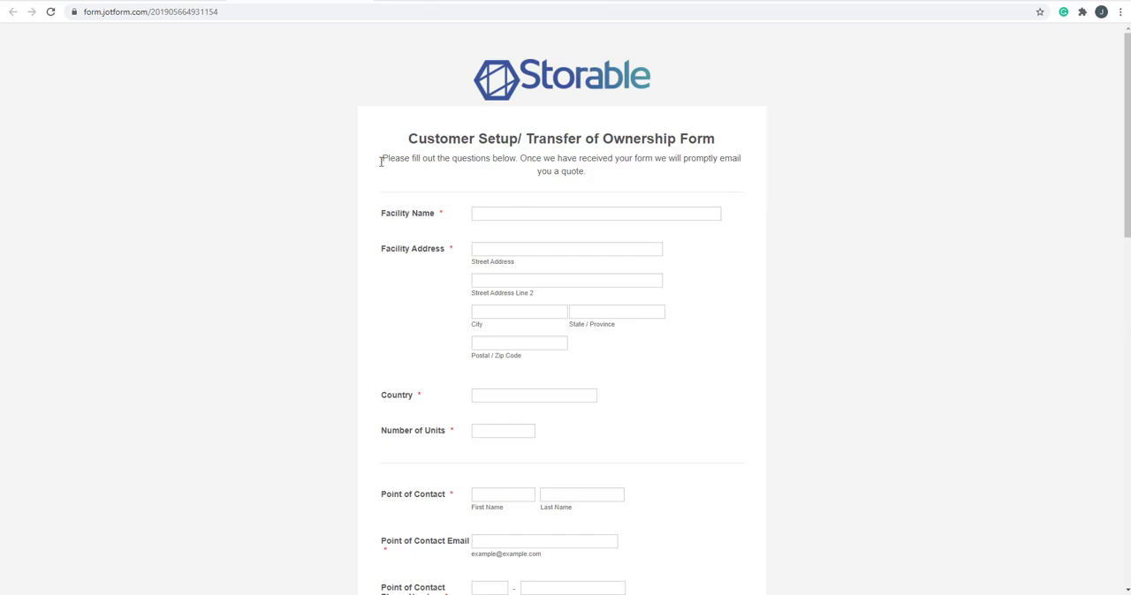
{"action": "mouse_move", "coordinate": [441, 219]}
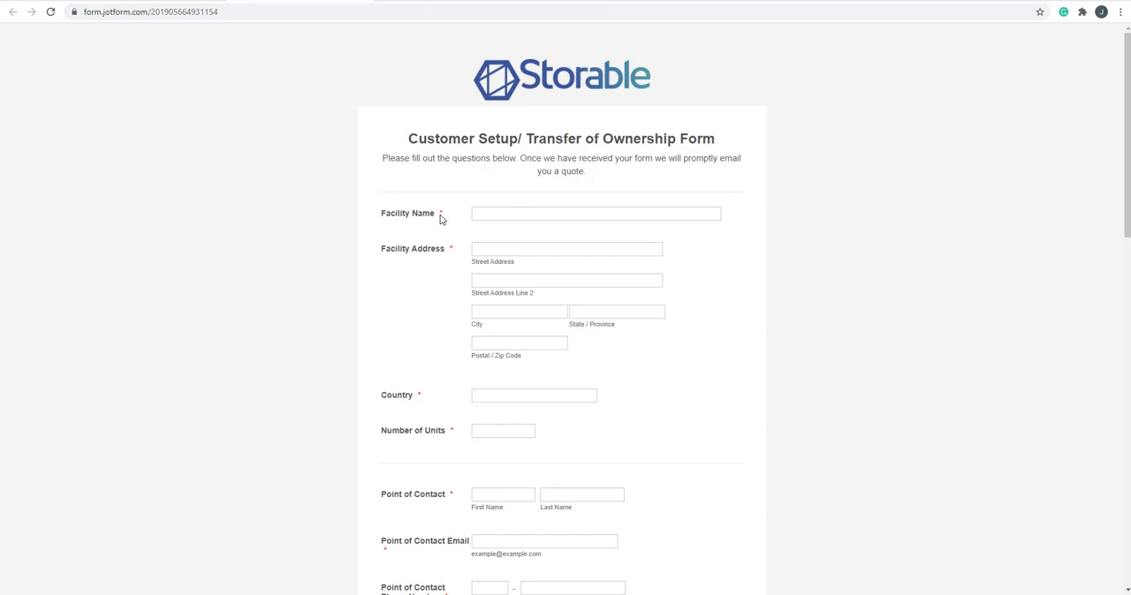
{"action": "mouse_move", "coordinate": [432, 232]}
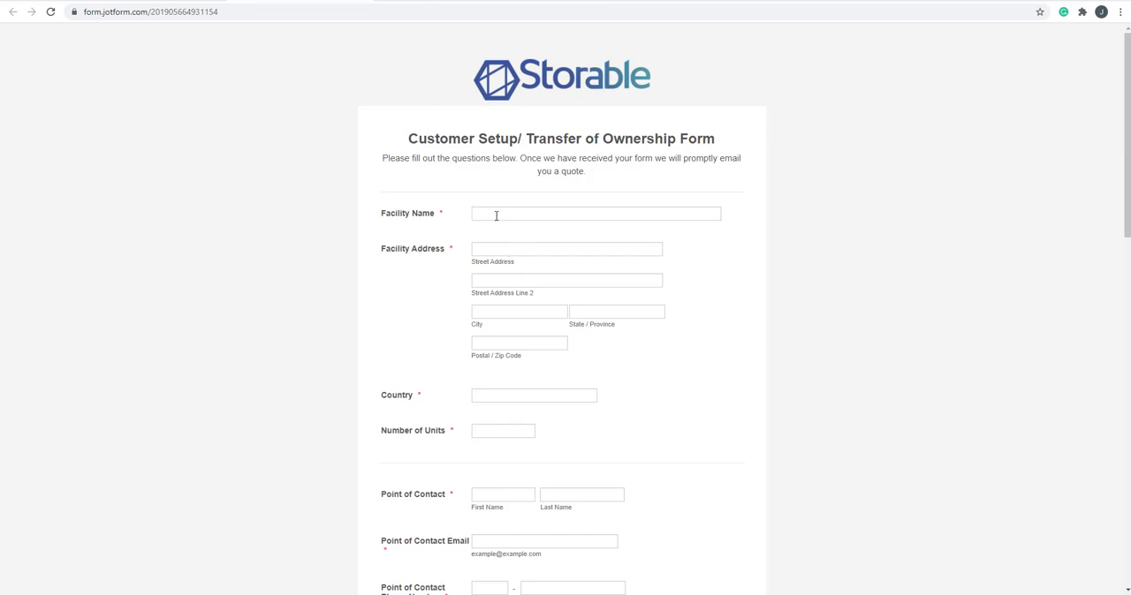
Type 'Example Facility Name' into the Facility Name text box
{"action": "left_click", "coordinate": [596, 213]}
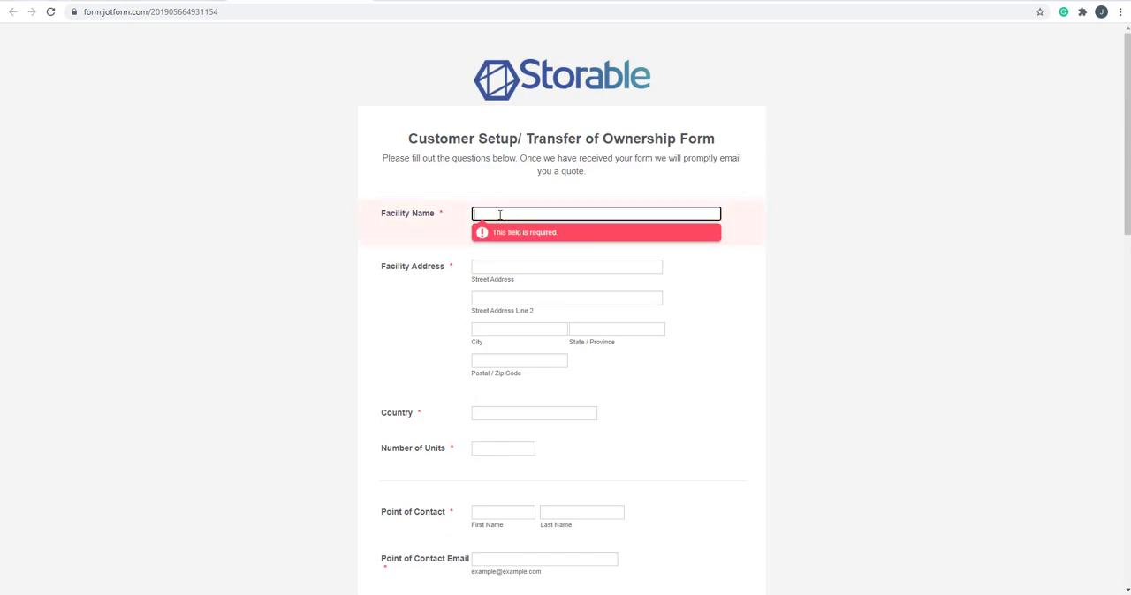
{"action": "left_click", "coordinate": [595, 213]}
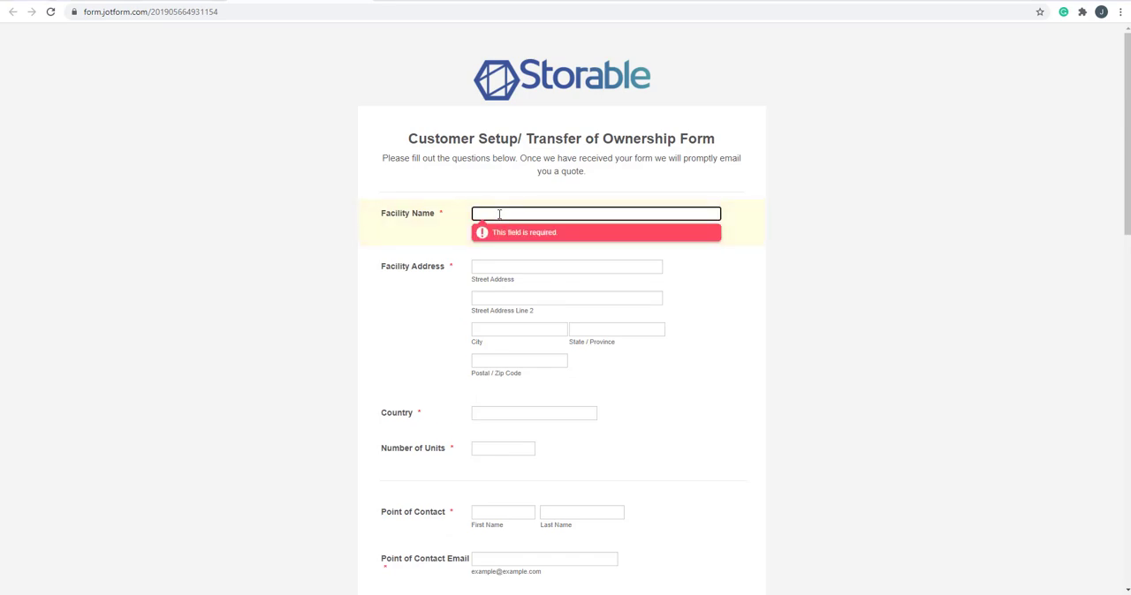
{"action": "type", "text": "E"}
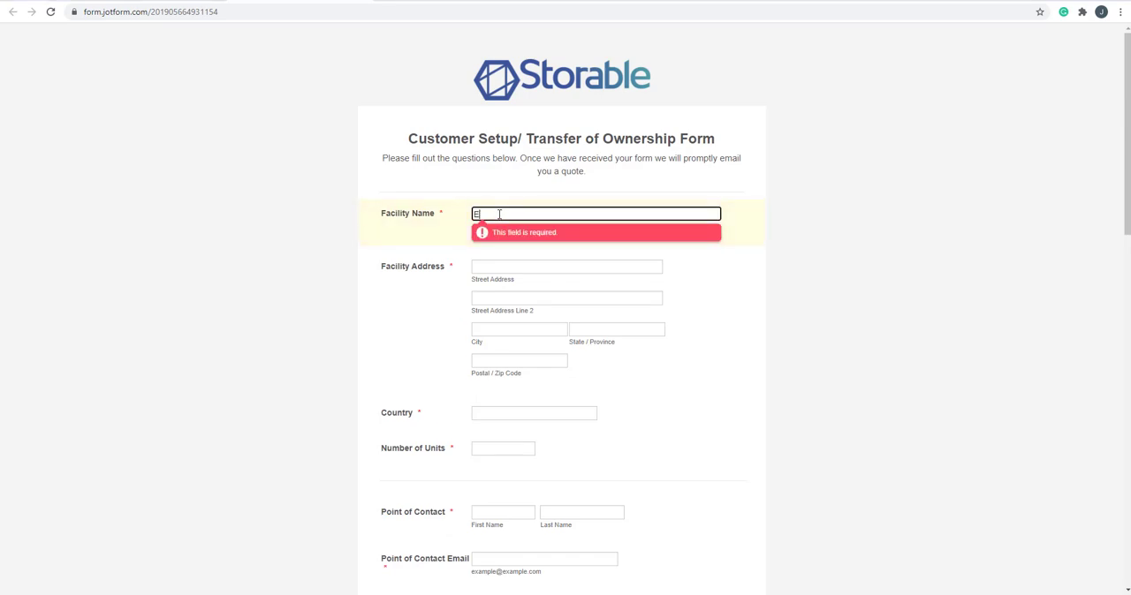
{"action": "type", "text": "Example Facility"}
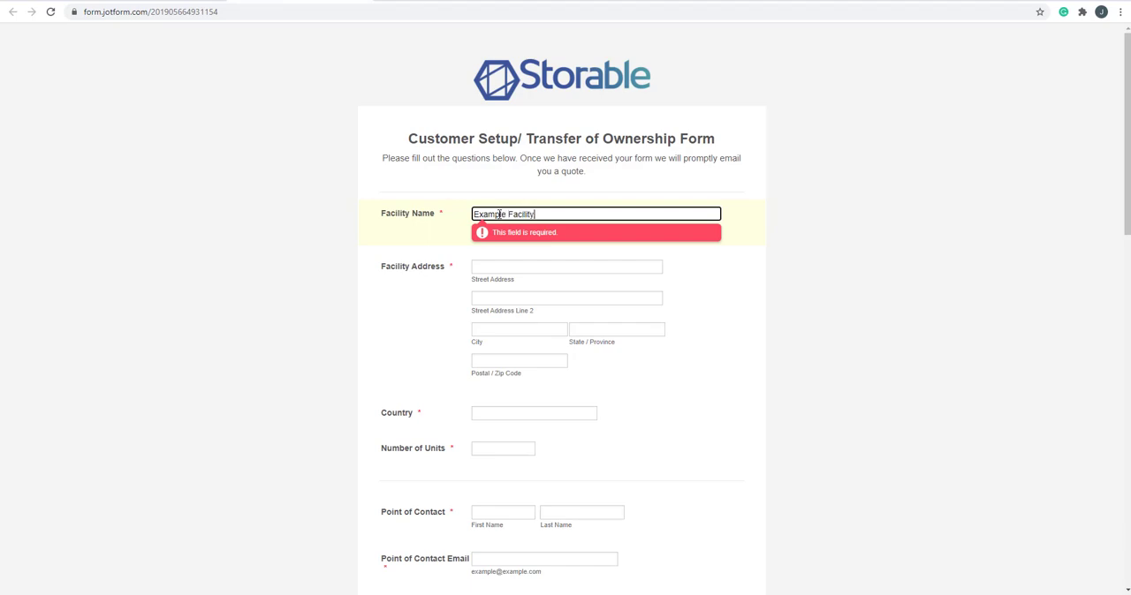
{"action": "type", "text": "Names"}
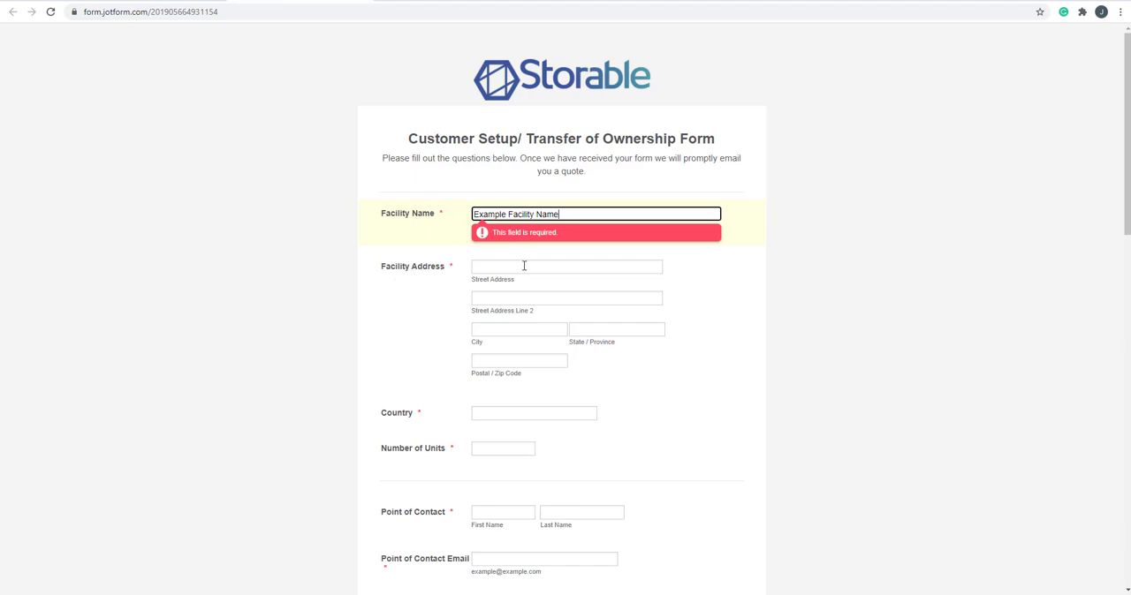
Fill the facility address fields with 123 Example Street, Raleigh, NC, 27526
{"action": "left_click", "coordinate": [566, 266]}
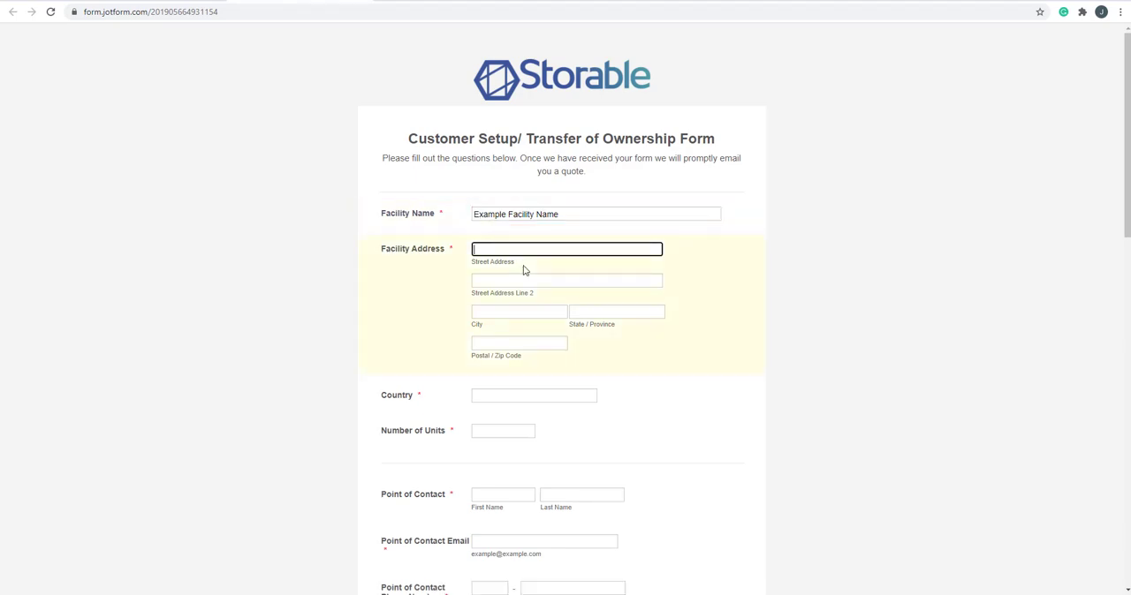
{"action": "type", "text": "123"}
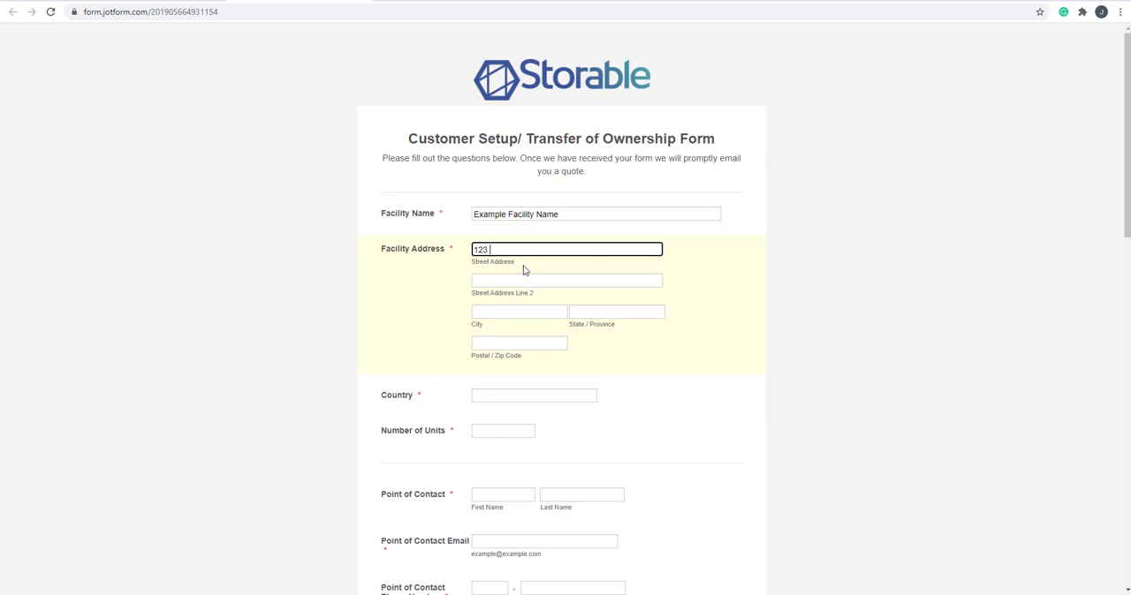
{"action": "type", "text": "Example Street"}
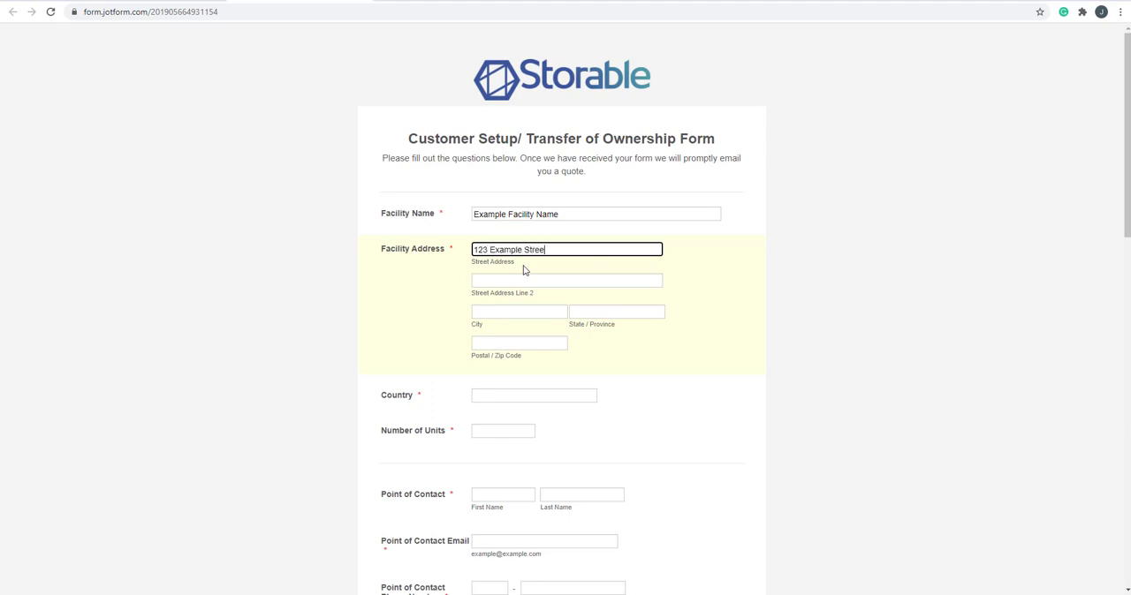
{"action": "type", "text": "Raleigh"}
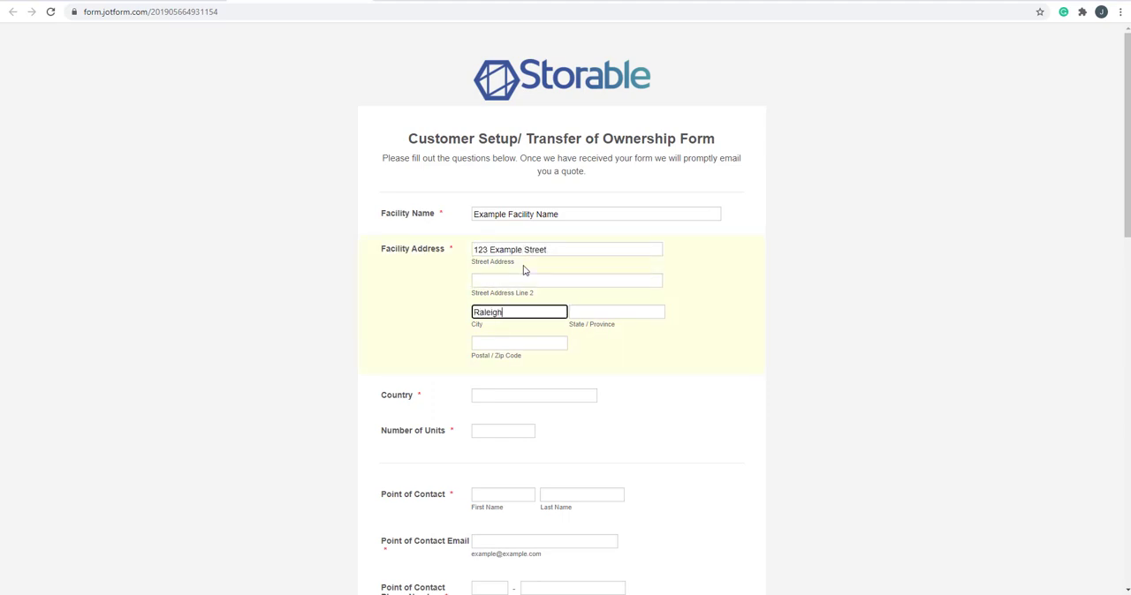
{"action": "type", "text": "N"}
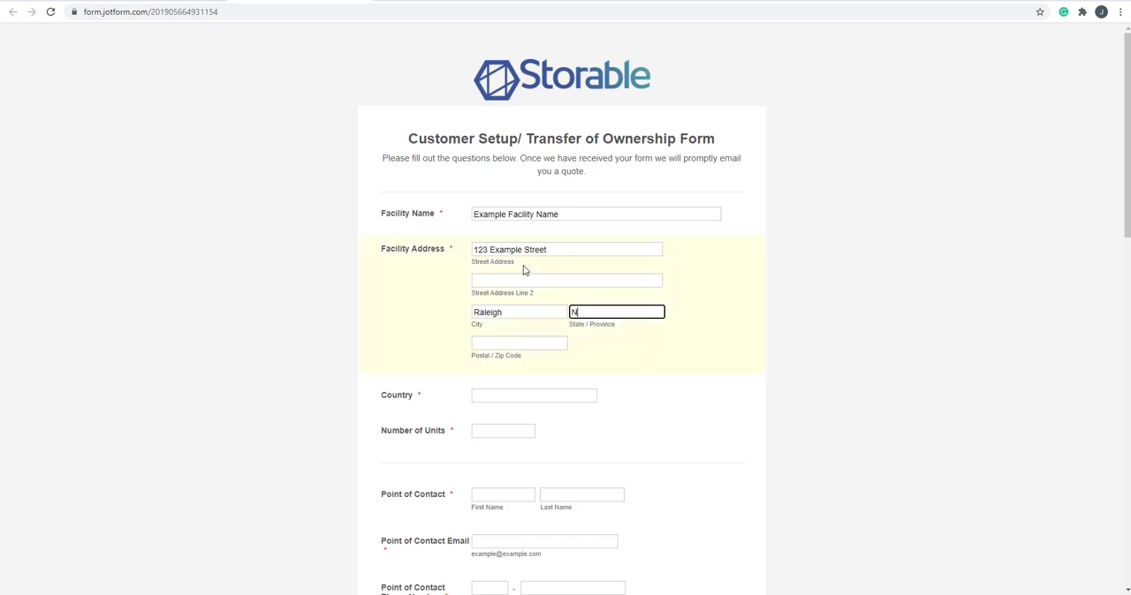
{"action": "type", "text": "C"}
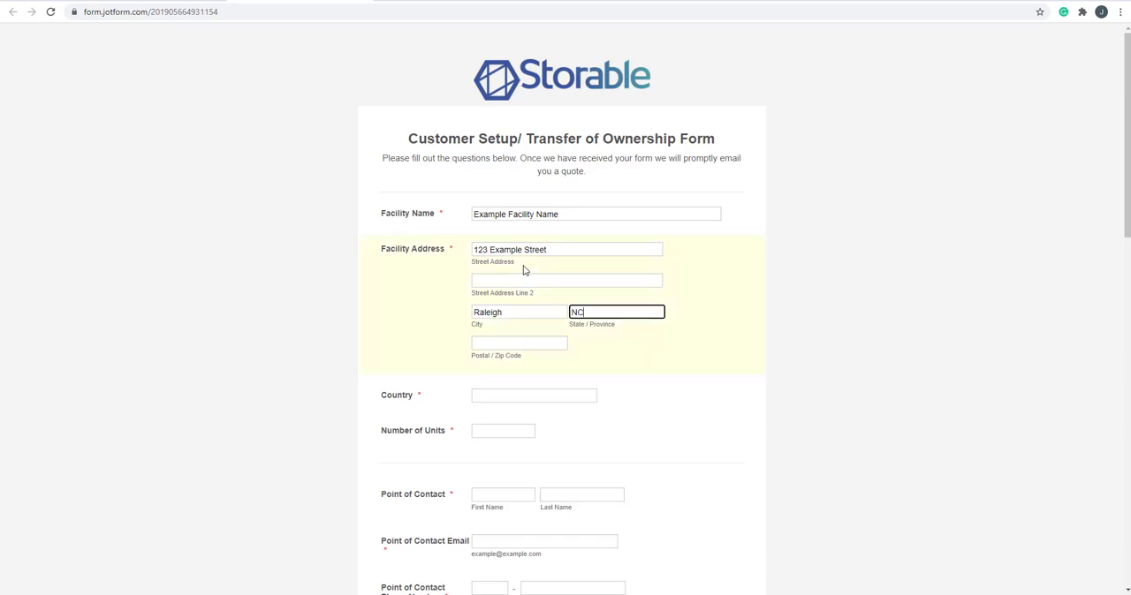
{"action": "type", "text": "27526"}
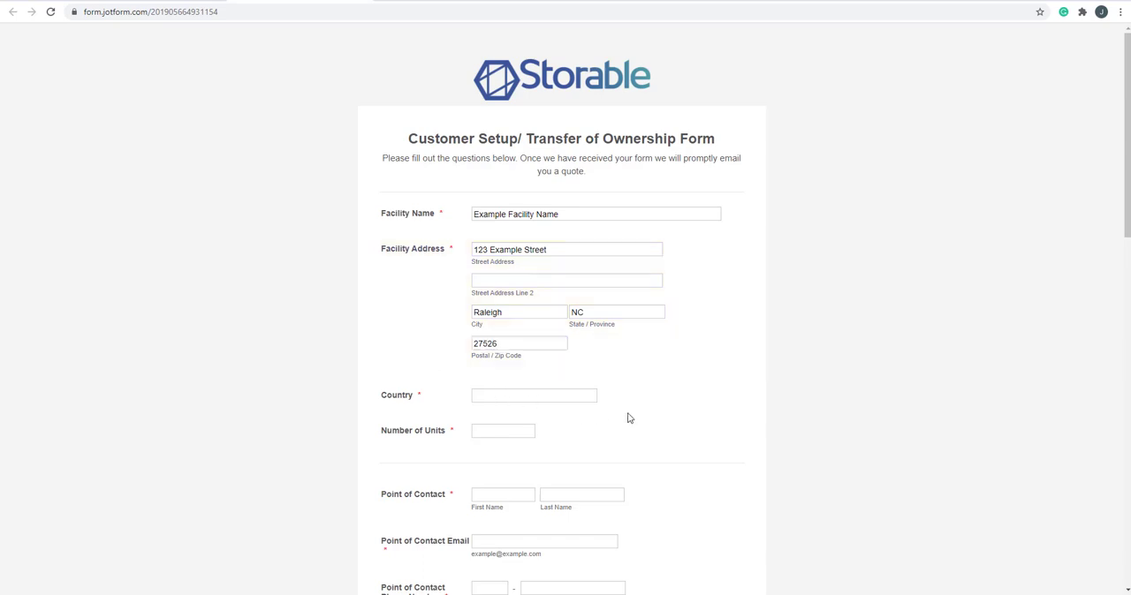
{"action": "mouse_move", "coordinate": [574, 421]}
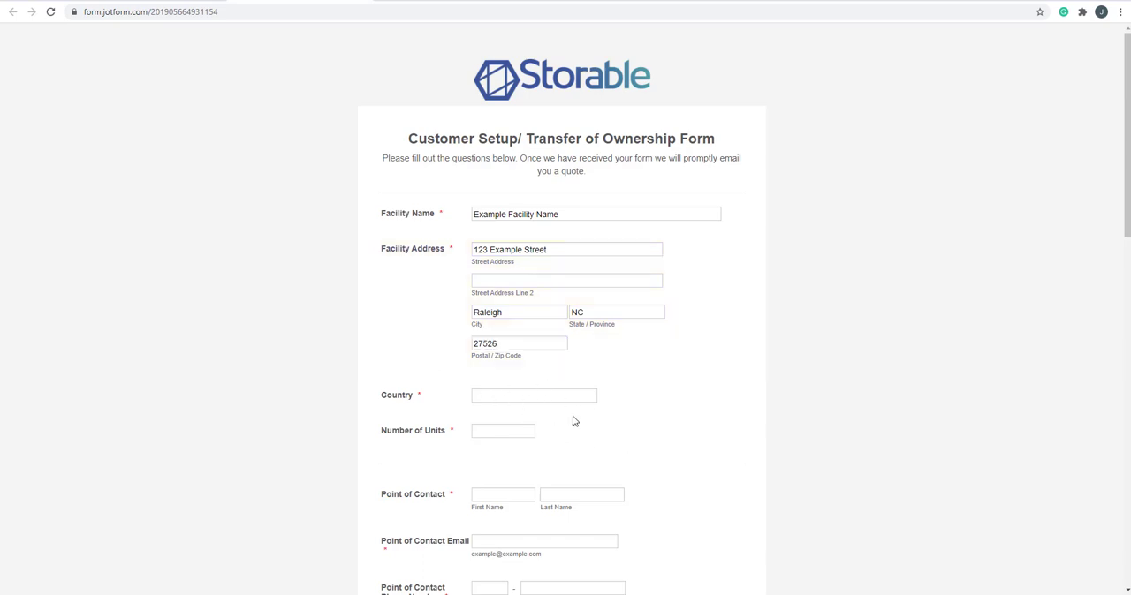
Choose United States as the facility's country from the suggestions
{"action": "left_click", "coordinate": [503, 430]}
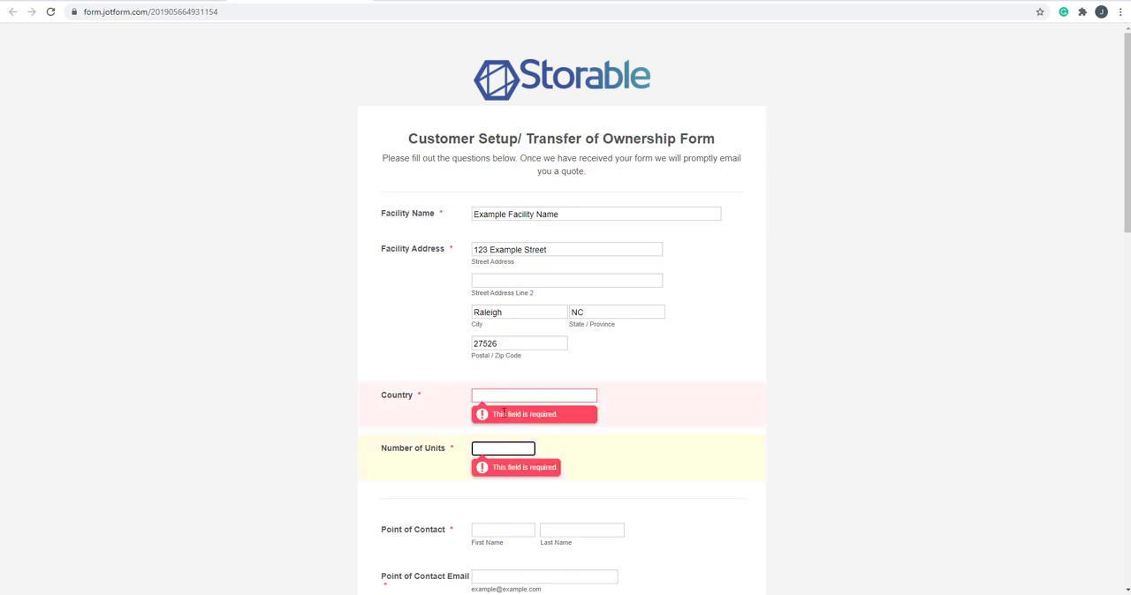
{"action": "mouse_move", "coordinate": [433, 404]}
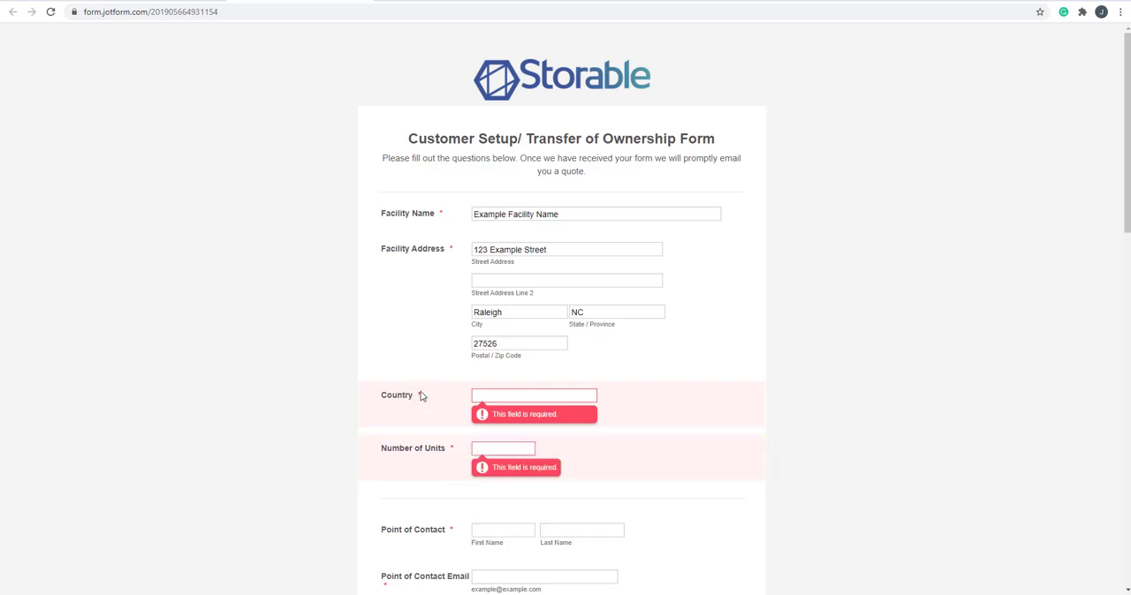
{"action": "left_click", "coordinate": [533, 395]}
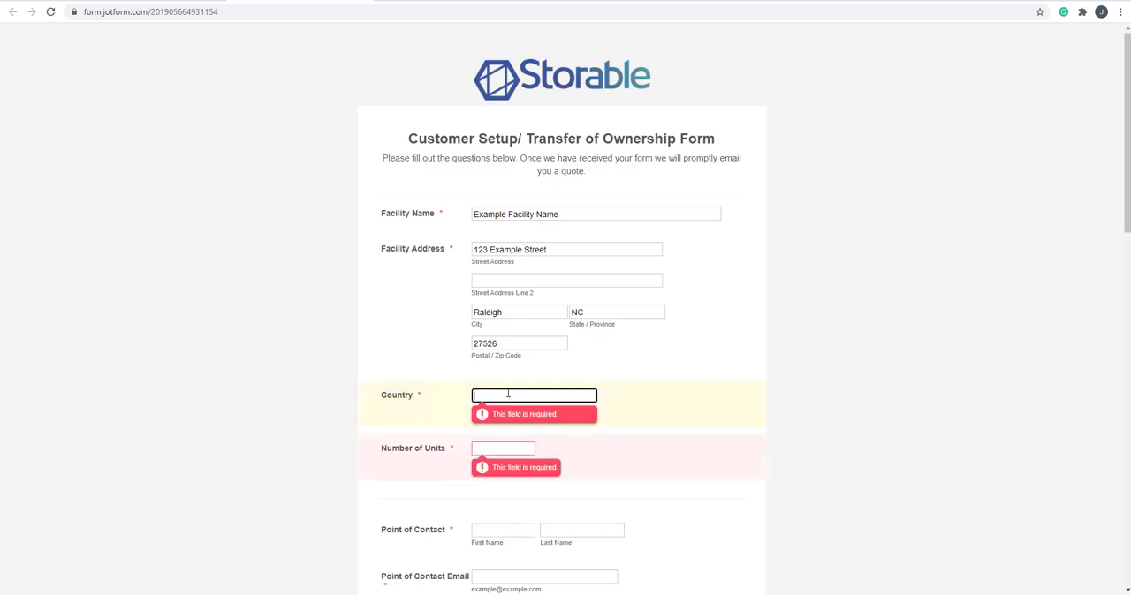
{"action": "type", "text": "United States"}
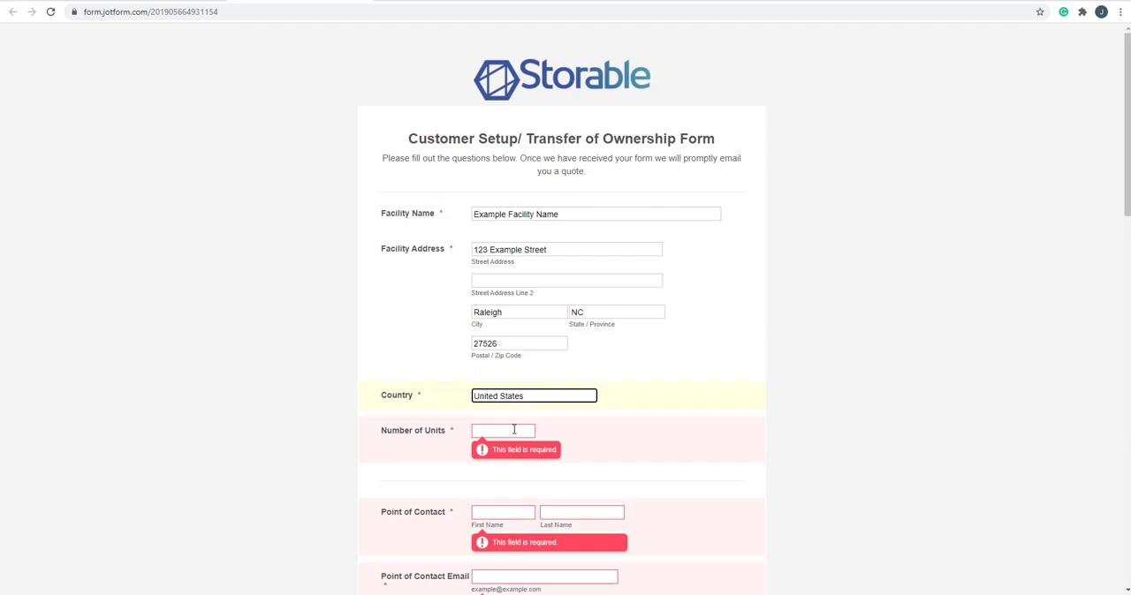
Correct the Number of Units entry to 1000
{"action": "left_click", "coordinate": [503, 430]}
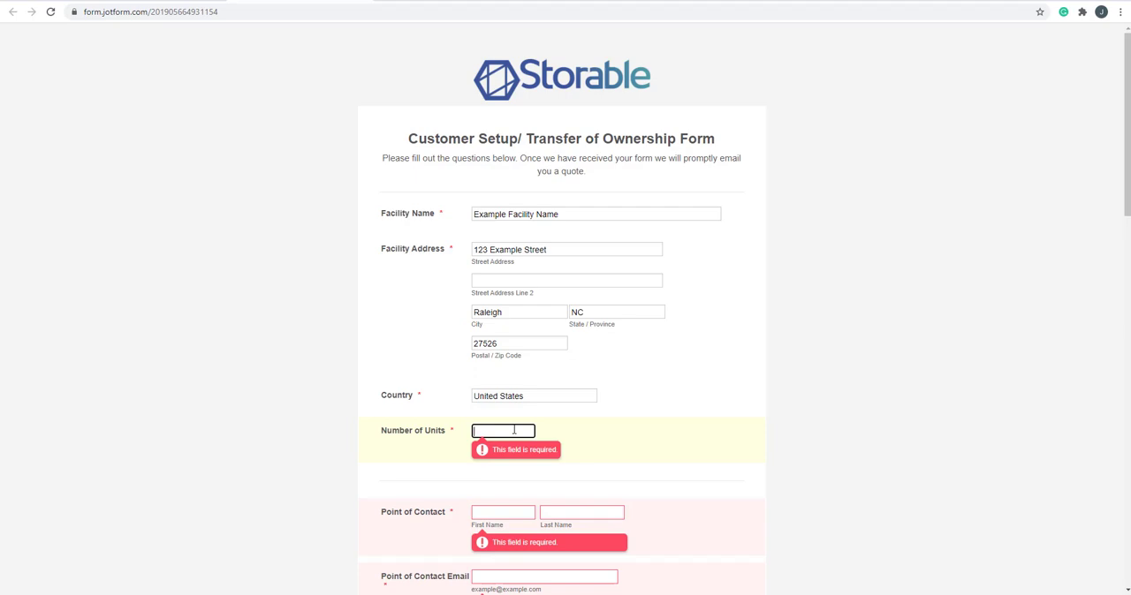
{"action": "type", "text": "500"}
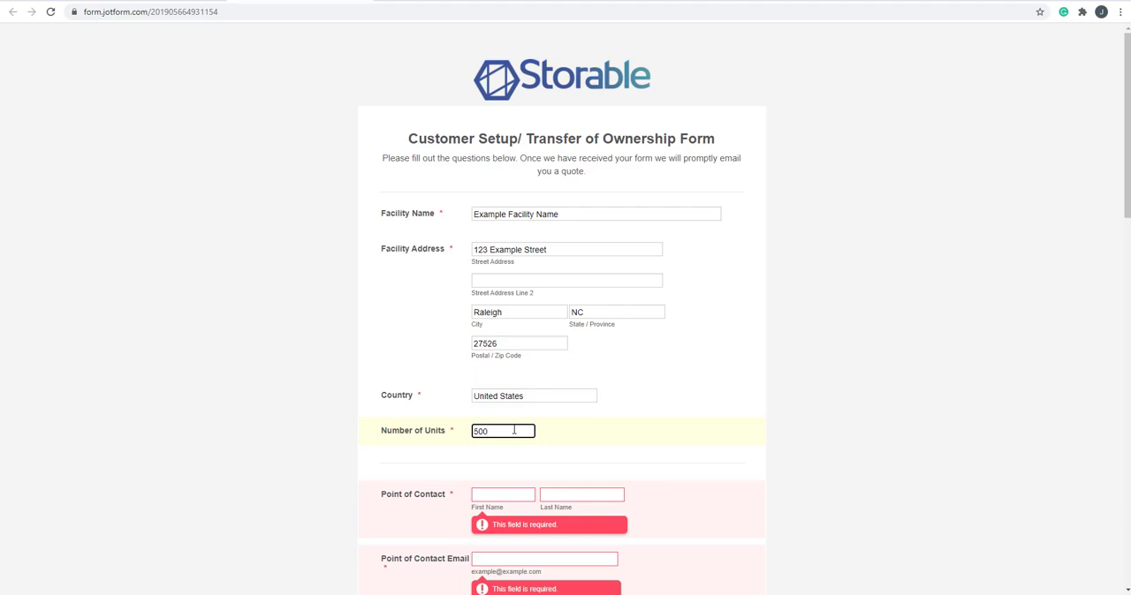
{"action": "key", "text": "backspace"}
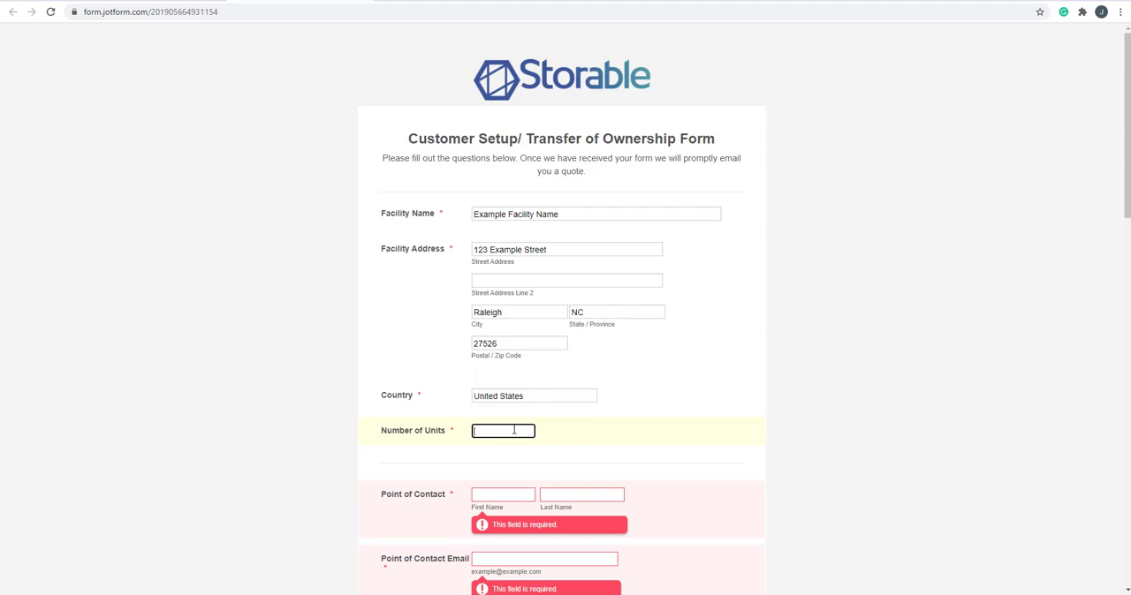
{"action": "type", "text": "1000"}
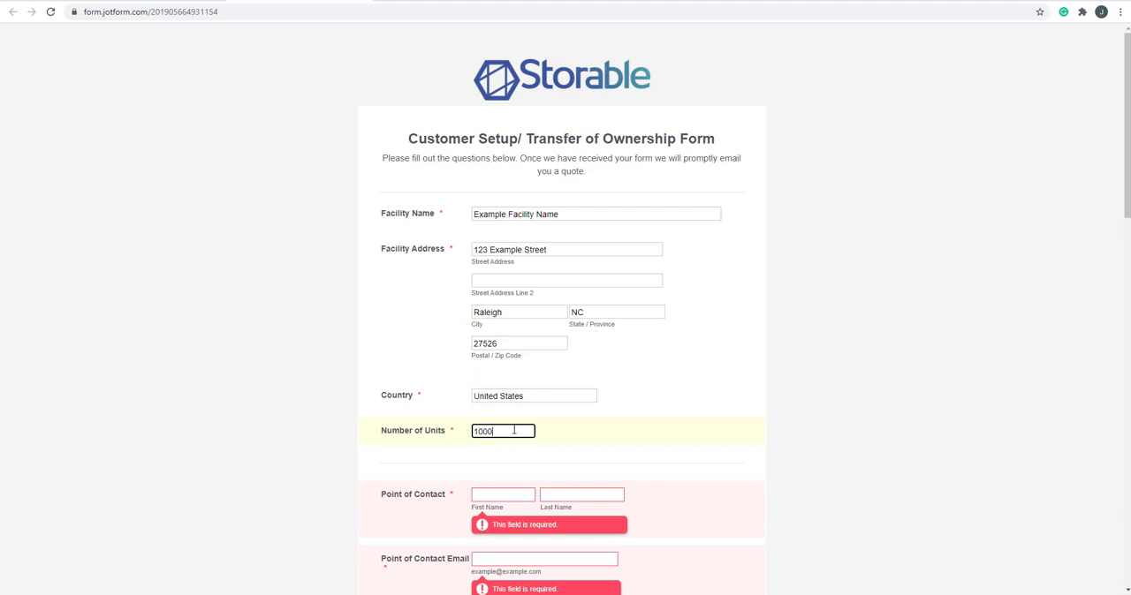
{"action": "mouse_move", "coordinate": [502, 495]}
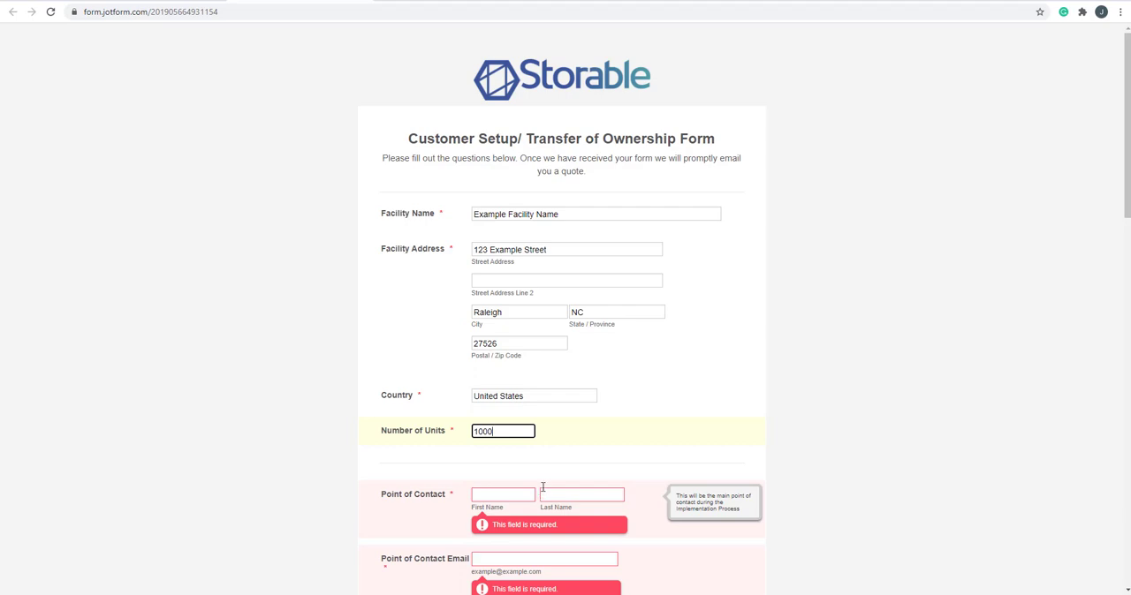
{"action": "mouse_move", "coordinate": [593, 448]}
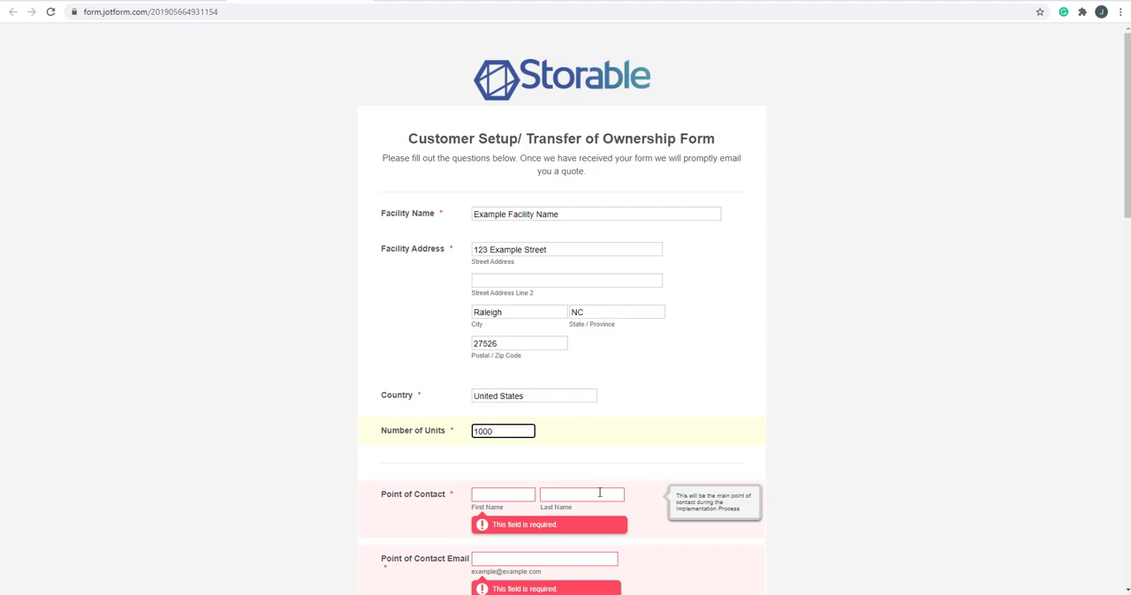
{"action": "mouse_move", "coordinate": [626, 494]}
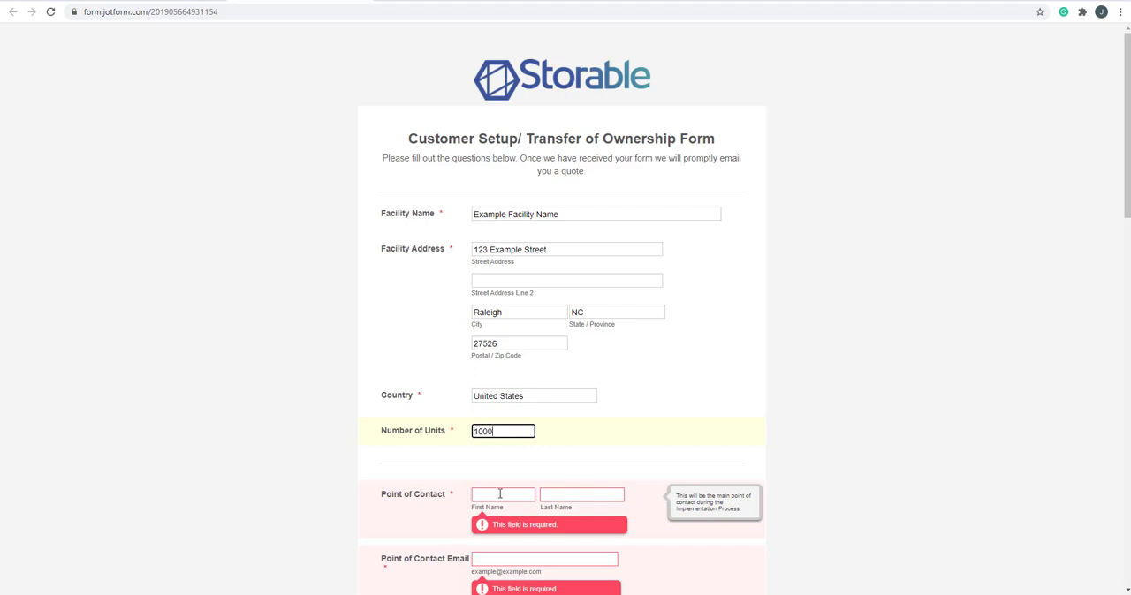
{"action": "left_click", "coordinate": [501, 494]}
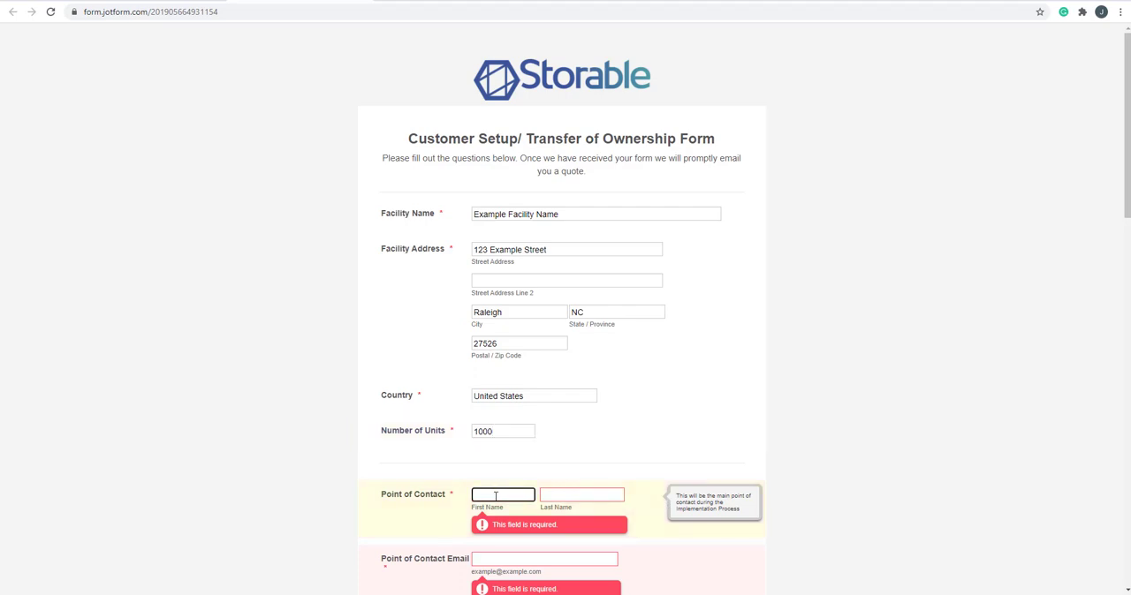
{"action": "type", "text": "John"}
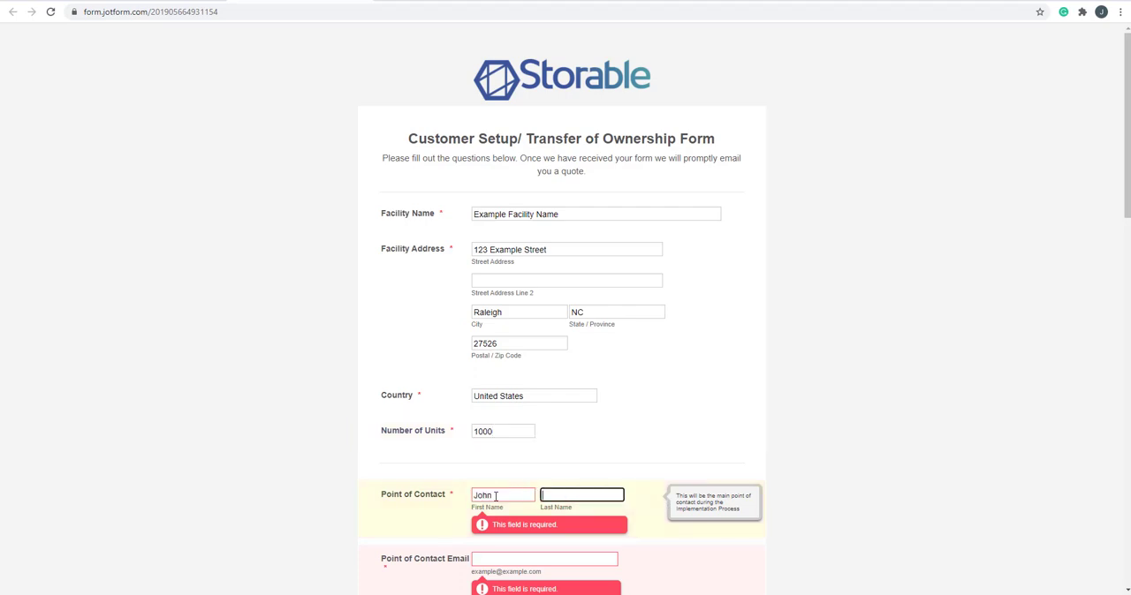
{"action": "type", "text": "Smith"}
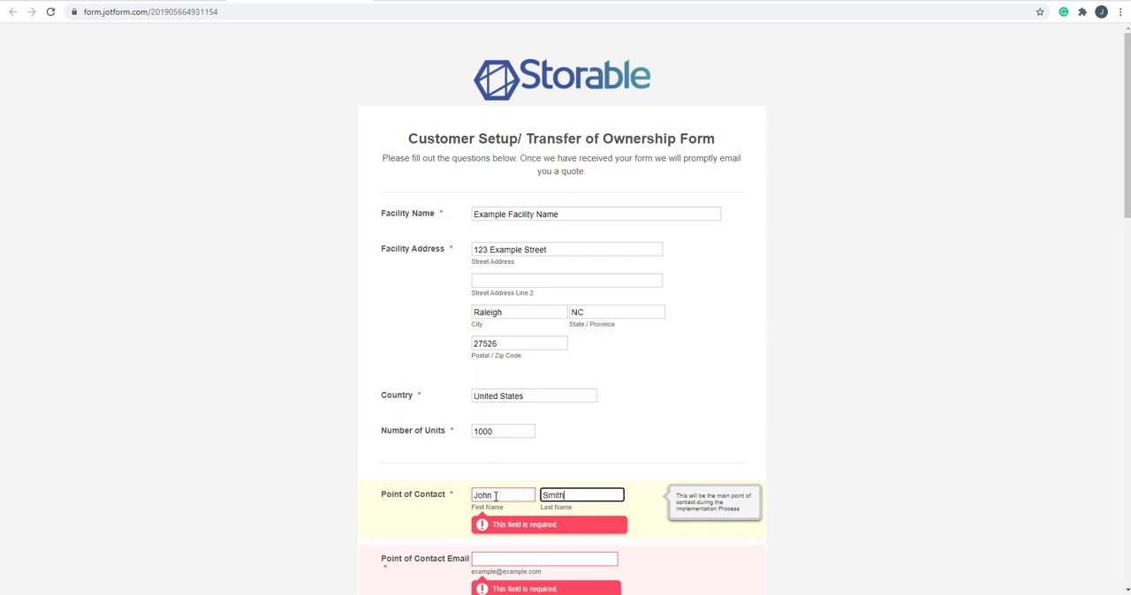
{"action": "left_click", "coordinate": [581, 495]}
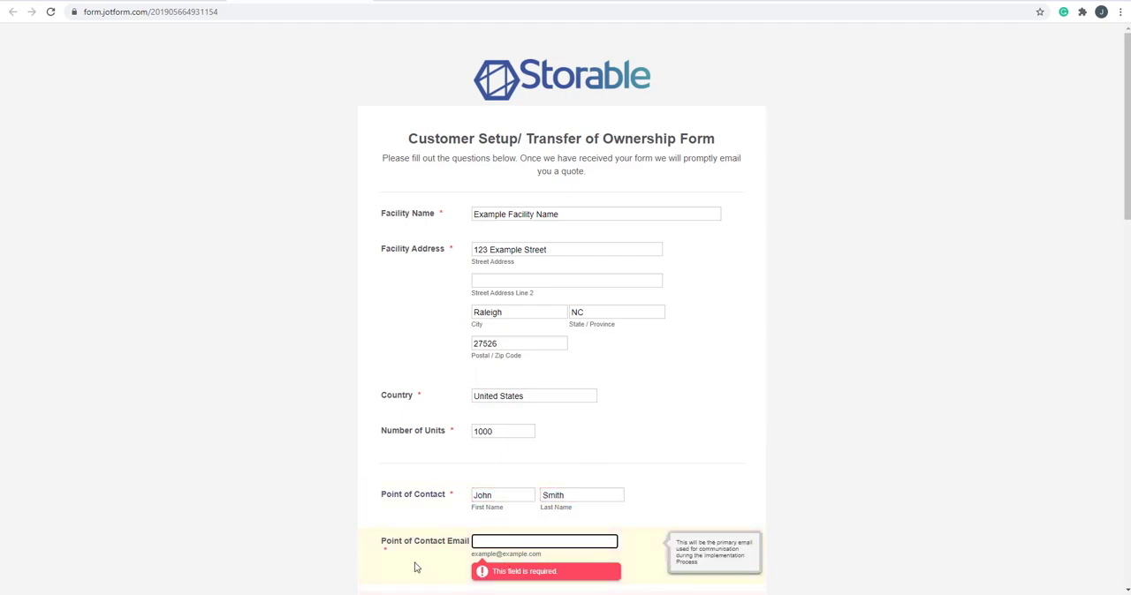
{"action": "mouse_move", "coordinate": [712, 537]}
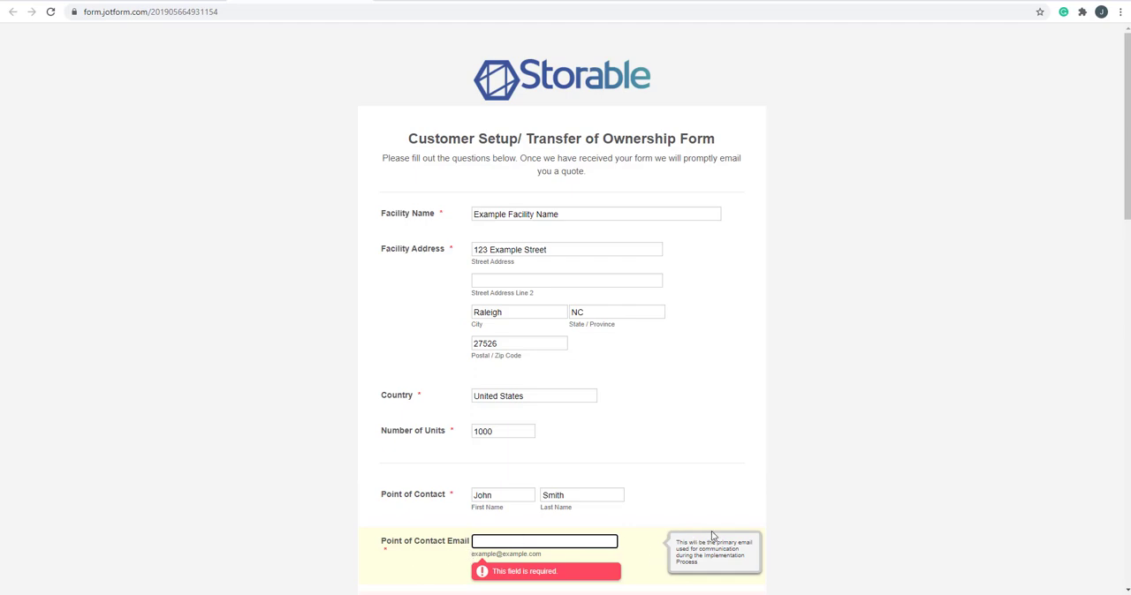
{"action": "mouse_move", "coordinate": [710, 557]}
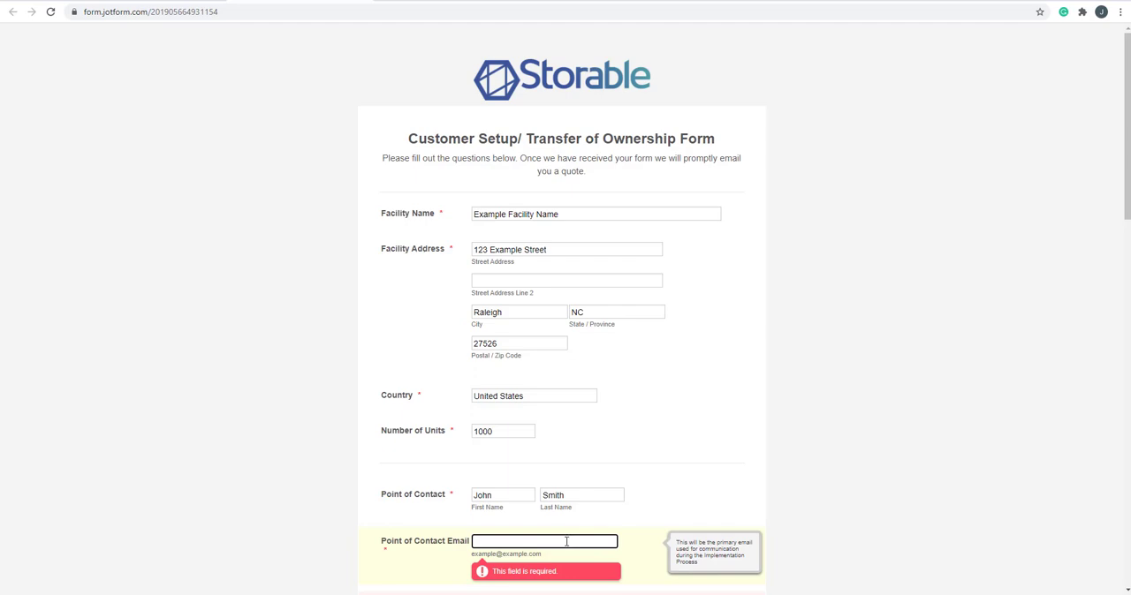
{"action": "type", "text": "john@gmail.com"}
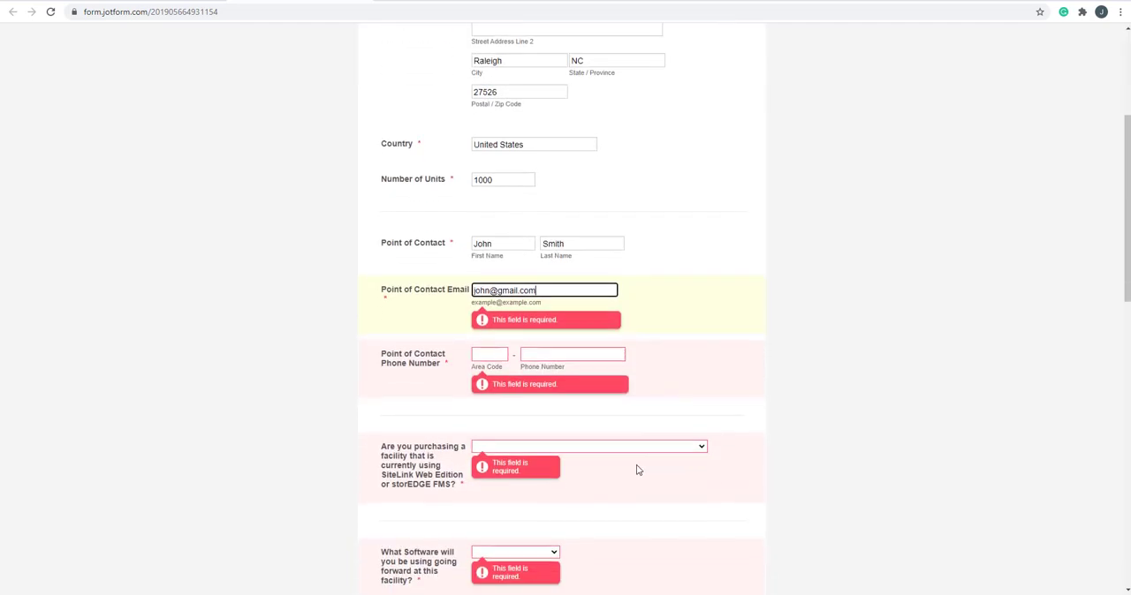
{"action": "scroll", "scroll_direction": "down", "scroll_amount": 3}
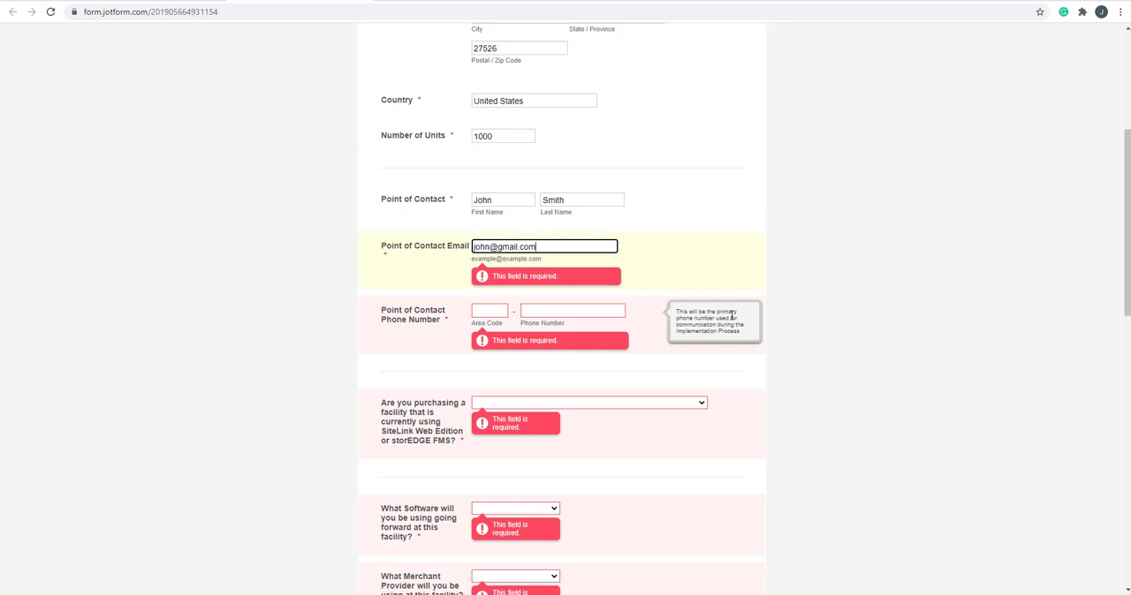
Enter 8888888 as the contact phone number after area code 919
{"action": "type", "text": "8888888"}
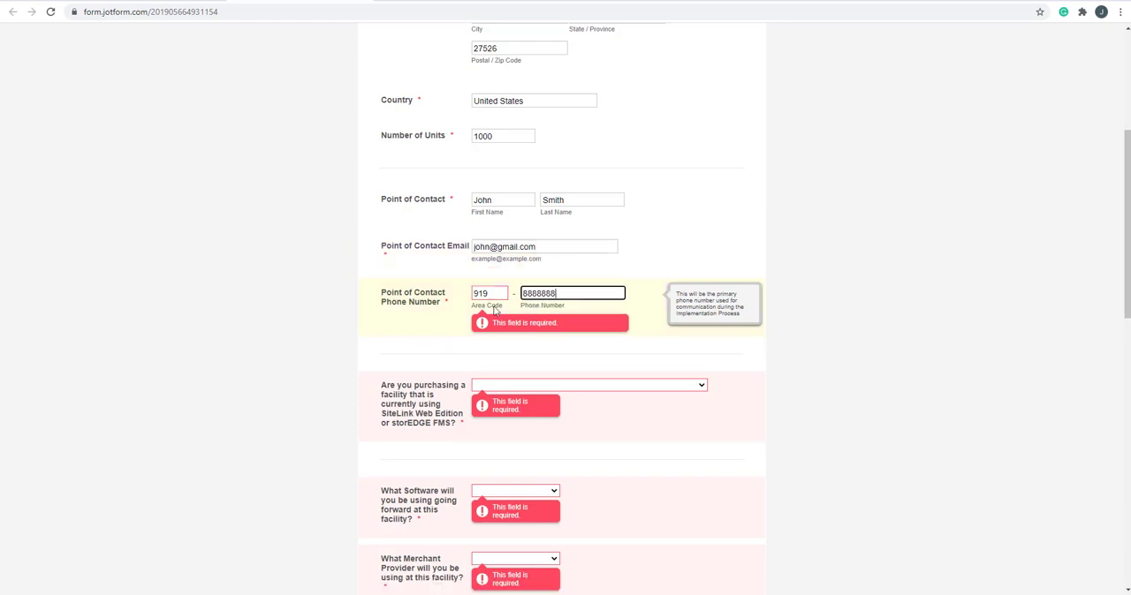
{"action": "mouse_move", "coordinate": [407, 412]}
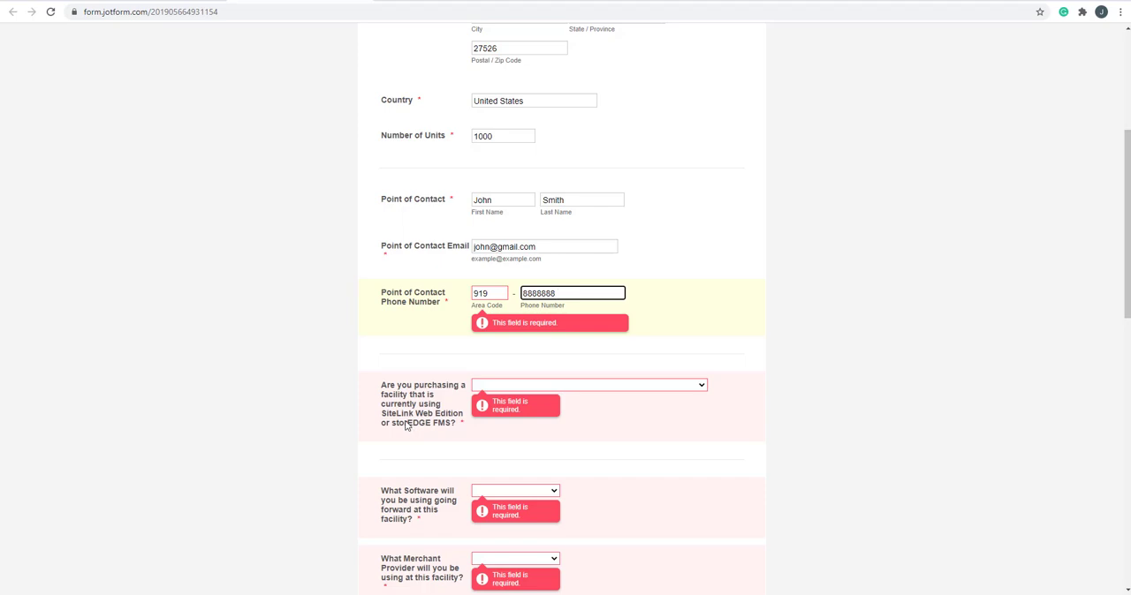
{"action": "mouse_move", "coordinate": [446, 430]}
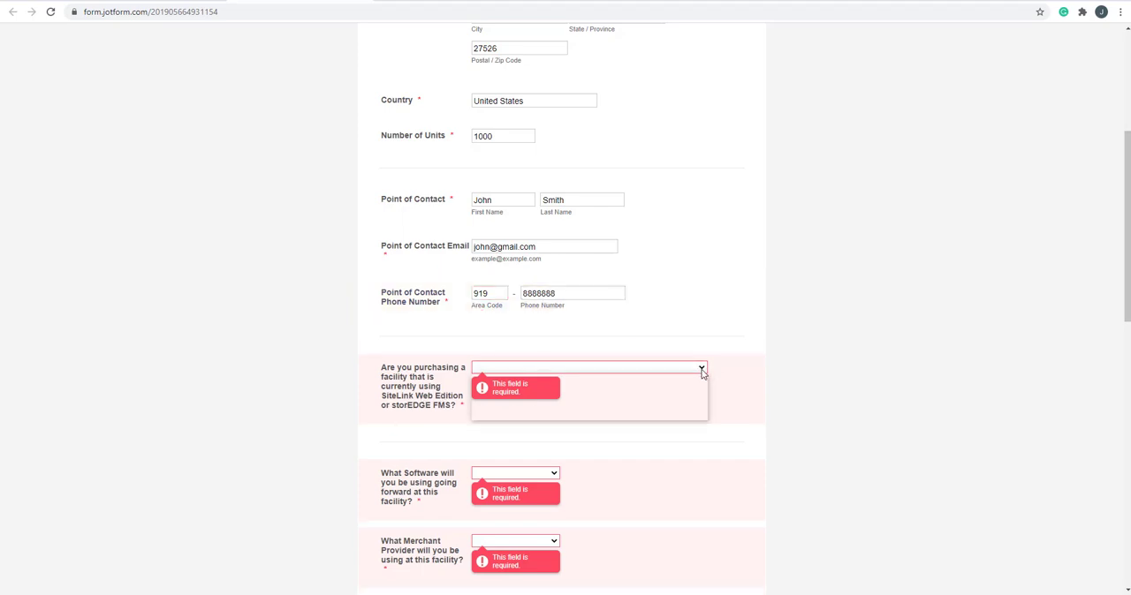
Answer the purchase question with 'No, this facility is using a different management software'
{"action": "left_click", "coordinate": [588, 368]}
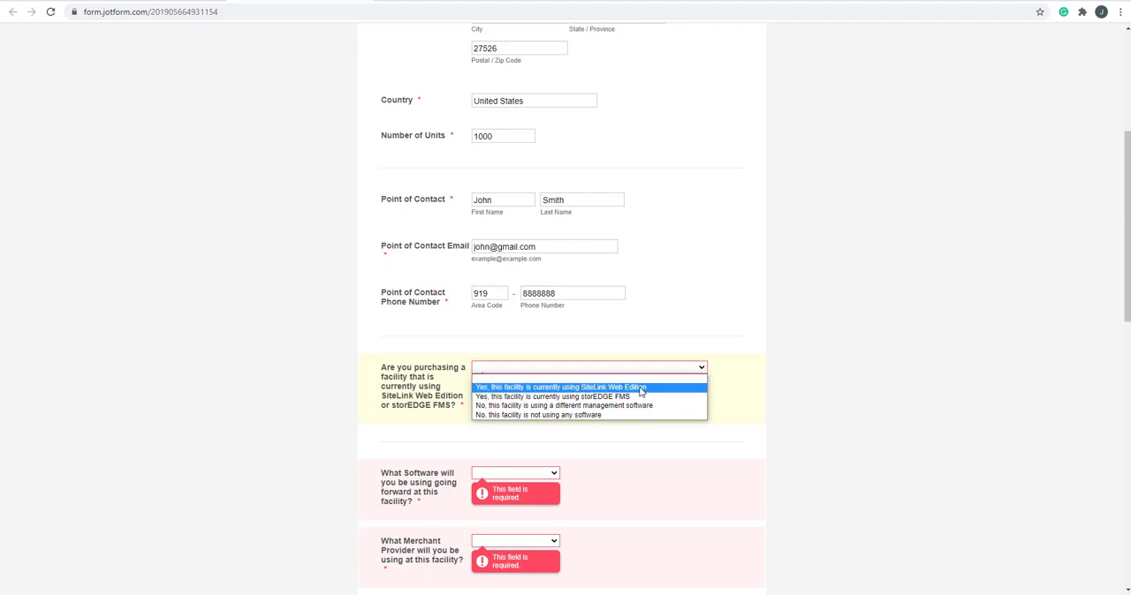
{"action": "mouse_move", "coordinate": [561, 406]}
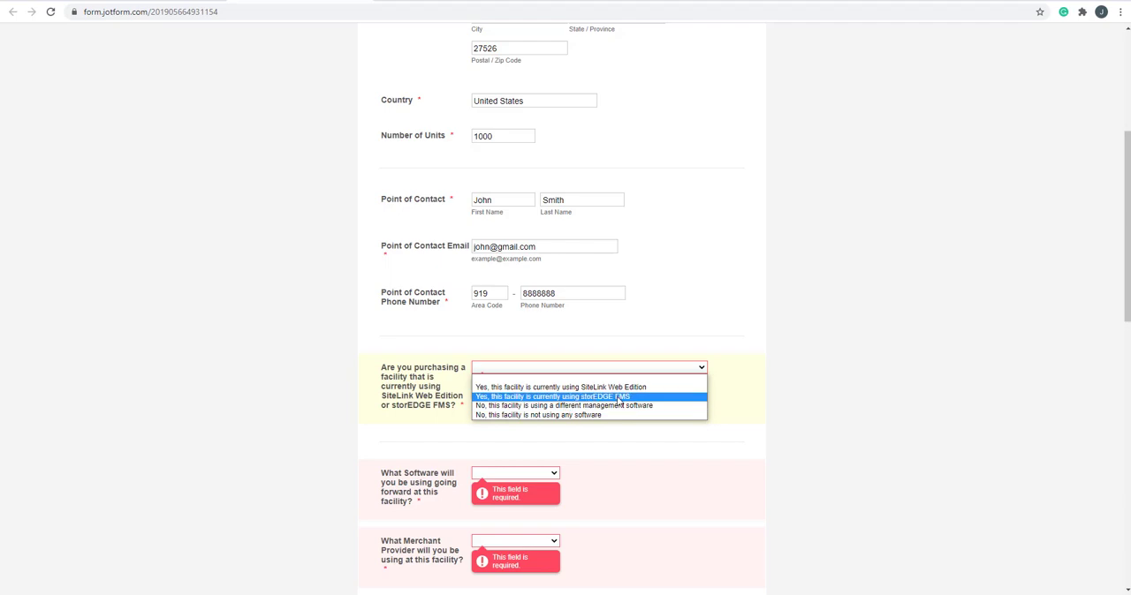
{"action": "mouse_move", "coordinate": [562, 406]}
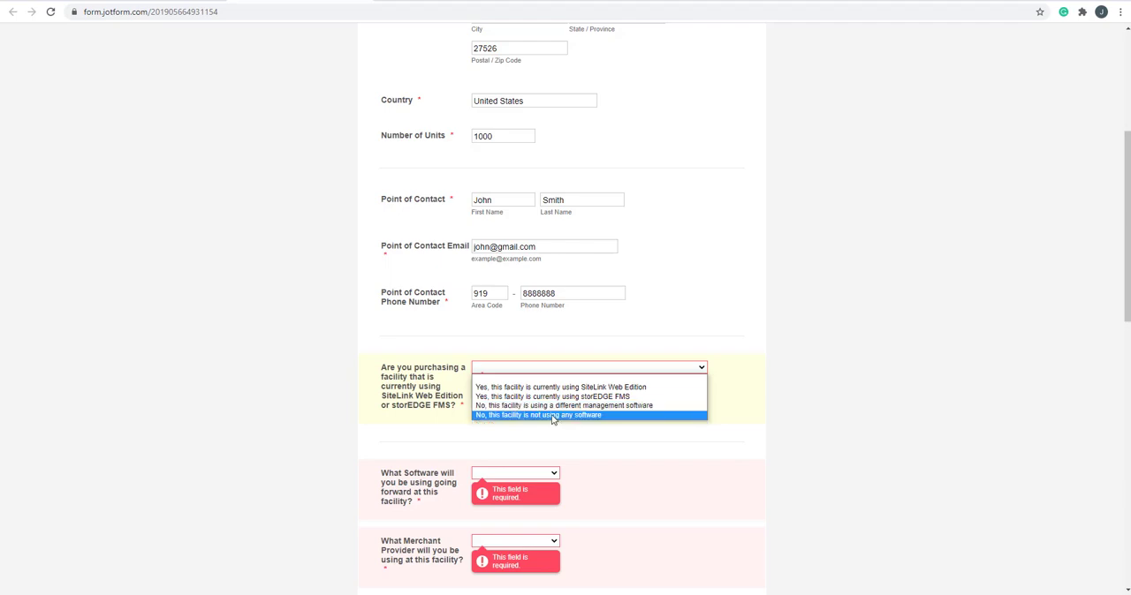
{"action": "mouse_move", "coordinate": [550, 422]}
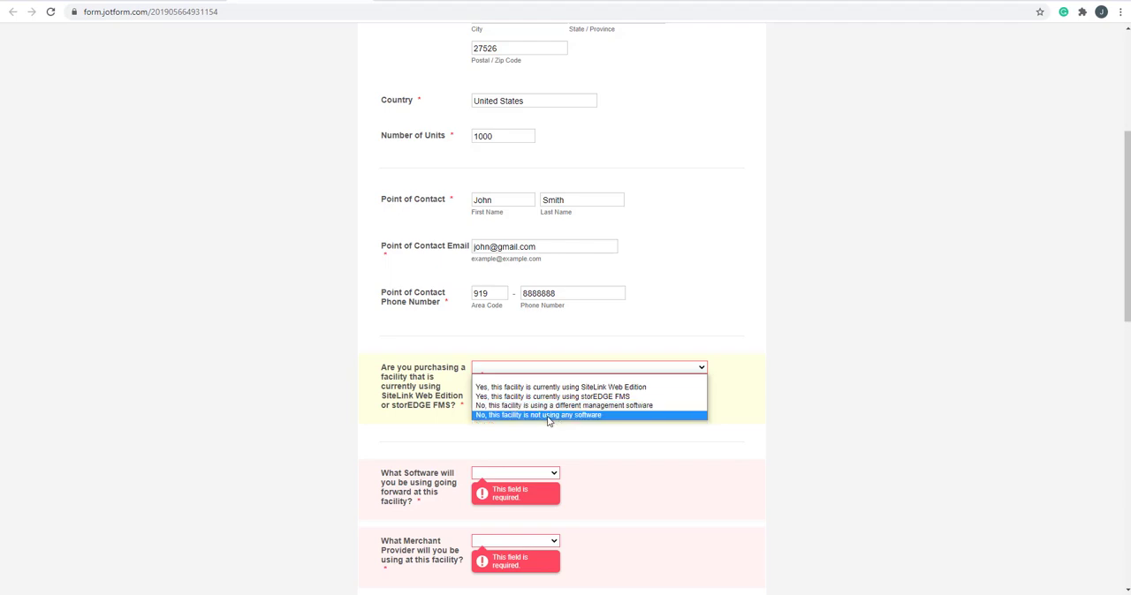
{"action": "left_click", "coordinate": [539, 406]}
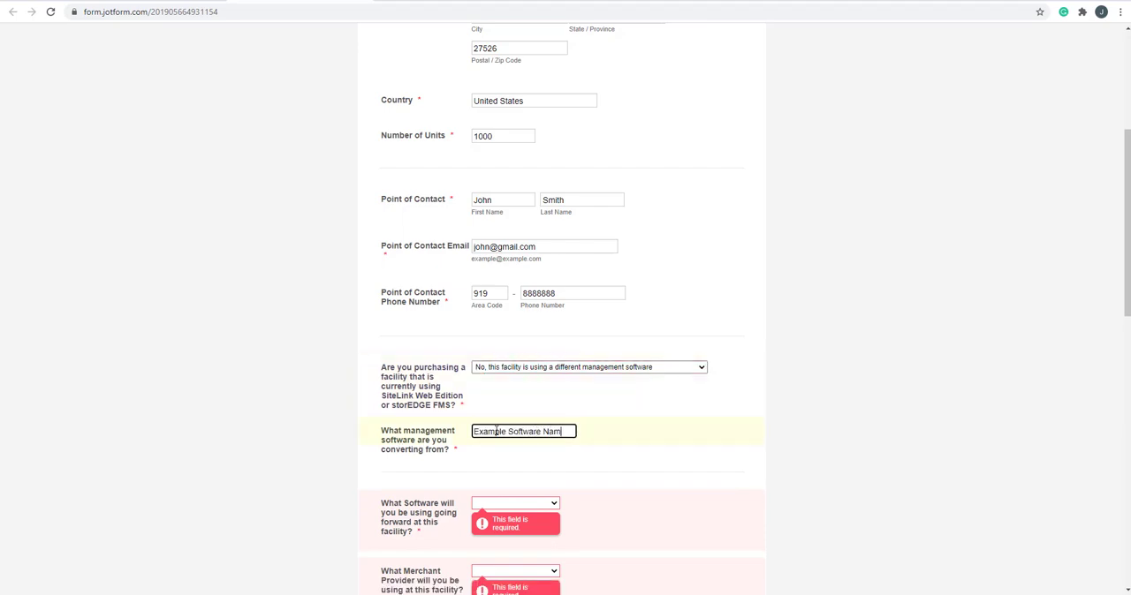
{"action": "scroll", "scroll_direction": "down", "scroll_amount": 3}
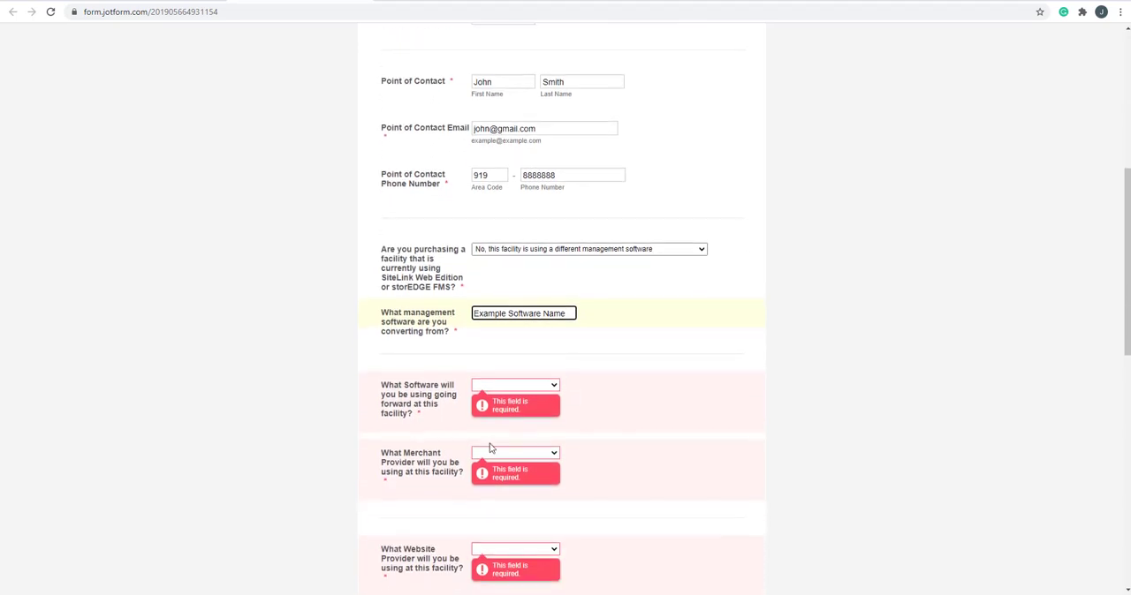
{"action": "mouse_move", "coordinate": [433, 422]}
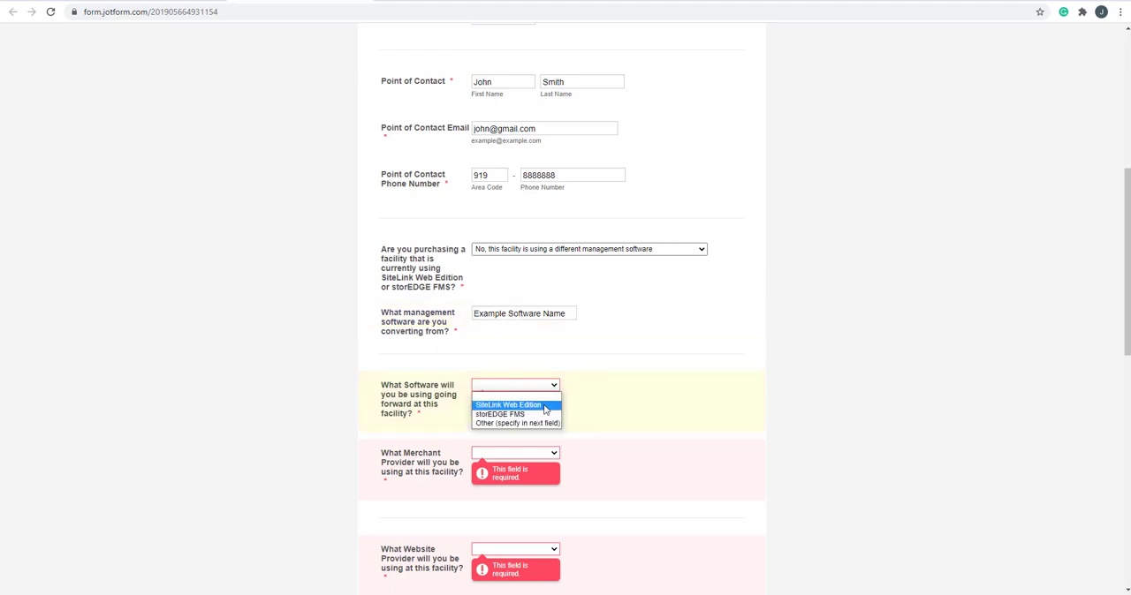
{"action": "mouse_move", "coordinate": [517, 423]}
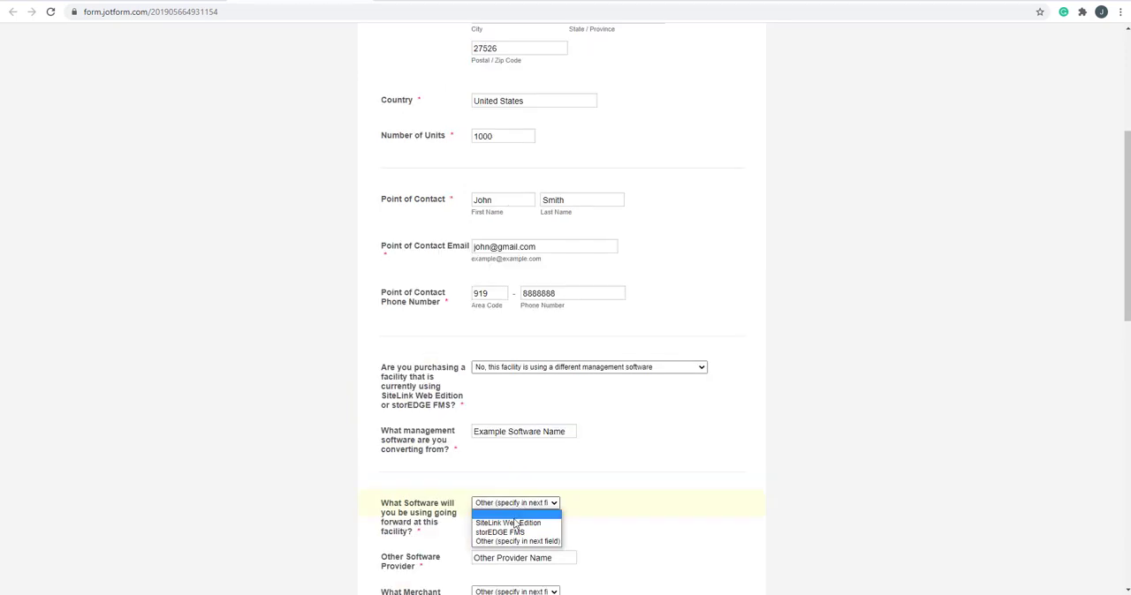
Select SiteLink Web Edition in the future-software dropdown
{"action": "left_click", "coordinate": [508, 522]}
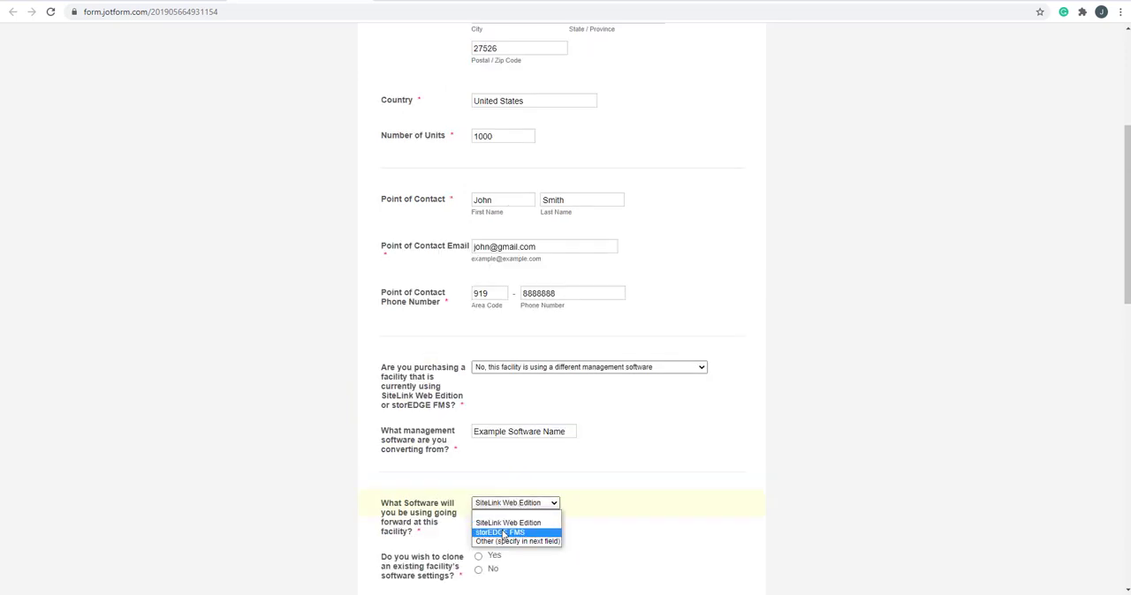
{"action": "left_click", "coordinate": [499, 532]}
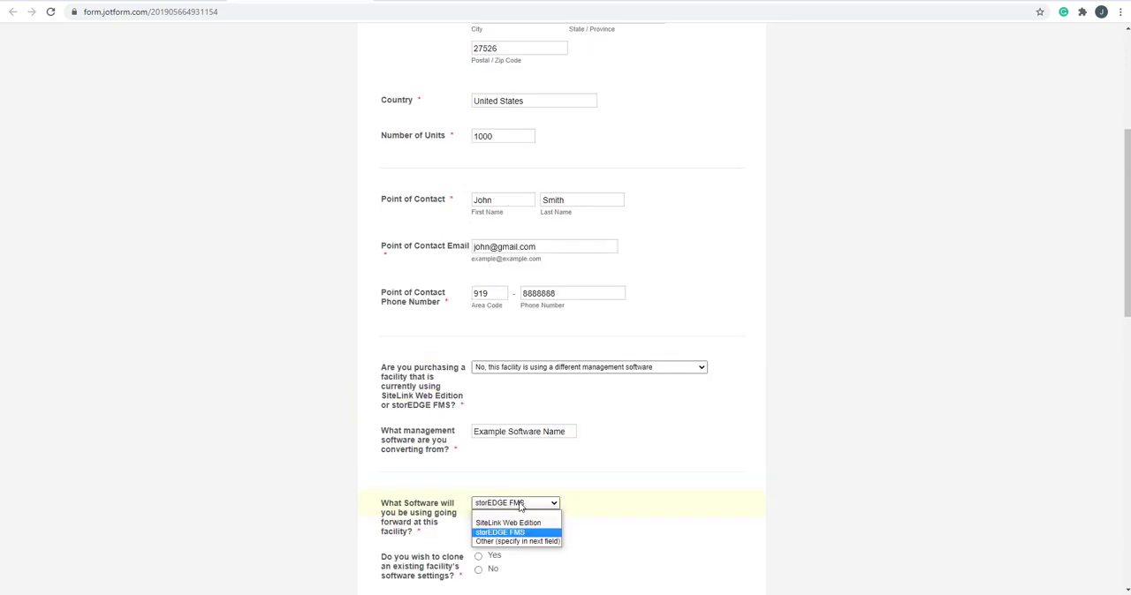
{"action": "left_click", "coordinate": [508, 523]}
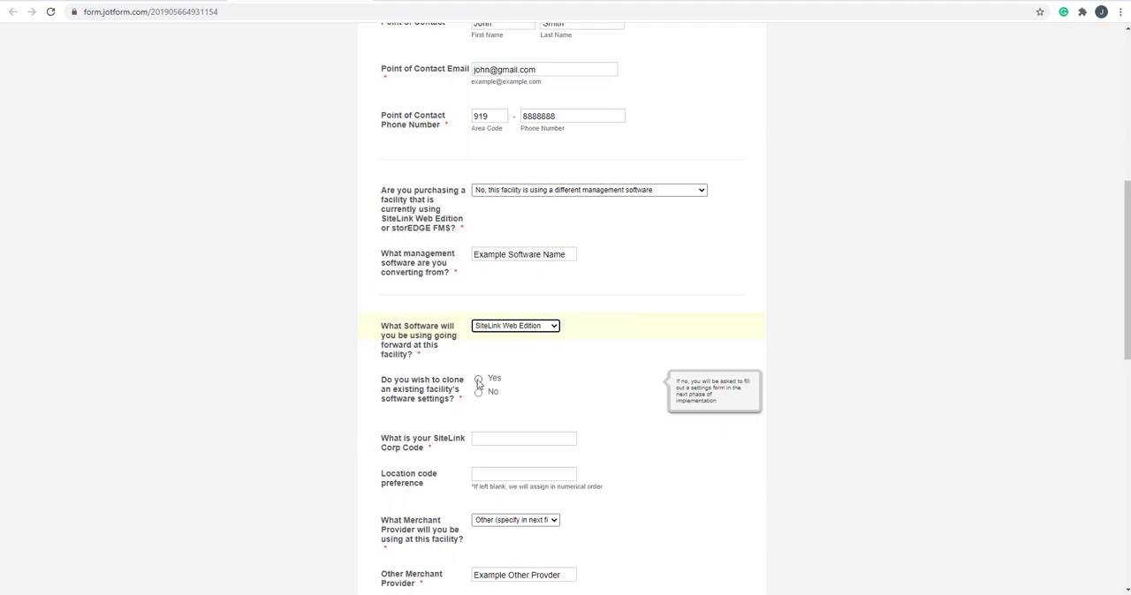
Answer Yes to cloning settings from Other Site Name, with Corp Code C123
{"action": "left_click", "coordinate": [478, 379]}
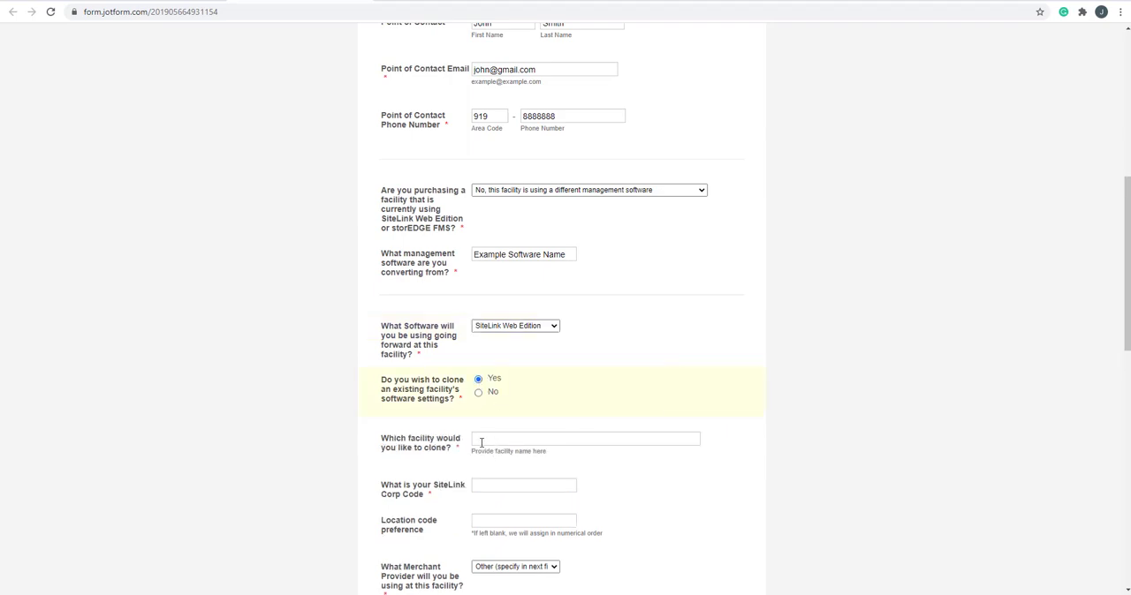
{"action": "mouse_move", "coordinate": [546, 439]}
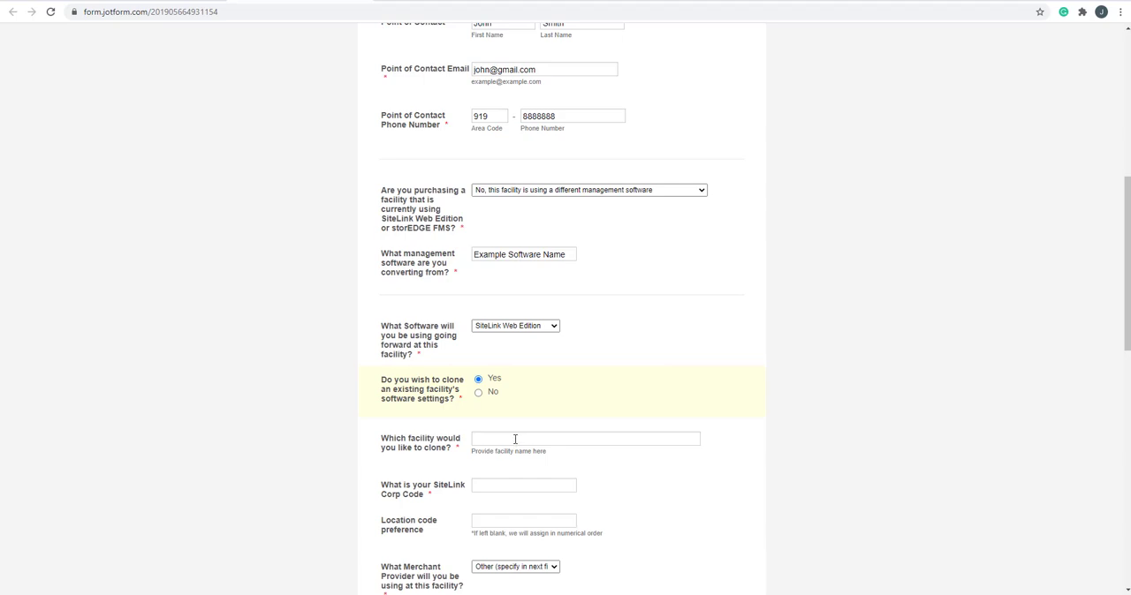
{"action": "type", "text": "Other Site Name"}
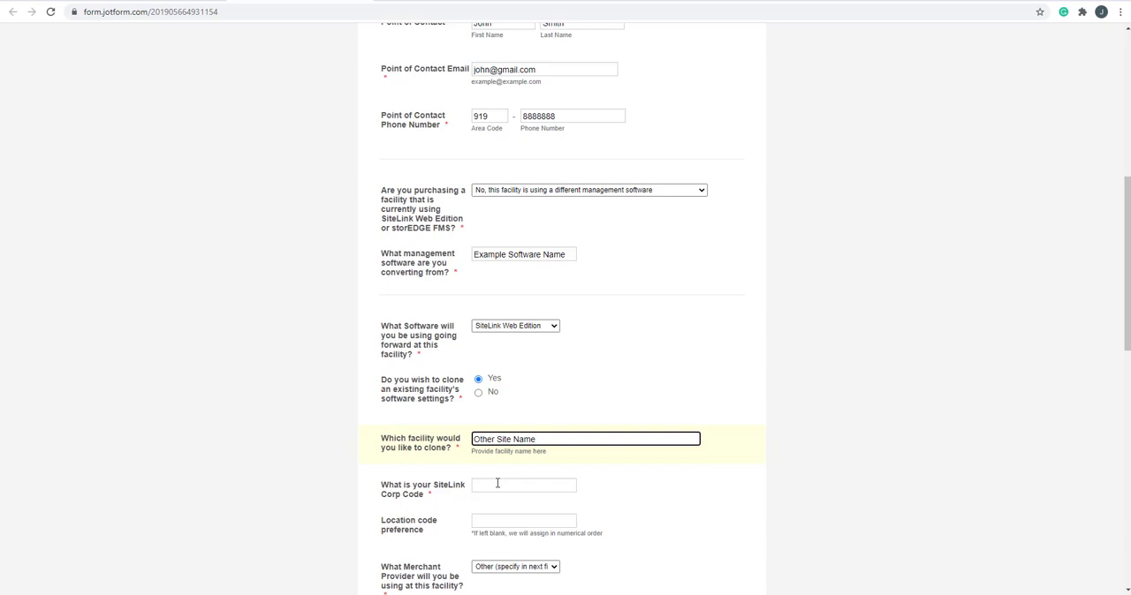
{"action": "type", "text": "C123"}
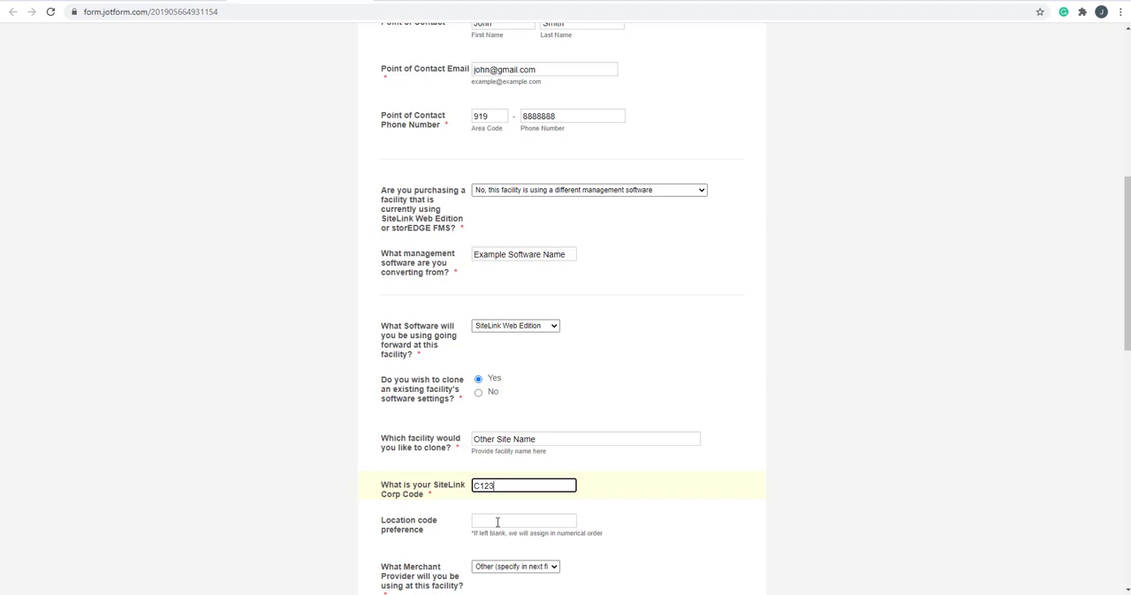
{"action": "mouse_move", "coordinate": [553, 546]}
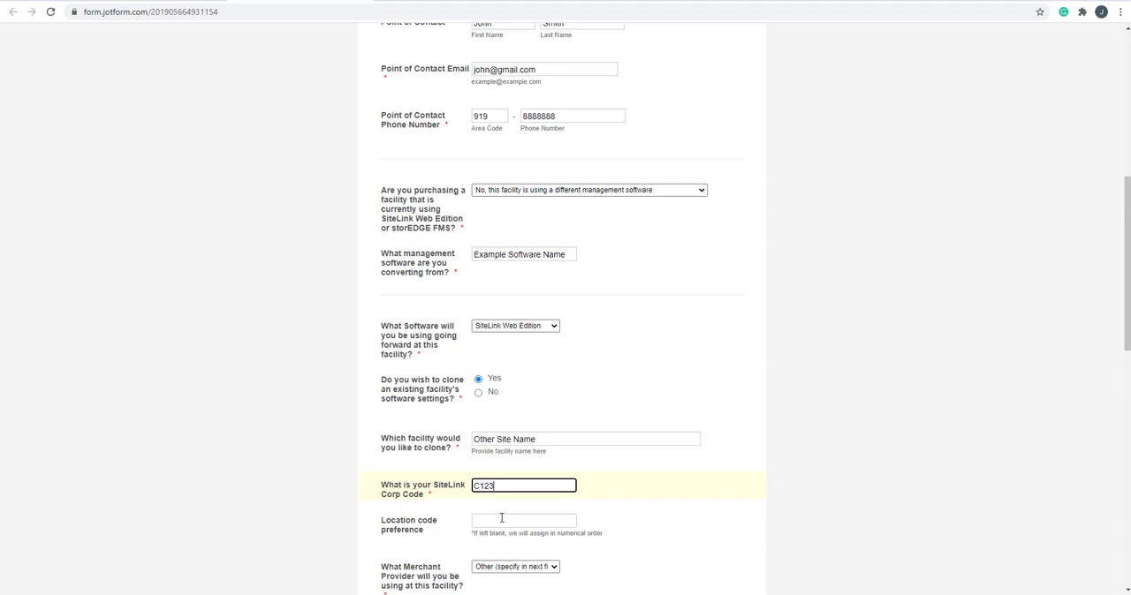
Enter S123 as the location code preference, replacing L001
{"action": "left_click", "coordinate": [523, 521]}
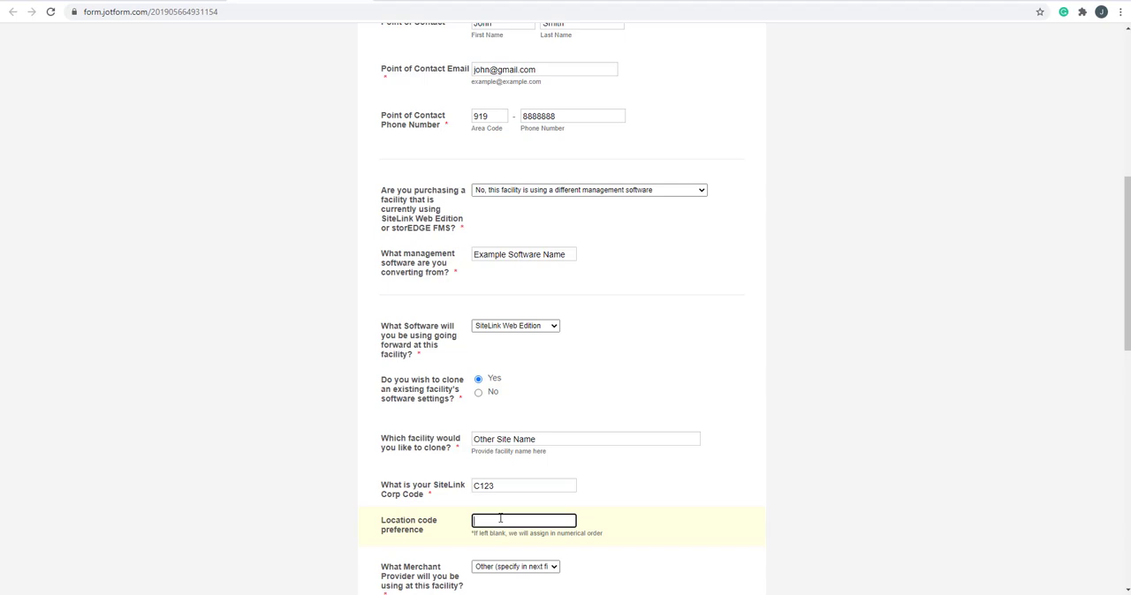
{"action": "type", "text": "L001"}
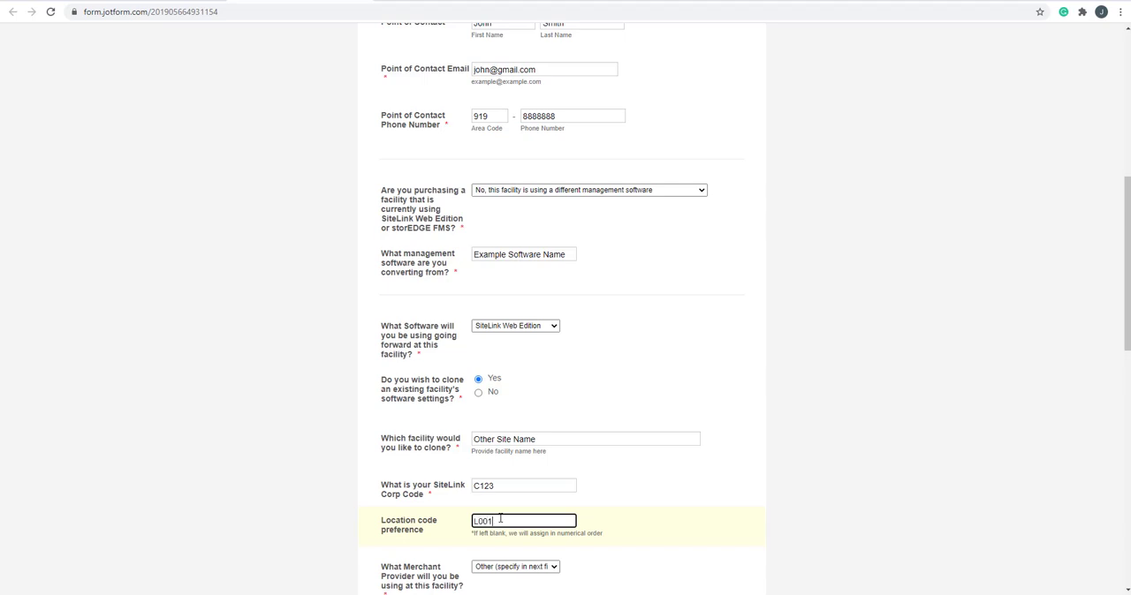
{"action": "key", "text": "Backspace"}
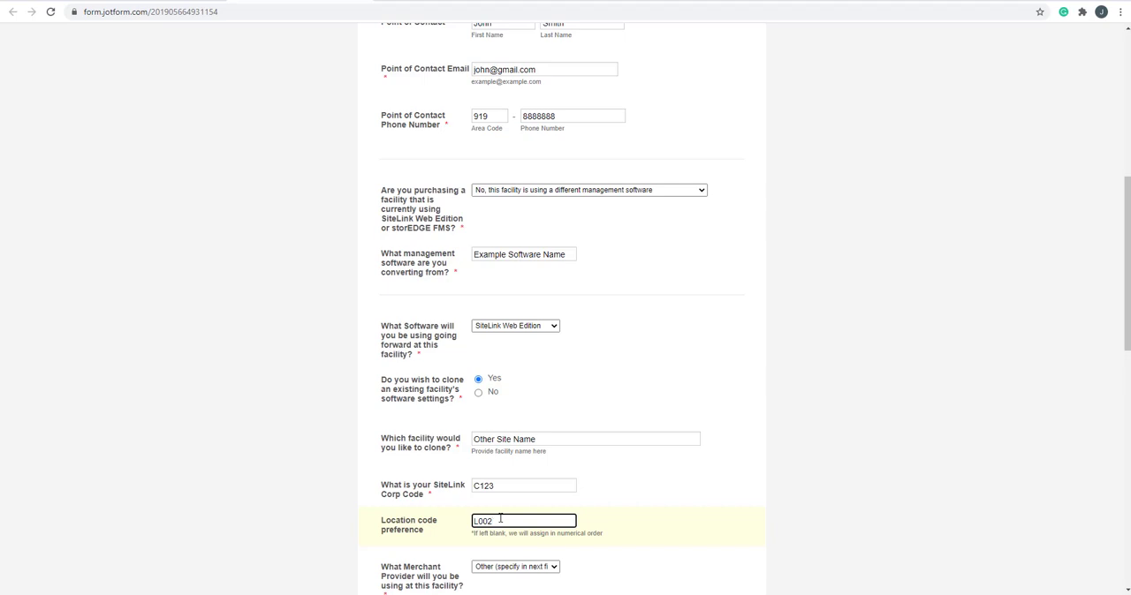
{"action": "type", "text": "S123"}
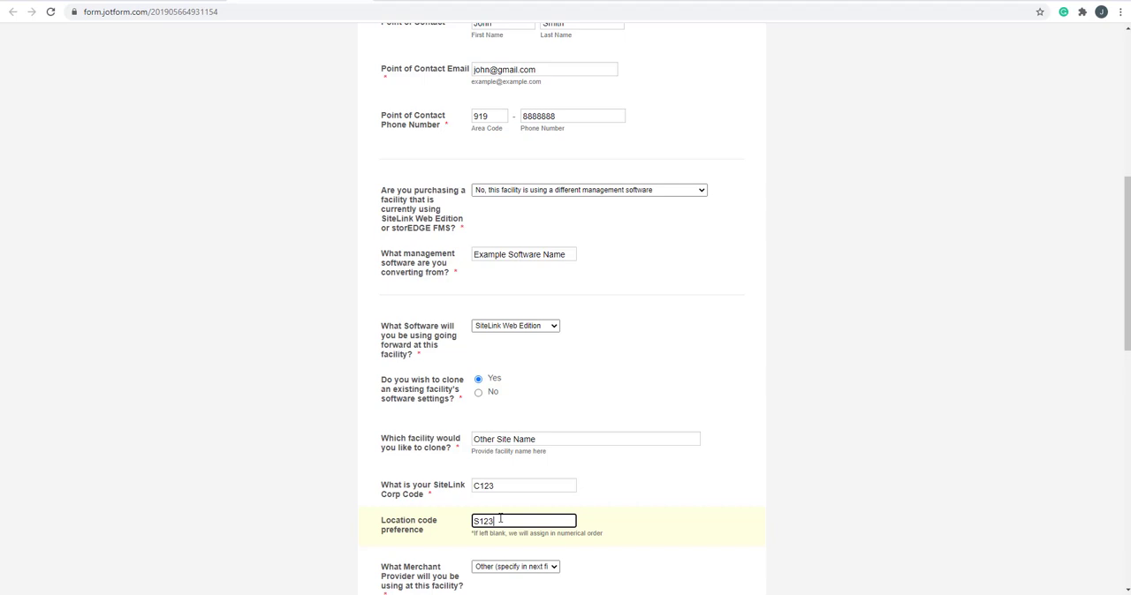
Switch the future software to Other, with 'Other Provider Name' as provider
{"action": "left_click", "coordinate": [515, 325]}
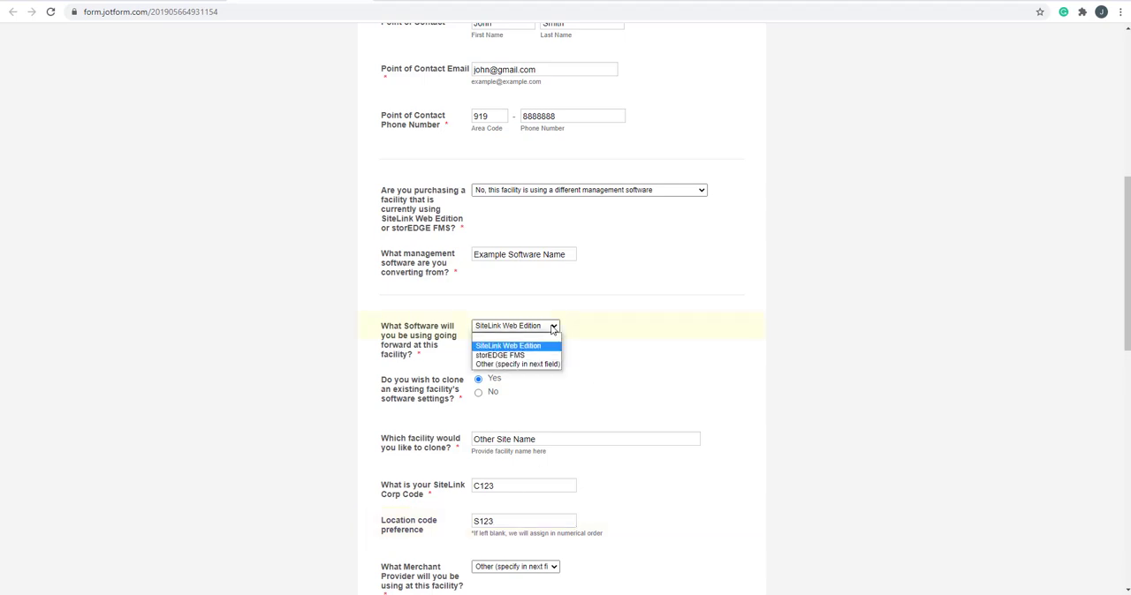
{"action": "left_click", "coordinate": [499, 355]}
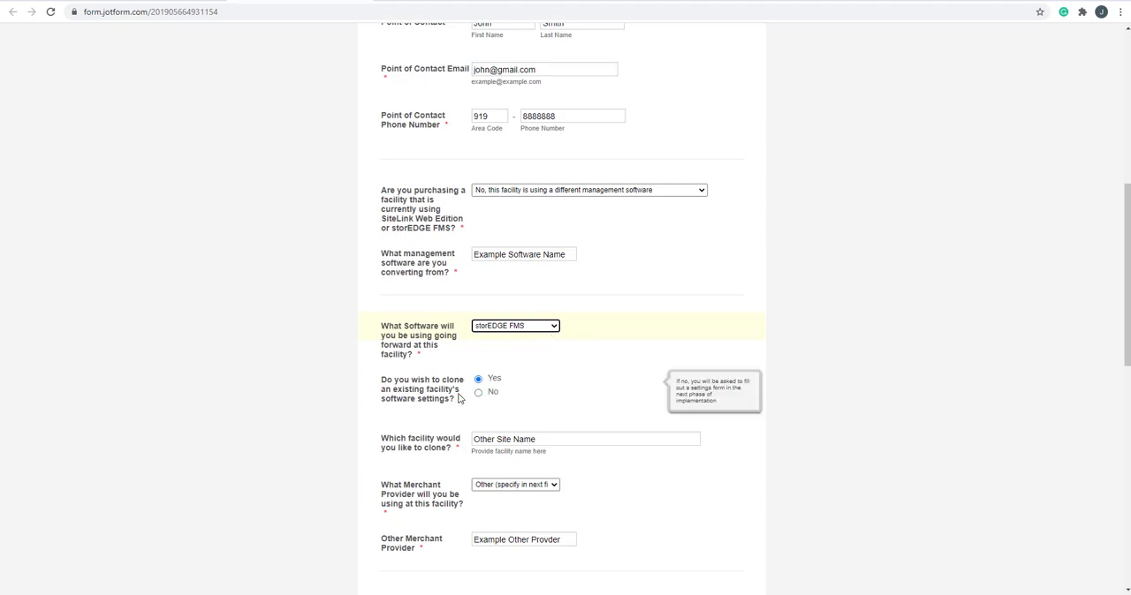
{"action": "mouse_move", "coordinate": [497, 417]}
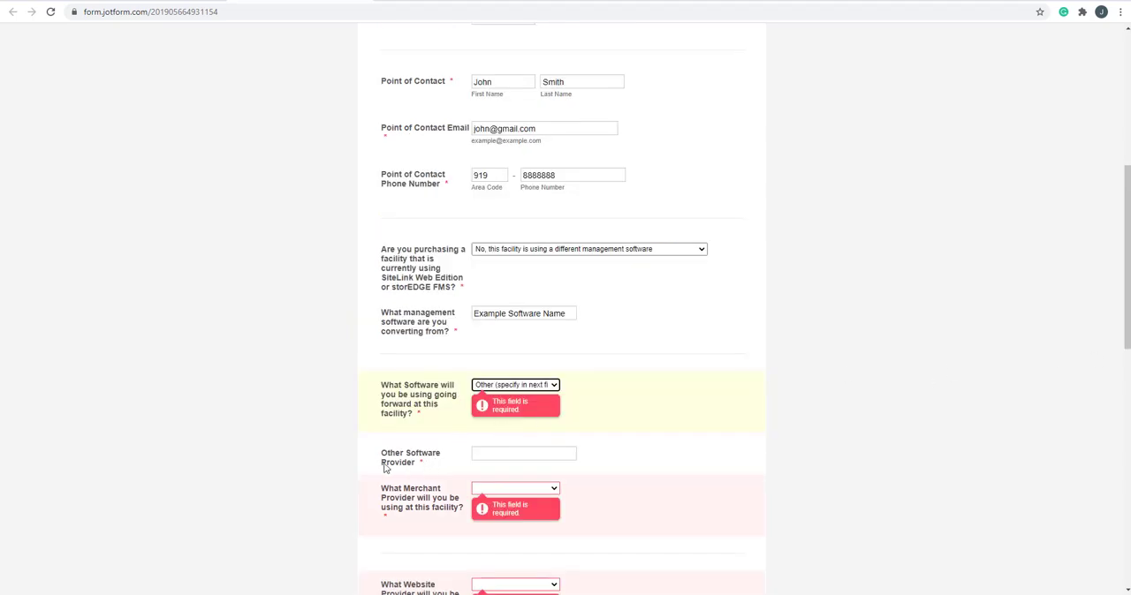
{"action": "mouse_move", "coordinate": [412, 469]}
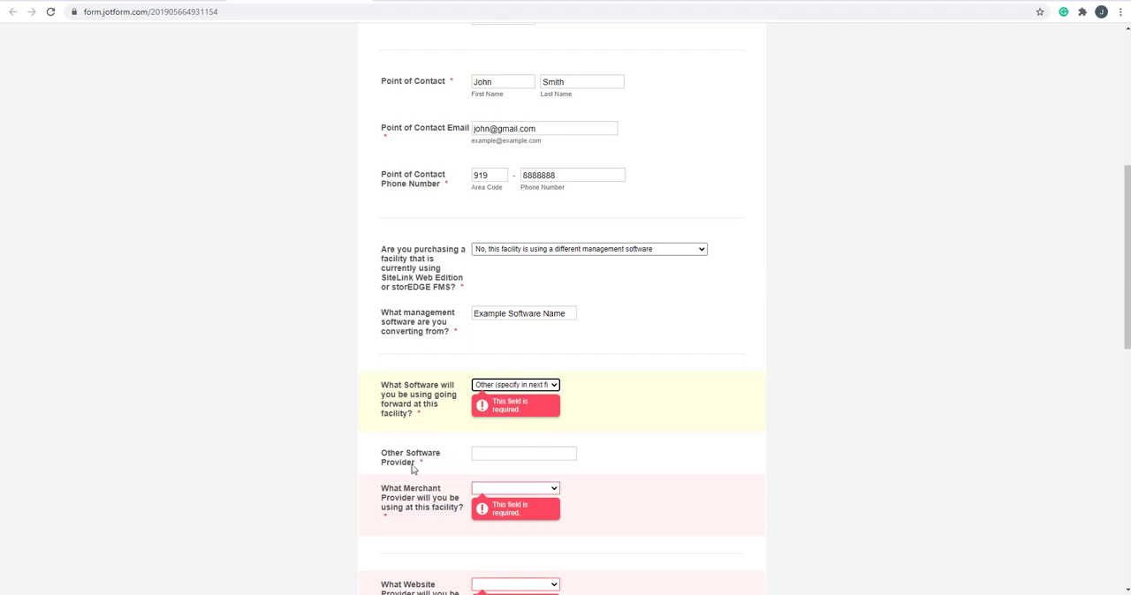
{"action": "left_click", "coordinate": [523, 453]}
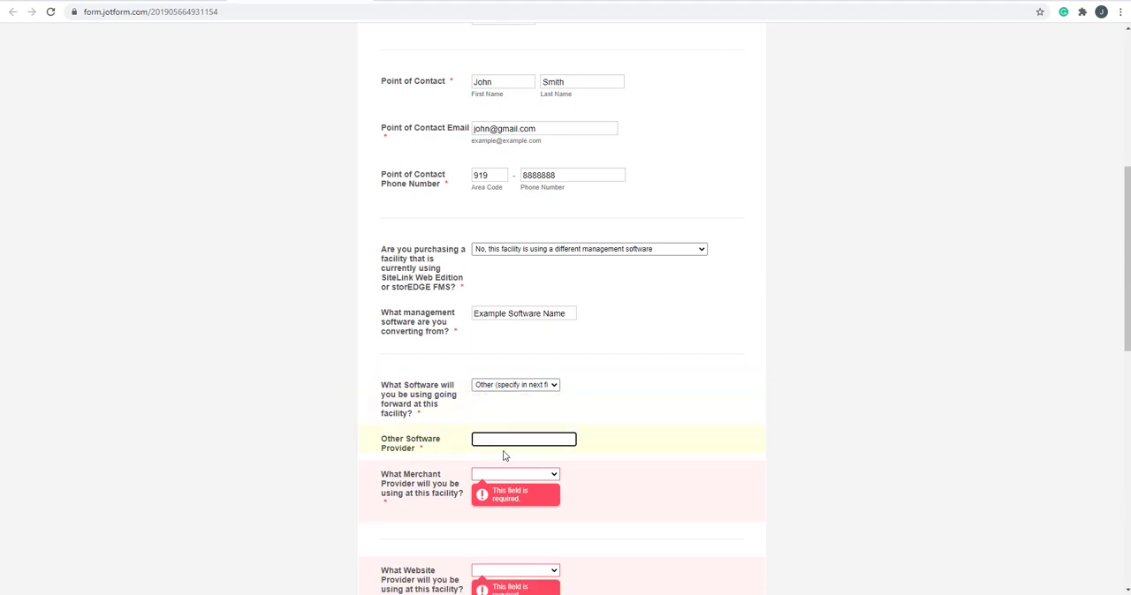
{"action": "type", "text": "Other Provider Name"}
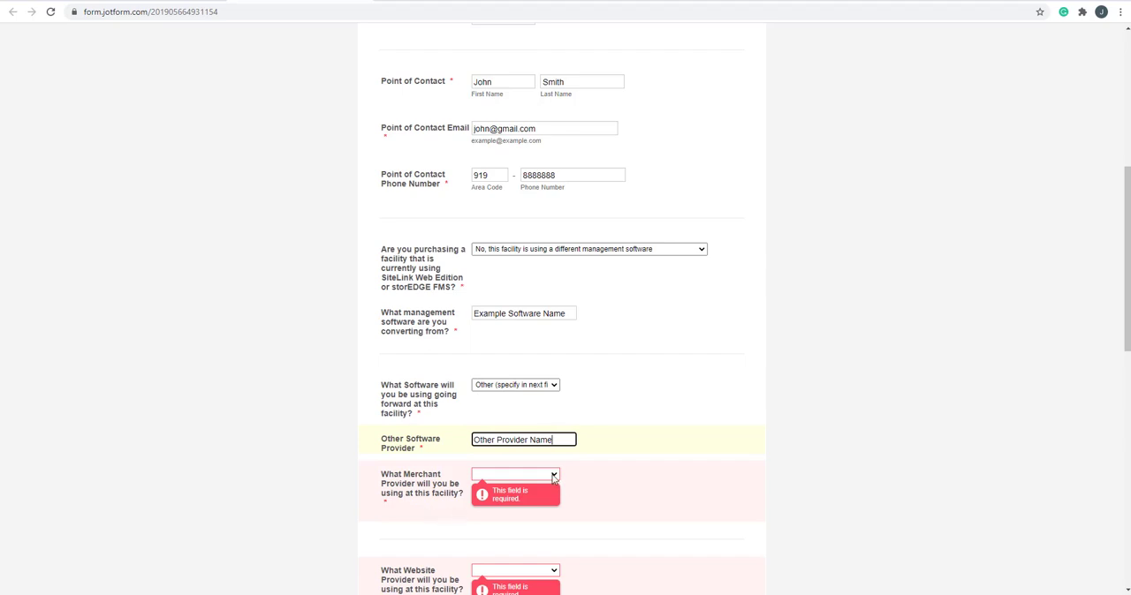
Choose Other as merchant provider and enter 'Example Other Provder' as the other provider
{"action": "left_click", "coordinate": [516, 474]}
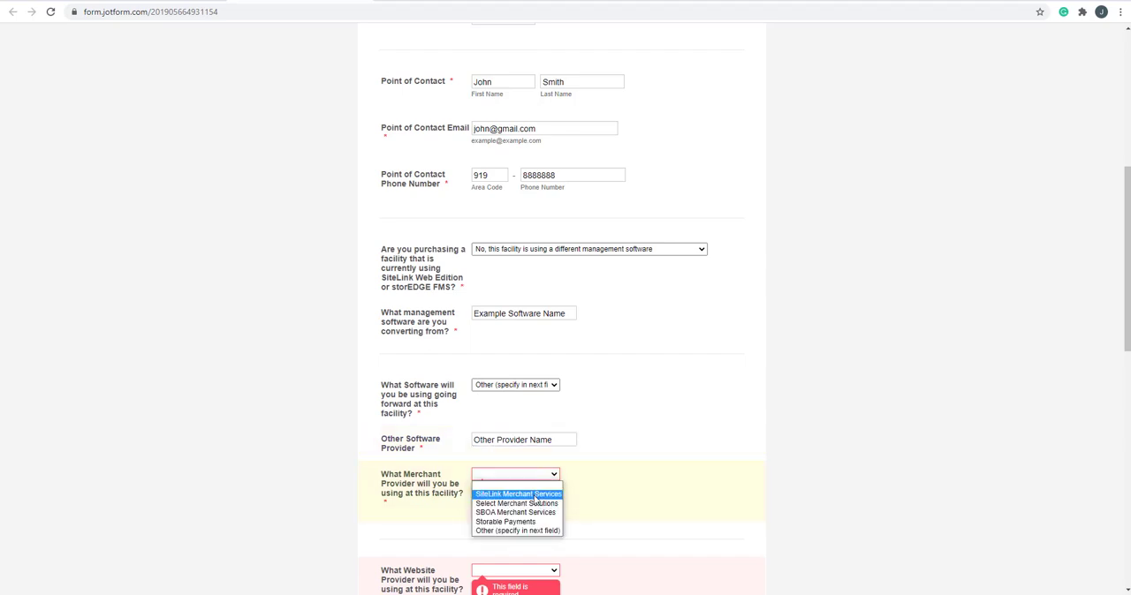
{"action": "mouse_move", "coordinate": [516, 504]}
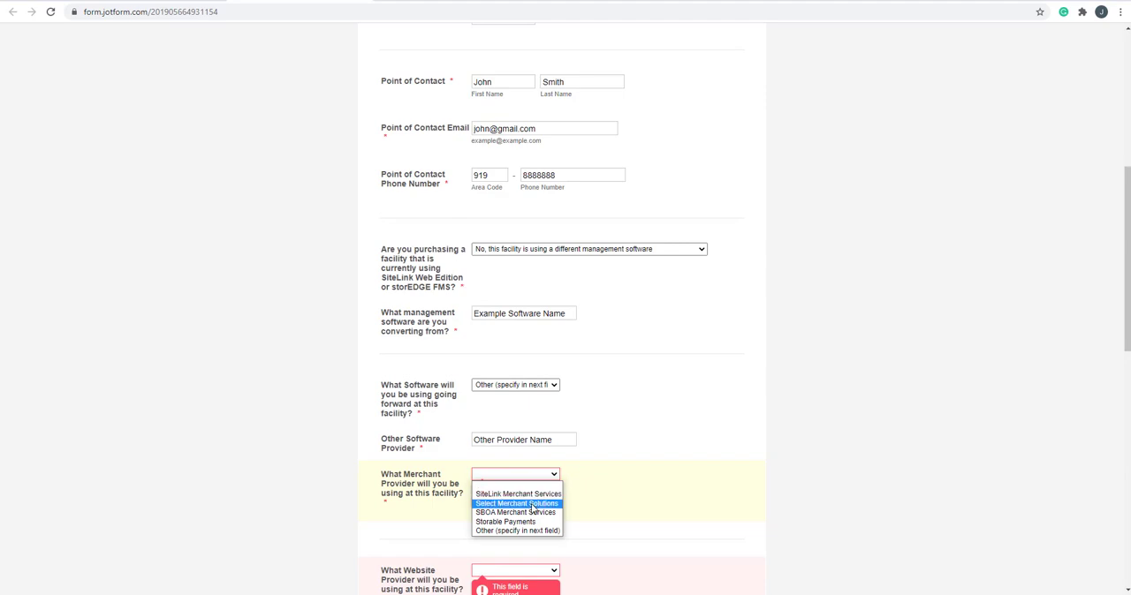
{"action": "mouse_move", "coordinate": [515, 514]}
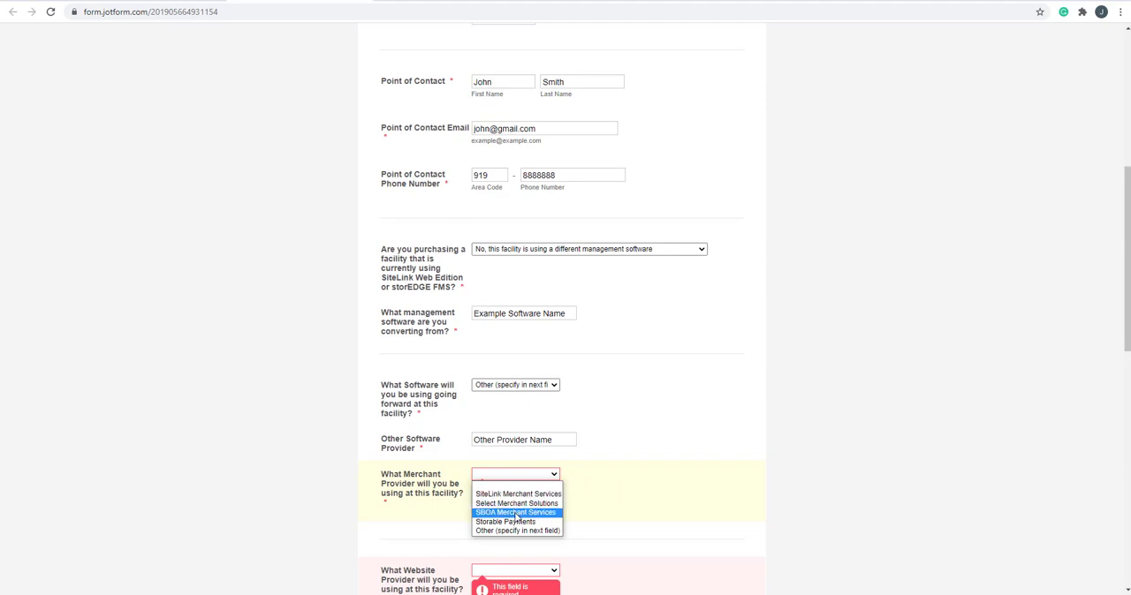
{"action": "mouse_move", "coordinate": [517, 530]}
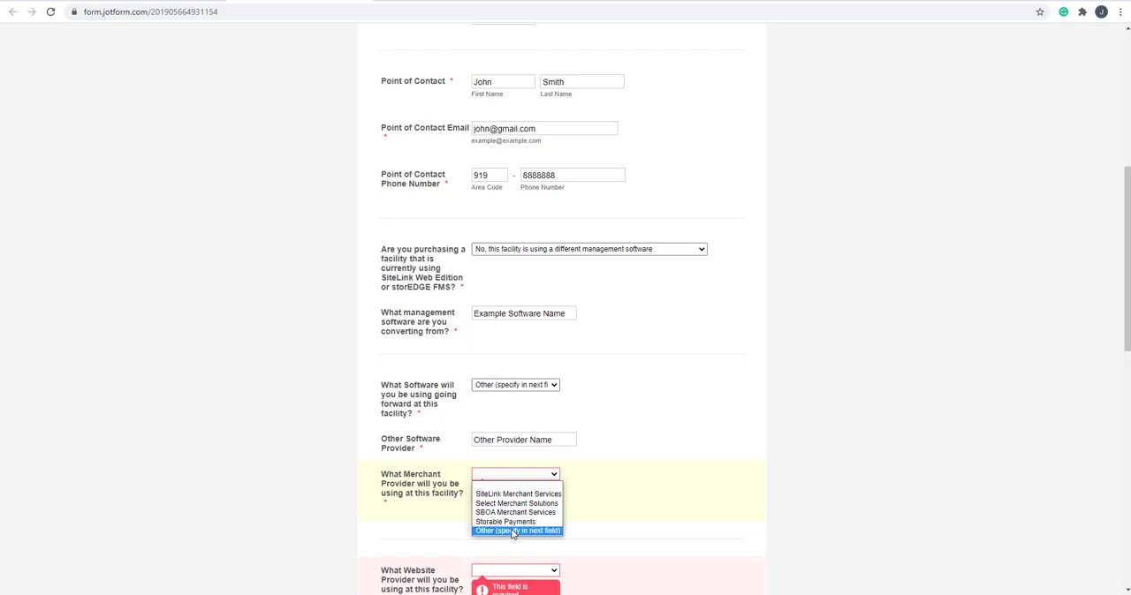
{"action": "left_click", "coordinate": [516, 531]}
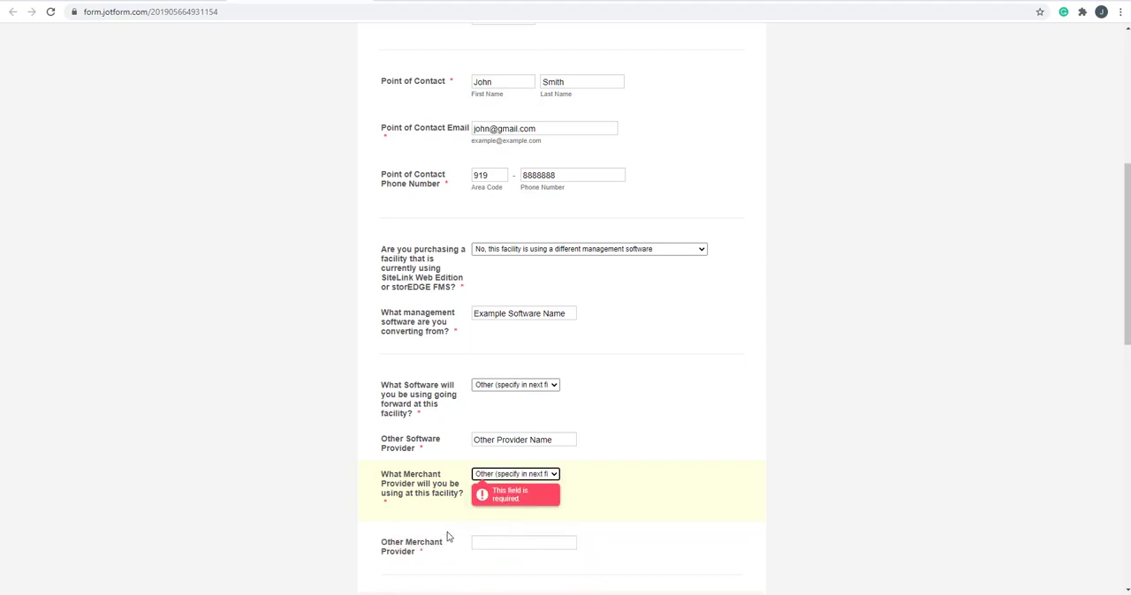
{"action": "scroll", "scroll_direction": "down", "scroll_amount": 3}
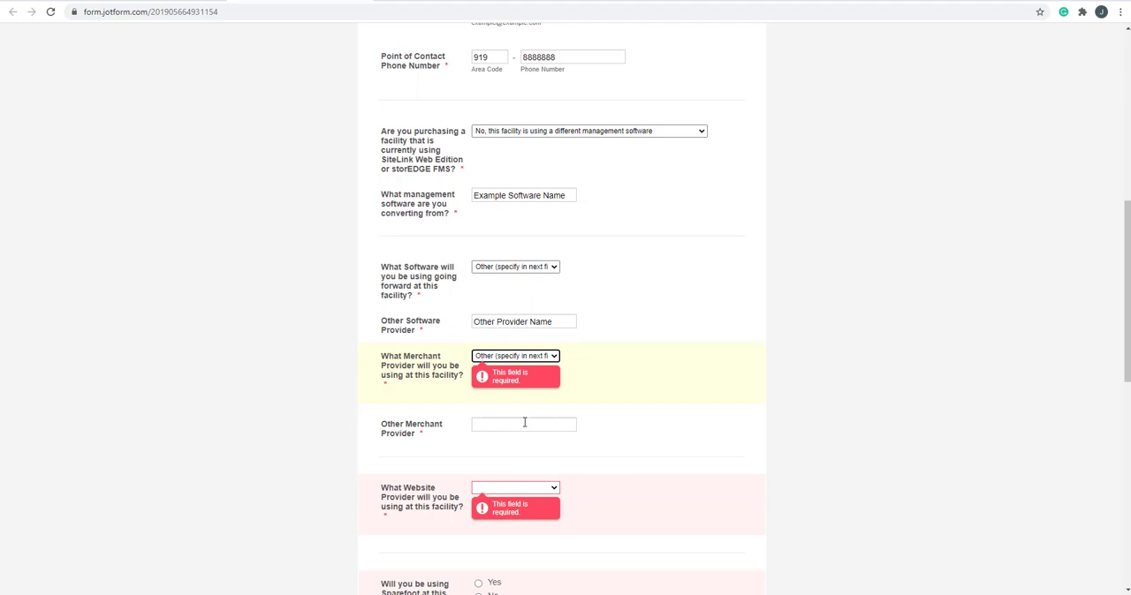
{"action": "type", "text": "Example Other Provder"}
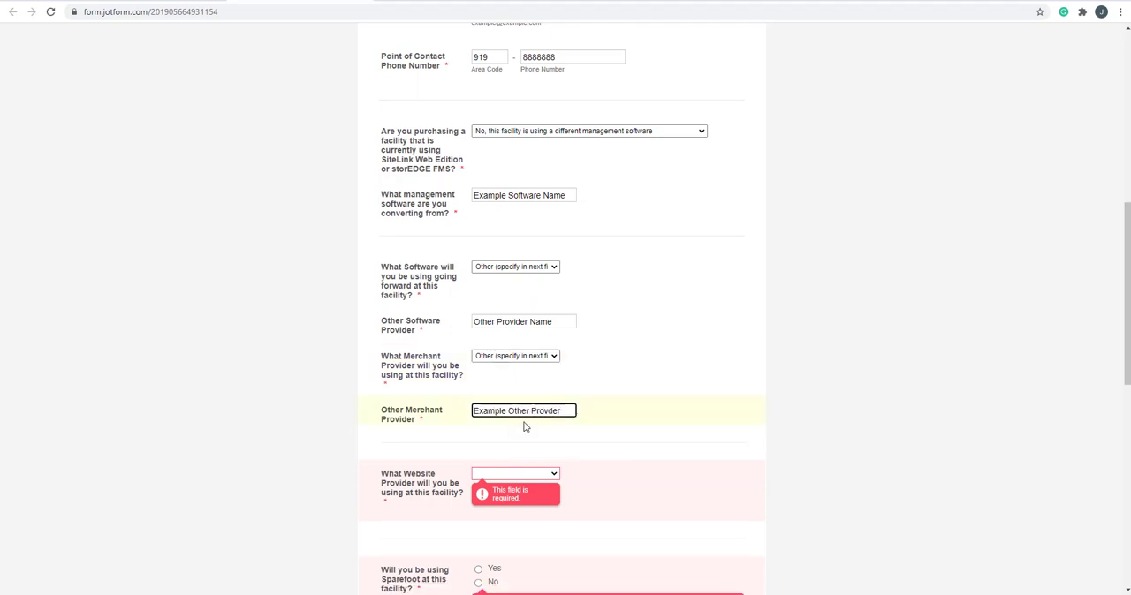
{"action": "mouse_move", "coordinate": [436, 515]}
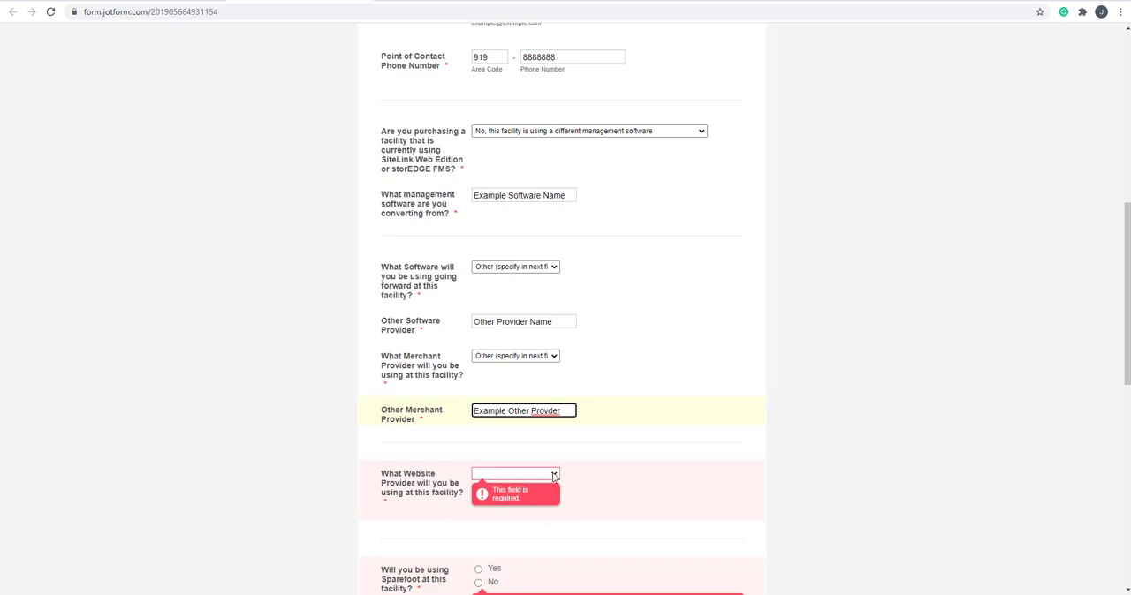
Pick None from the Website Provider dropdown
{"action": "left_click", "coordinate": [515, 473]}
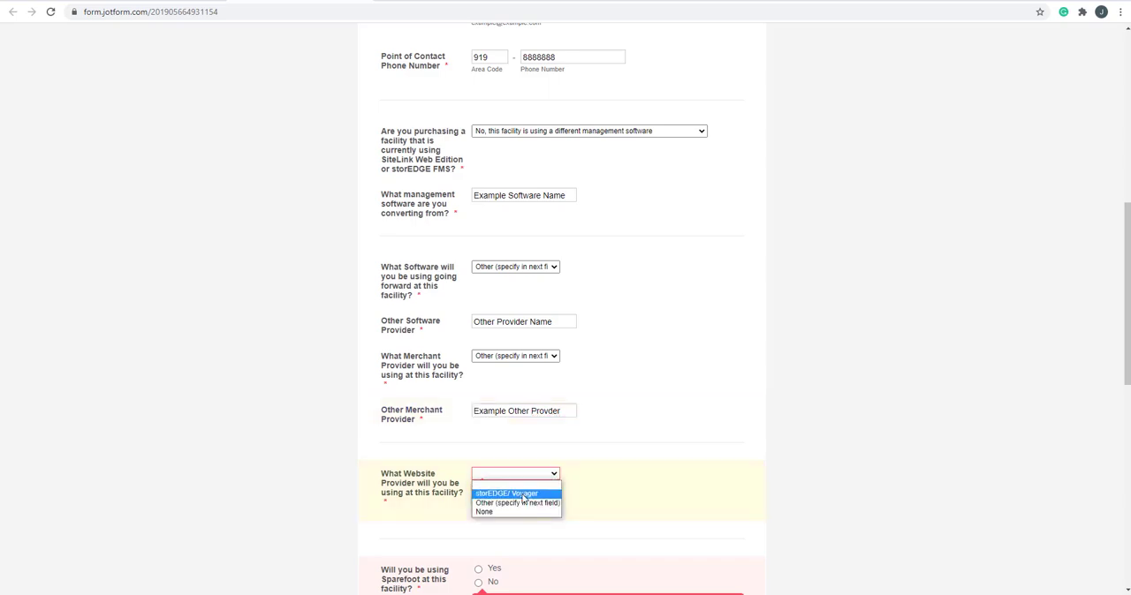
{"action": "mouse_move", "coordinate": [499, 512]}
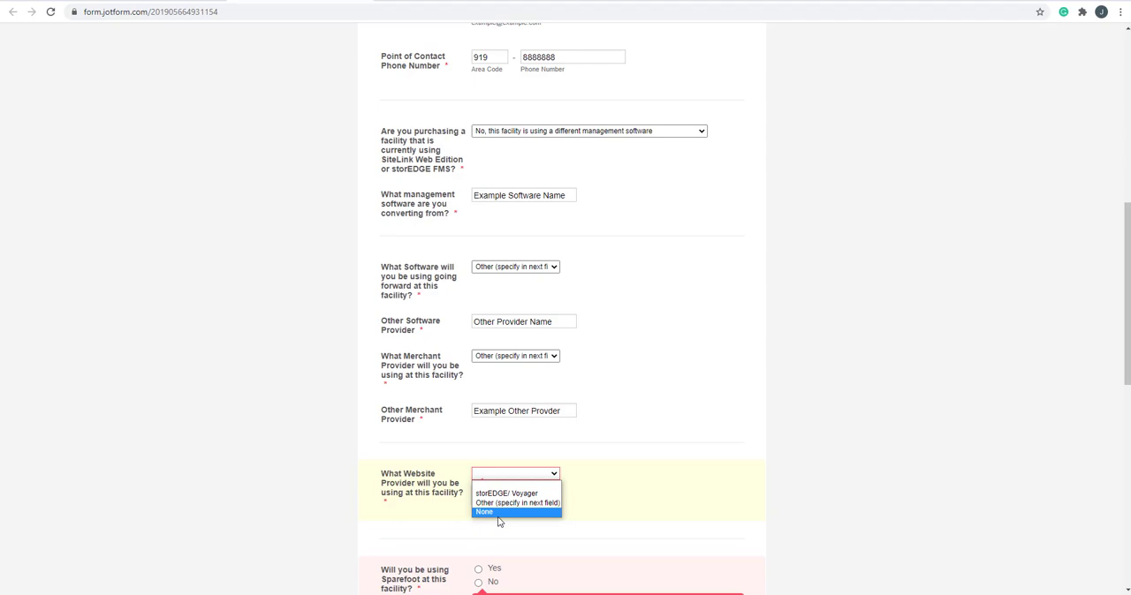
{"action": "left_click", "coordinate": [515, 503]}
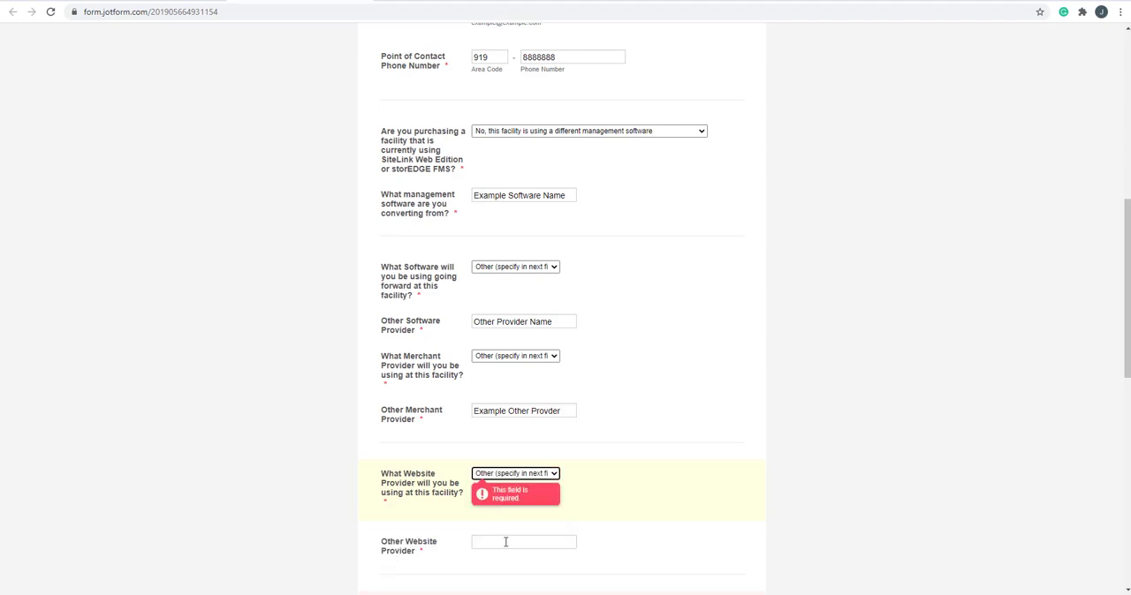
{"action": "mouse_move", "coordinate": [546, 516]}
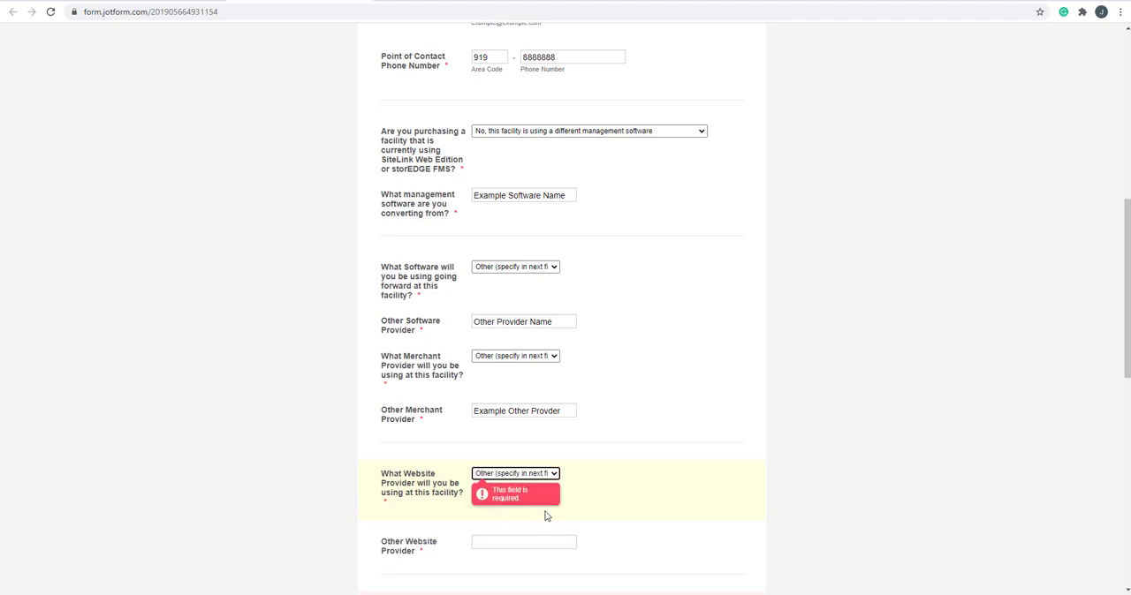
{"action": "left_click", "coordinate": [515, 473]}
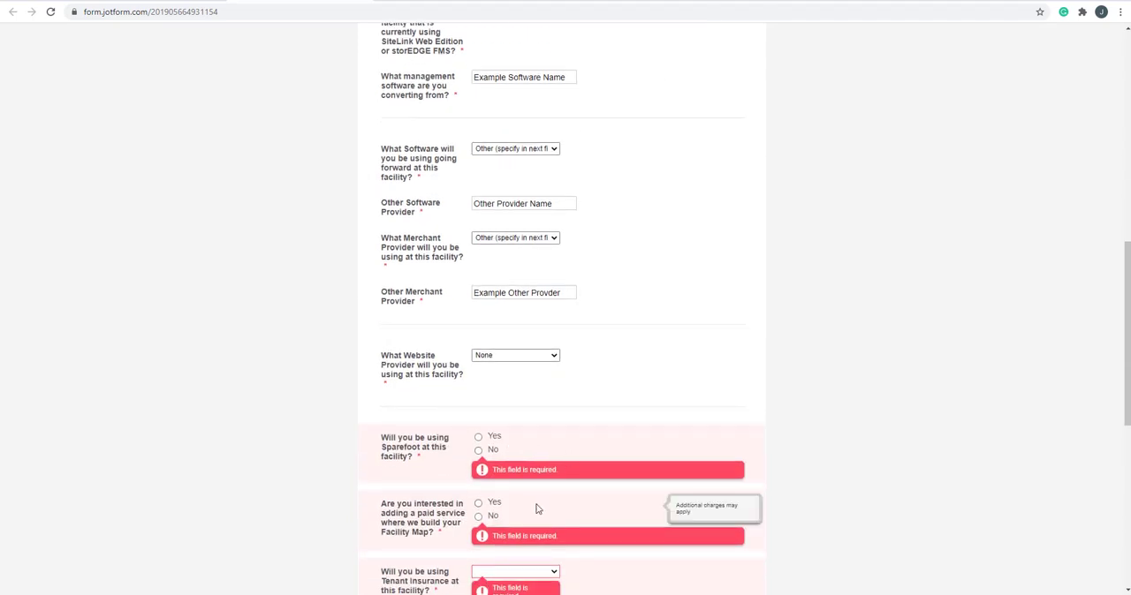
{"action": "mouse_move", "coordinate": [433, 463]}
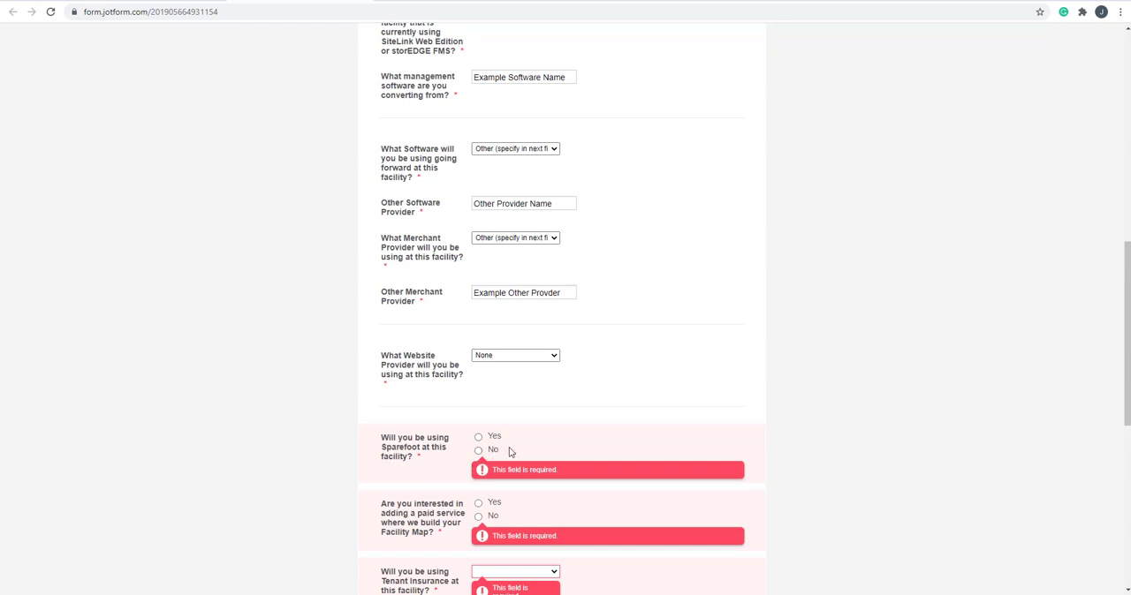
Mark Yes for the Sparefoot and Facility Map questions
{"action": "left_click", "coordinate": [478, 437]}
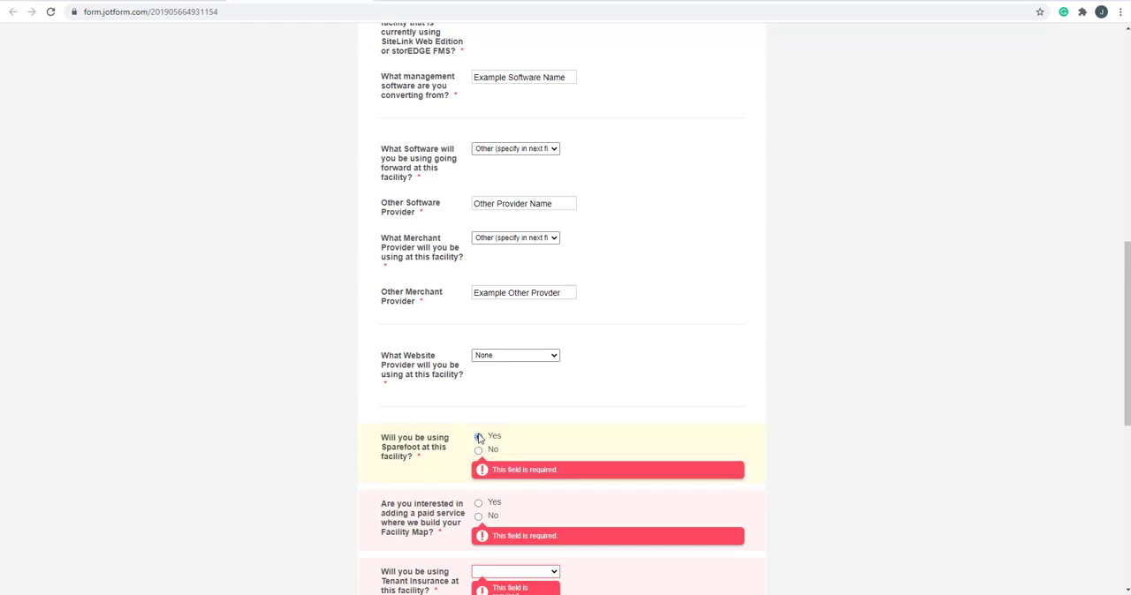
{"action": "left_click", "coordinate": [478, 436]}
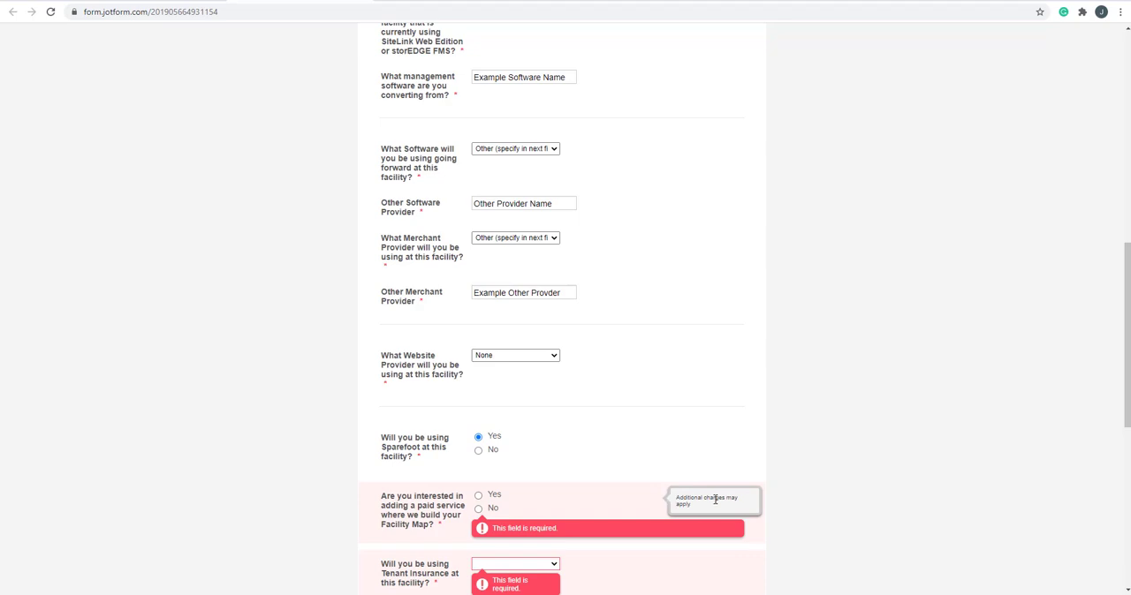
{"action": "mouse_move", "coordinate": [719, 510]}
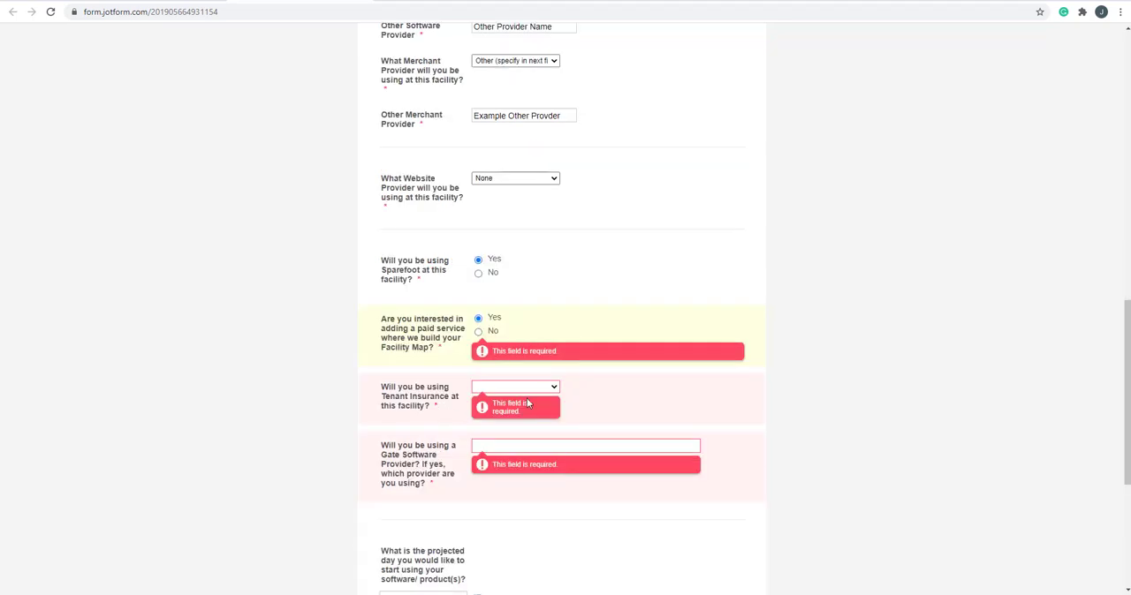
Choose Other for Tenant Insurance and enter 'No' for Gate Software Provider
{"action": "left_click", "coordinate": [515, 387]}
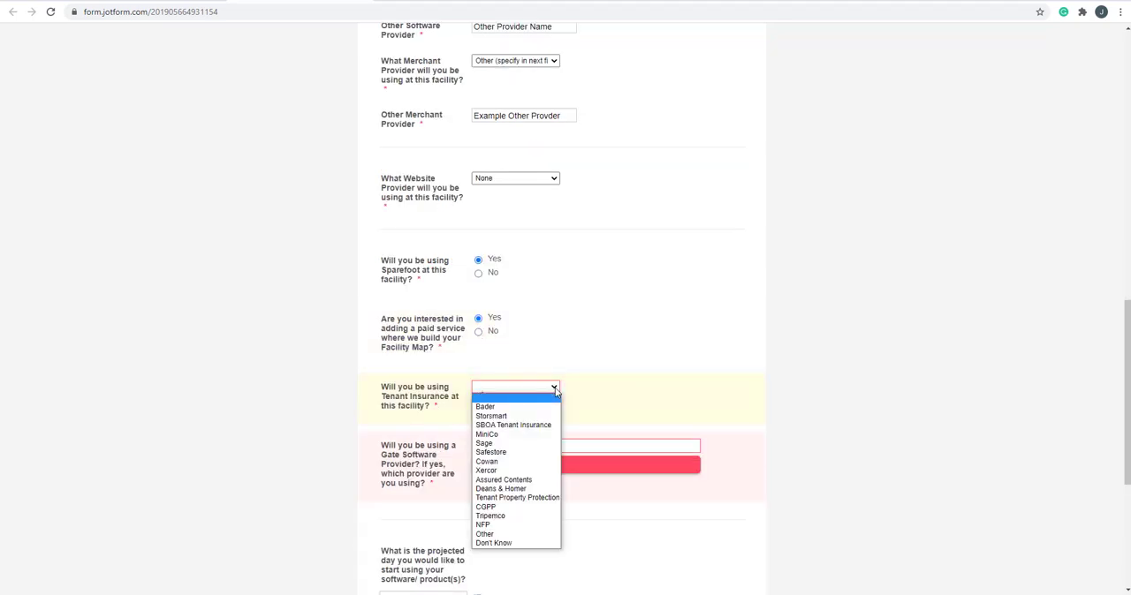
{"action": "mouse_move", "coordinate": [484, 442]}
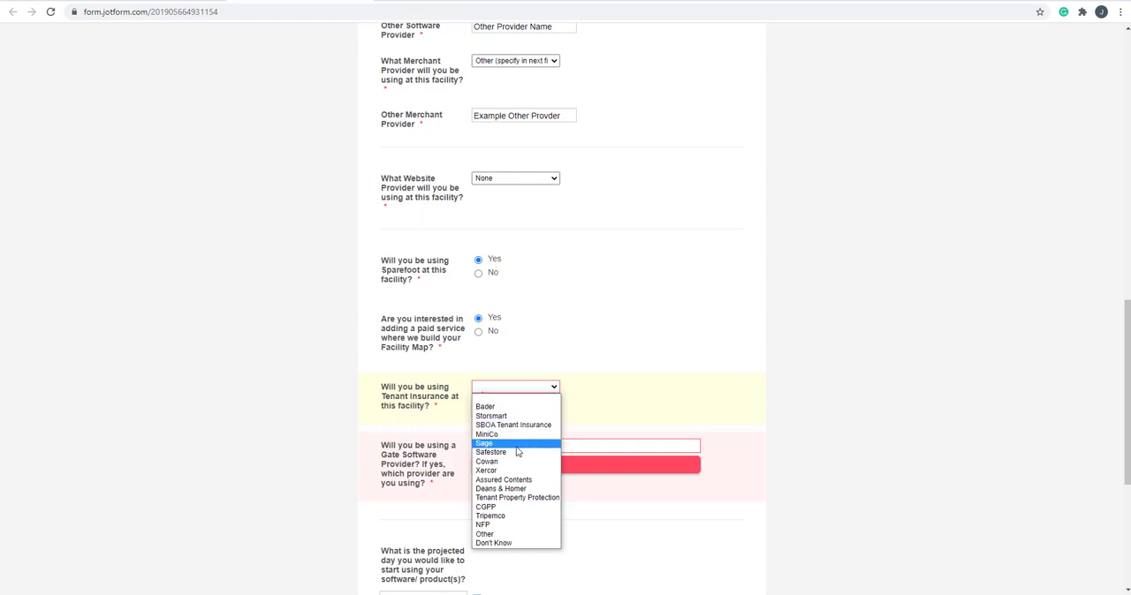
{"action": "mouse_move", "coordinate": [508, 535]}
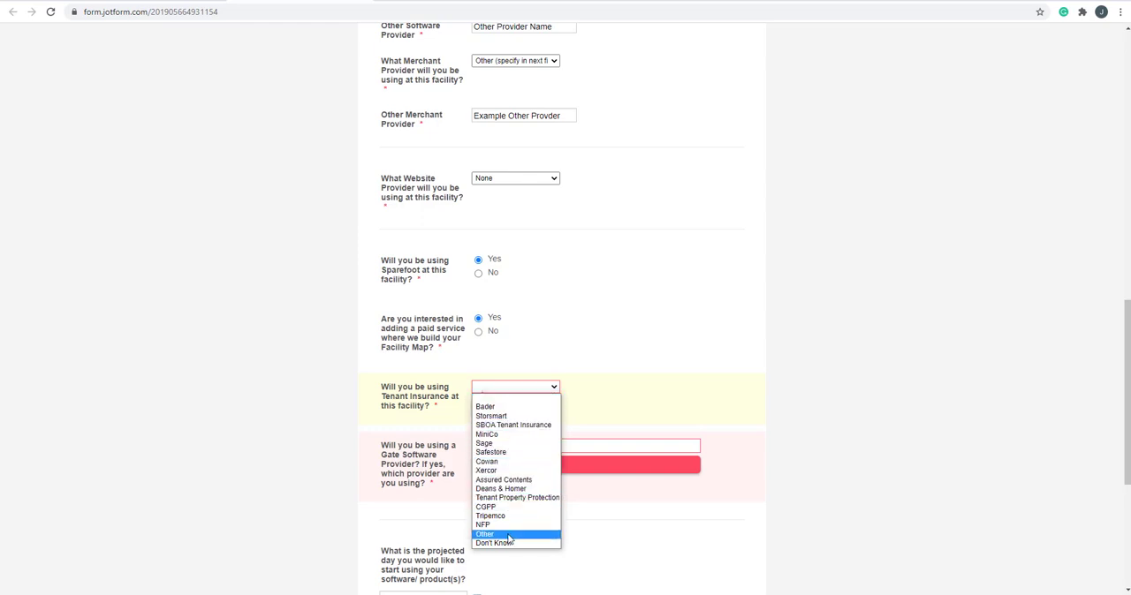
{"action": "left_click", "coordinate": [485, 533]}
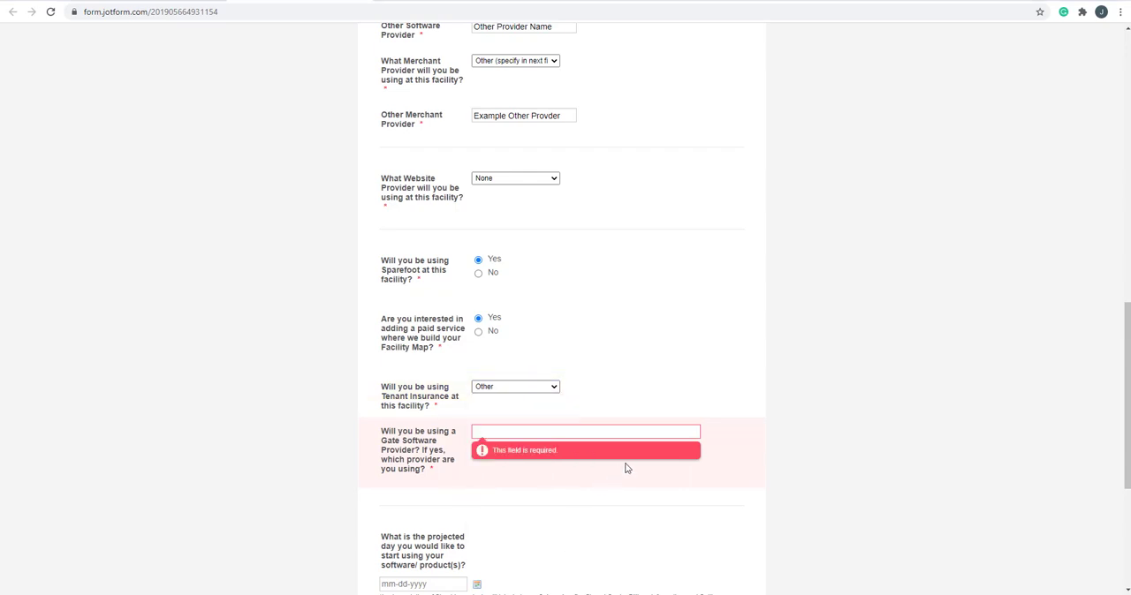
{"action": "left_click", "coordinate": [585, 431]}
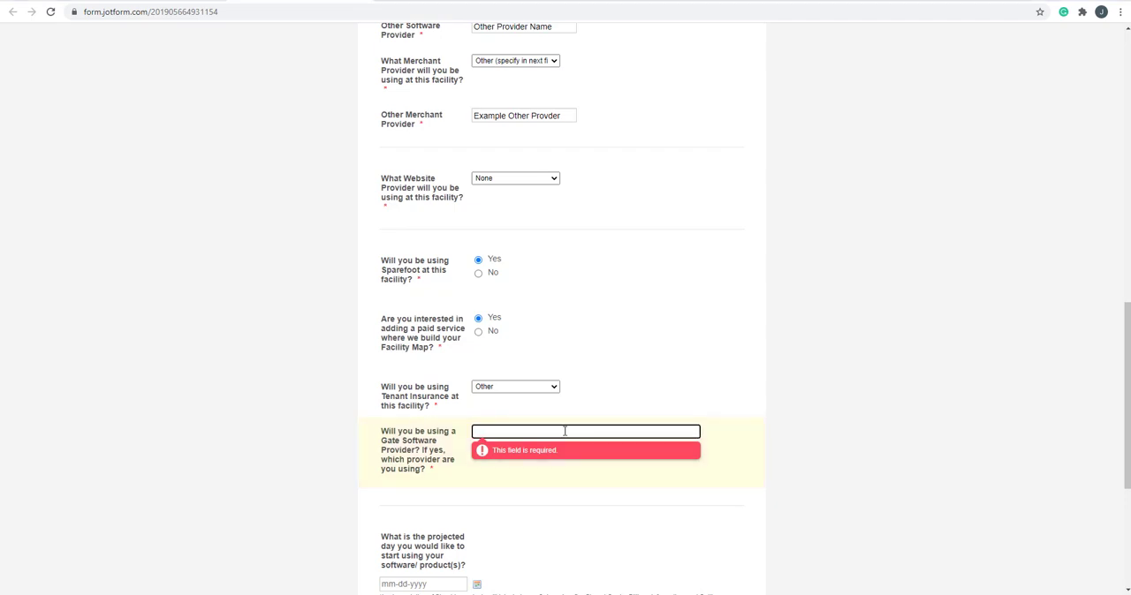
{"action": "type", "text": "No"}
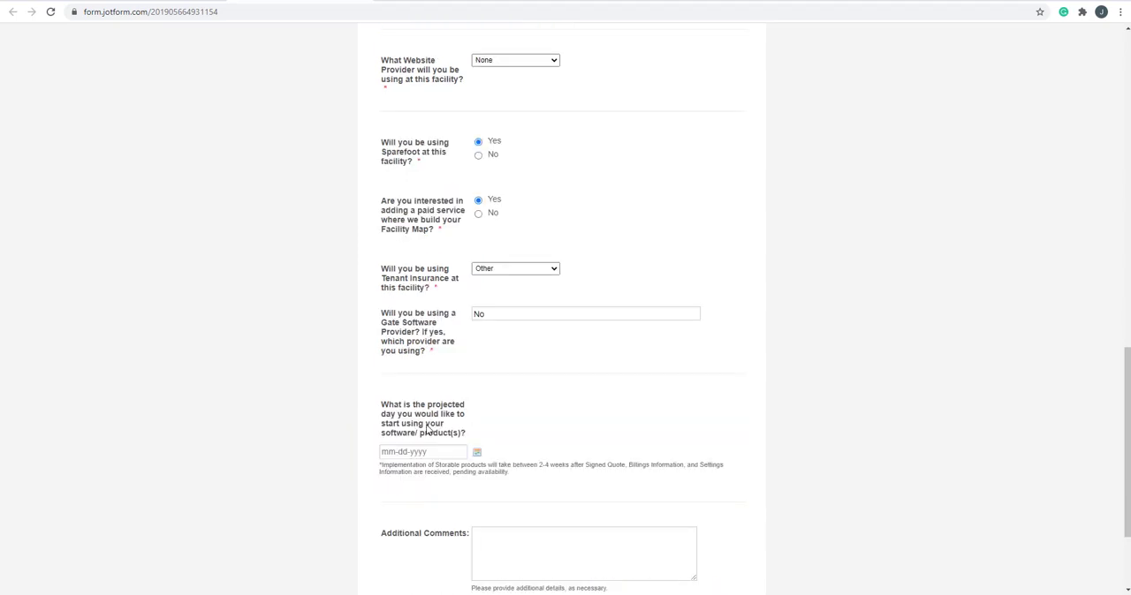
{"action": "mouse_move", "coordinate": [519, 413]}
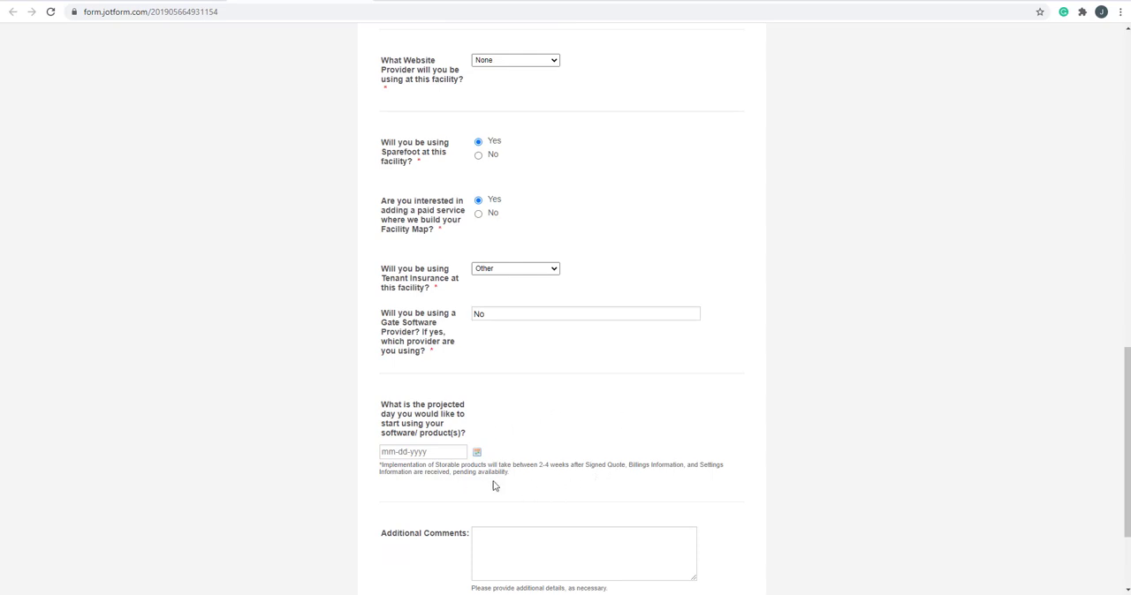
{"action": "mouse_move", "coordinate": [496, 477]}
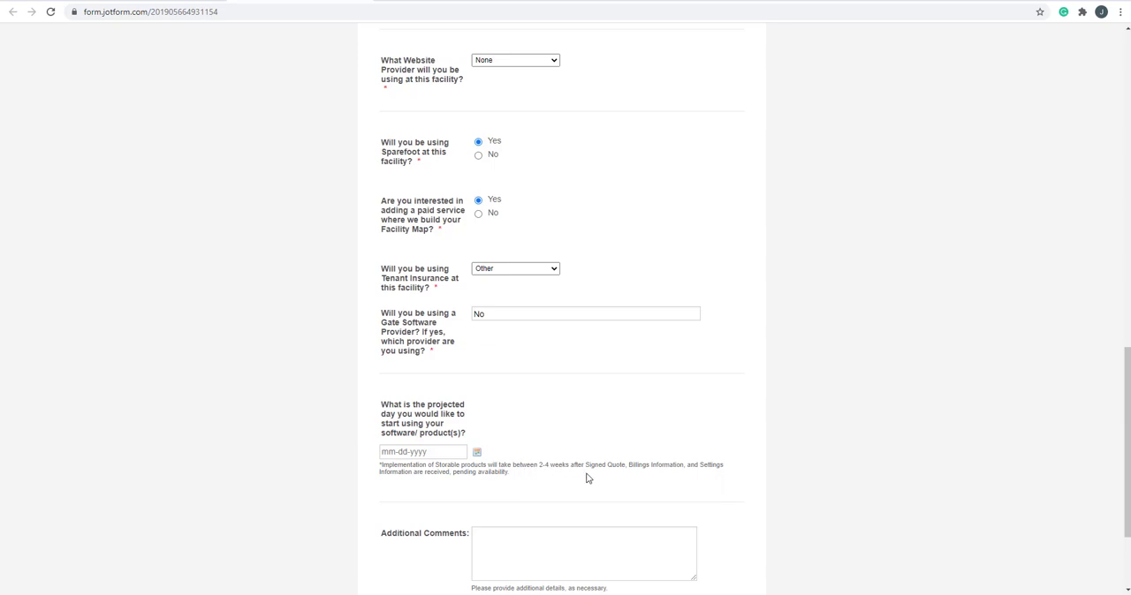
{"action": "mouse_move", "coordinate": [689, 474]}
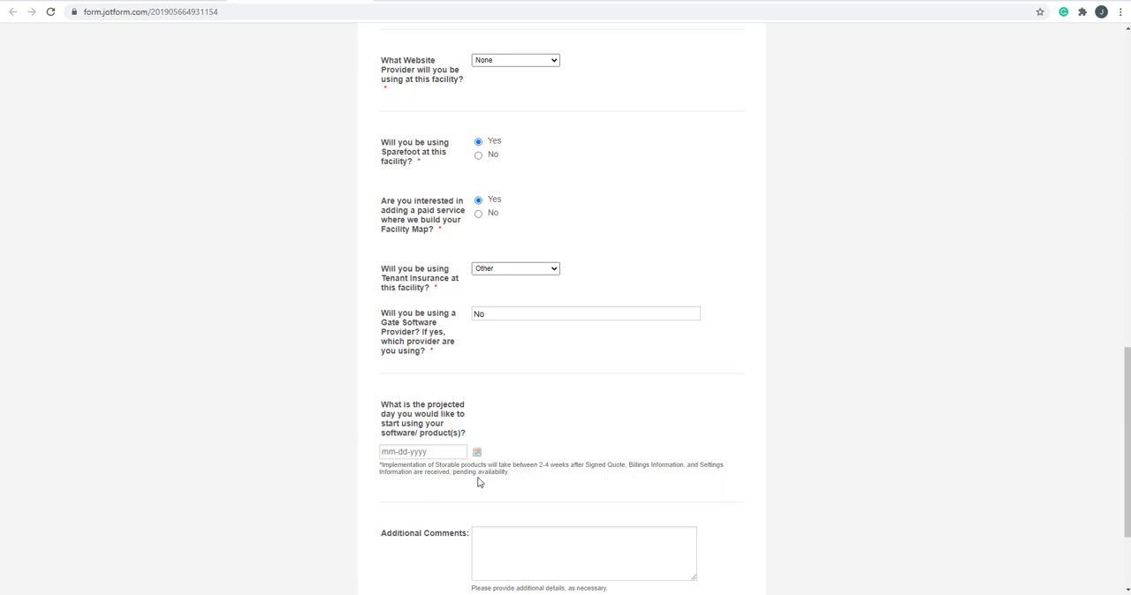
{"action": "mouse_move", "coordinate": [632, 469]}
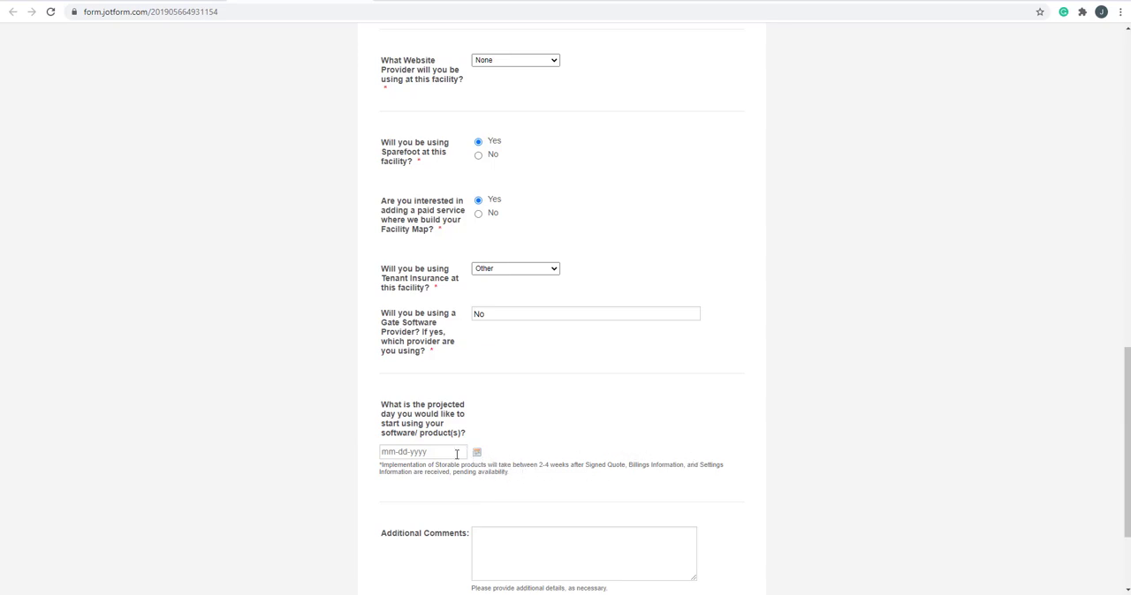
Fill the mm-dd-yyyy projected start date field with 02-19-2021
{"action": "left_click", "coordinate": [476, 451]}
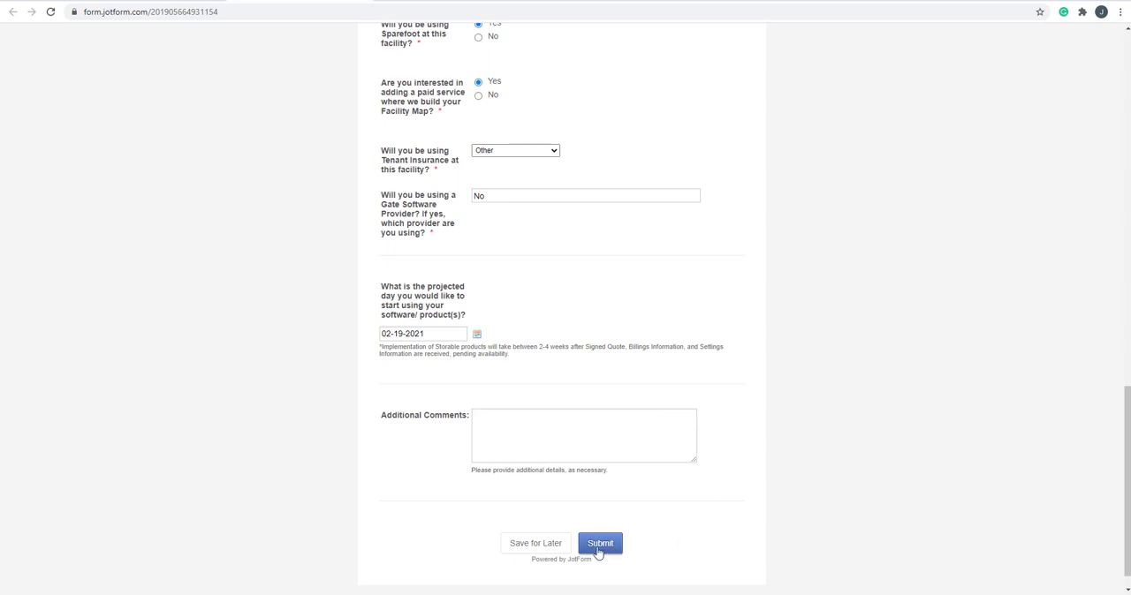
{"action": "mouse_move", "coordinate": [605, 558]}
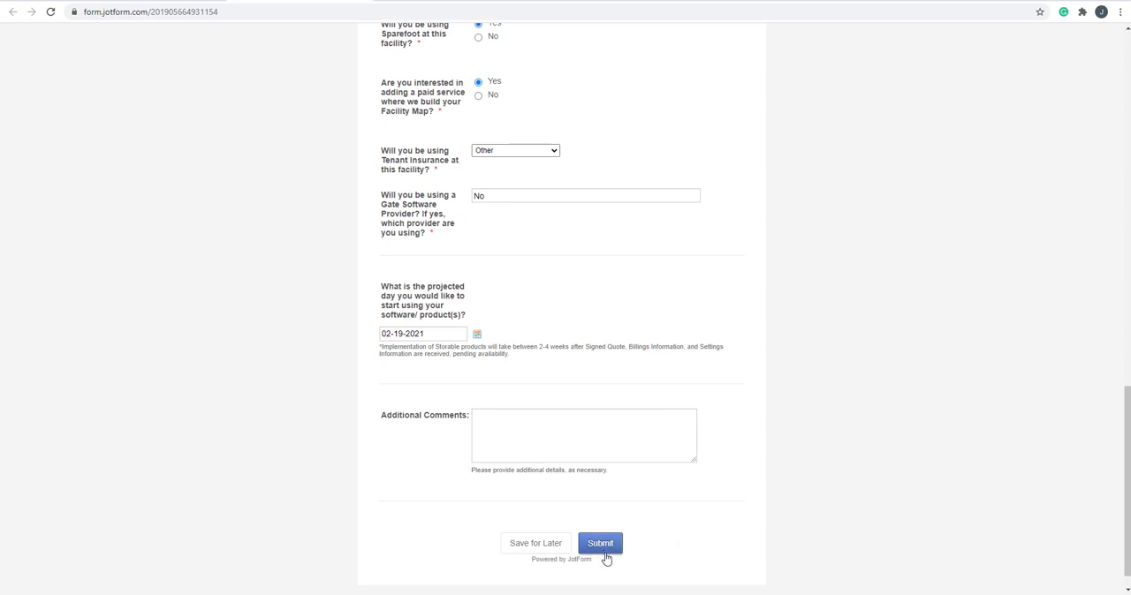
{"action": "mouse_move", "coordinate": [605, 560]}
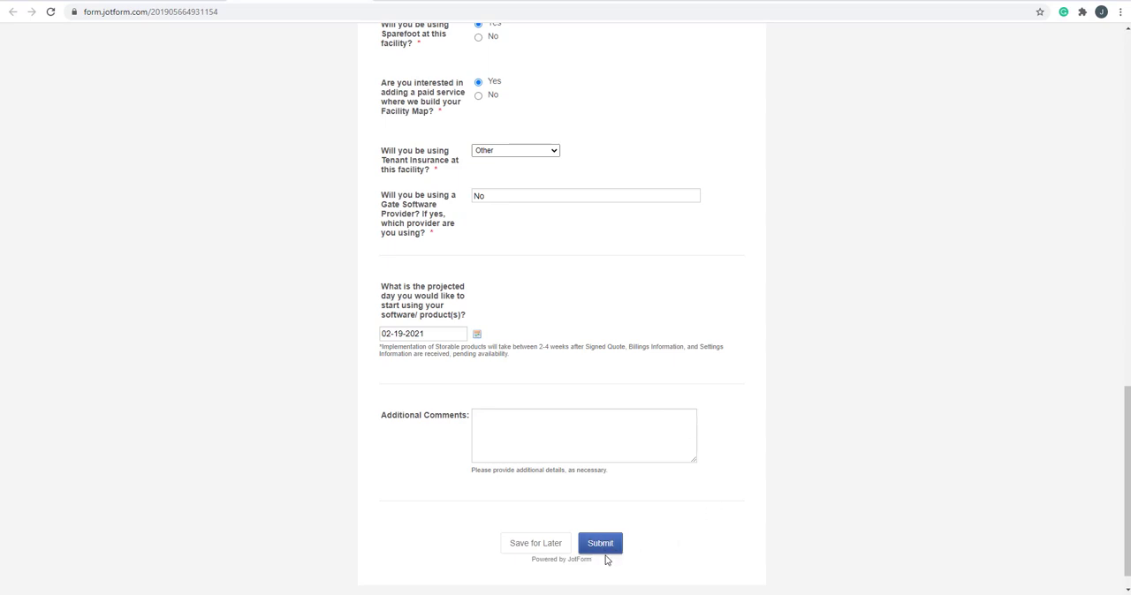
{"action": "mouse_move", "coordinate": [606, 562]}
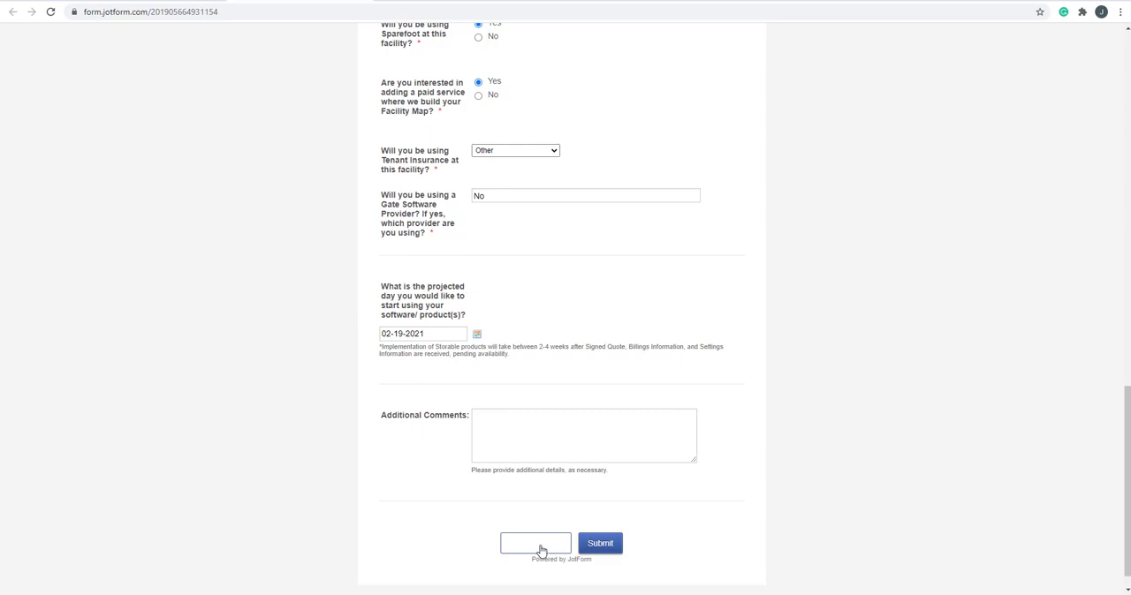
{"action": "left_click", "coordinate": [535, 543]}
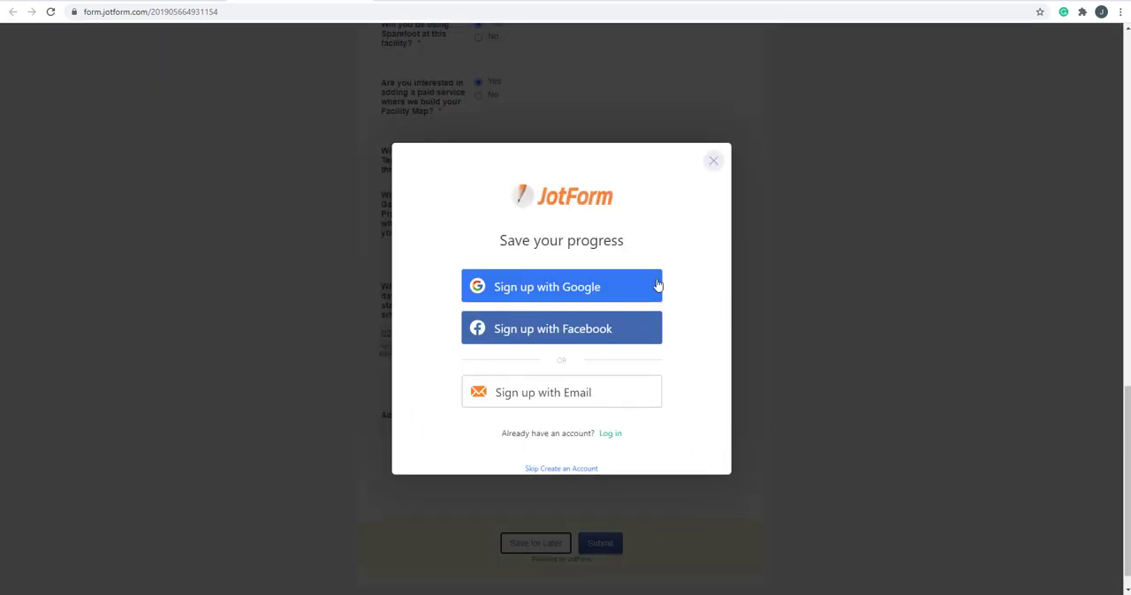
{"action": "mouse_move", "coordinate": [536, 292]}
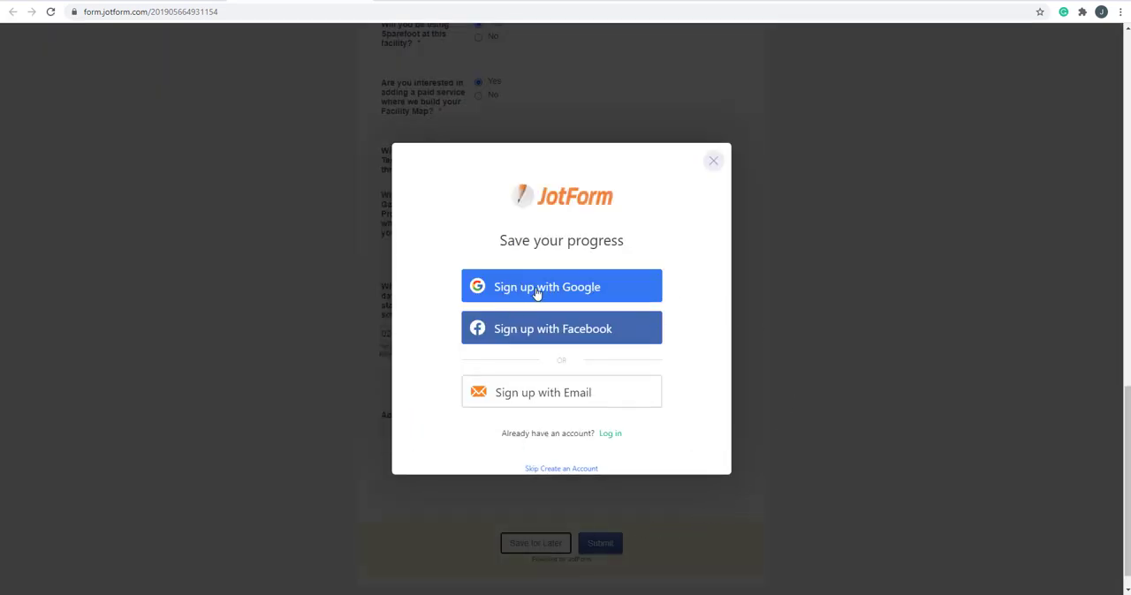
{"action": "mouse_move", "coordinate": [652, 325]}
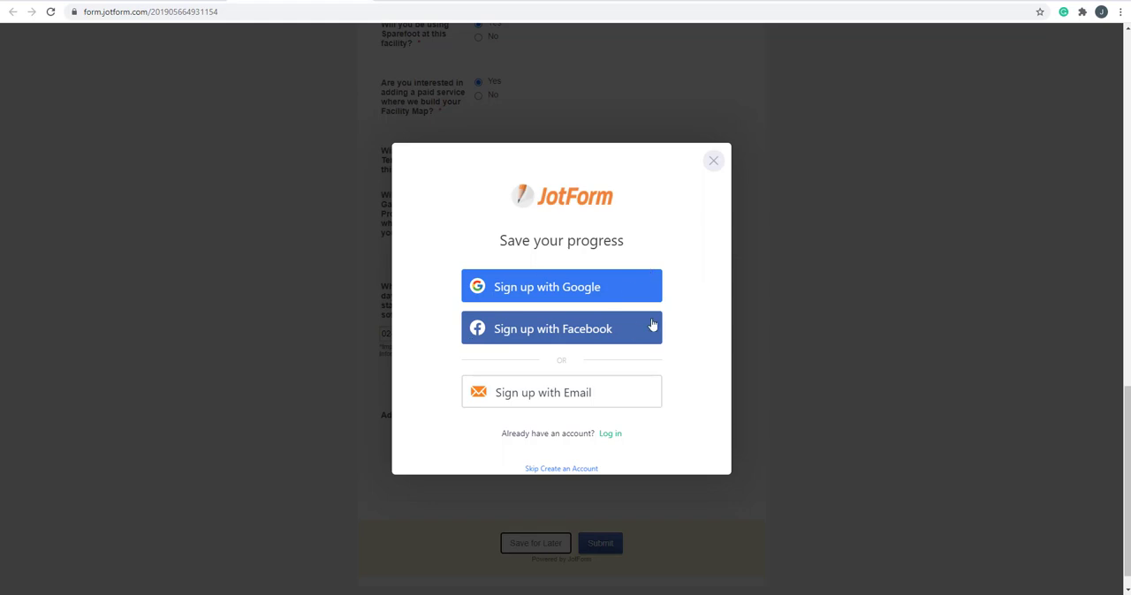
{"action": "mouse_move", "coordinate": [767, 237]}
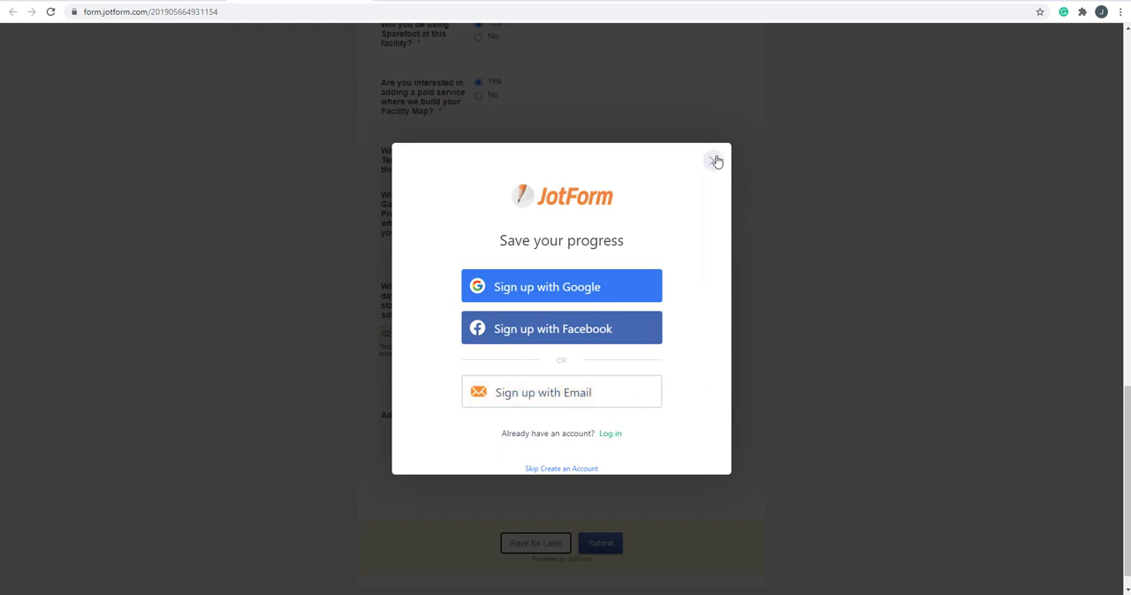
{"action": "left_click", "coordinate": [716, 161]}
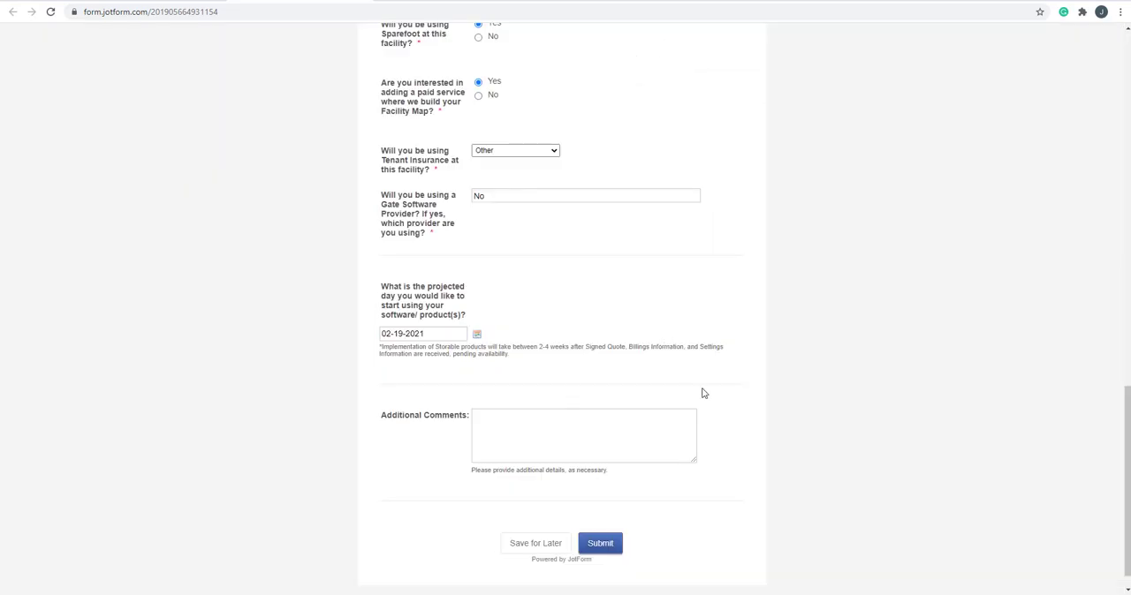
{"action": "mouse_move", "coordinate": [718, 546]}
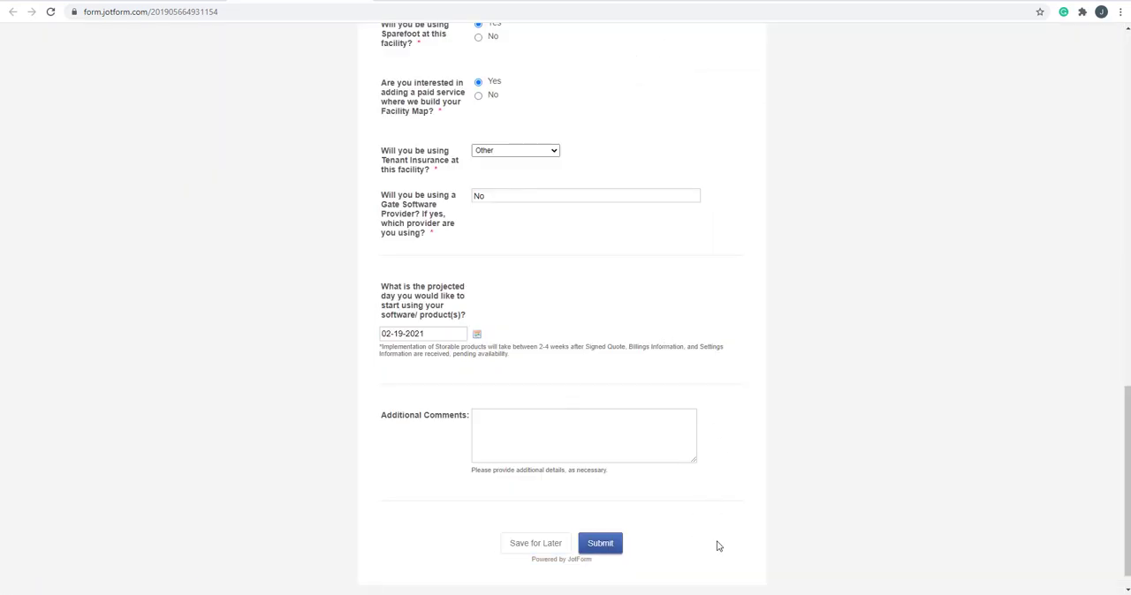